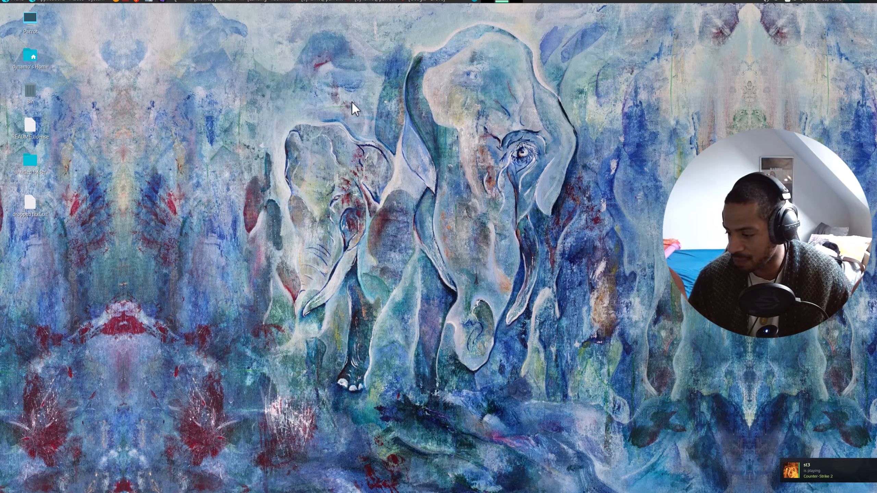
# Bring up the Applications menu to search for terminal programs.
pyautogui.click(96, 2)
pyautogui.write('terminal')
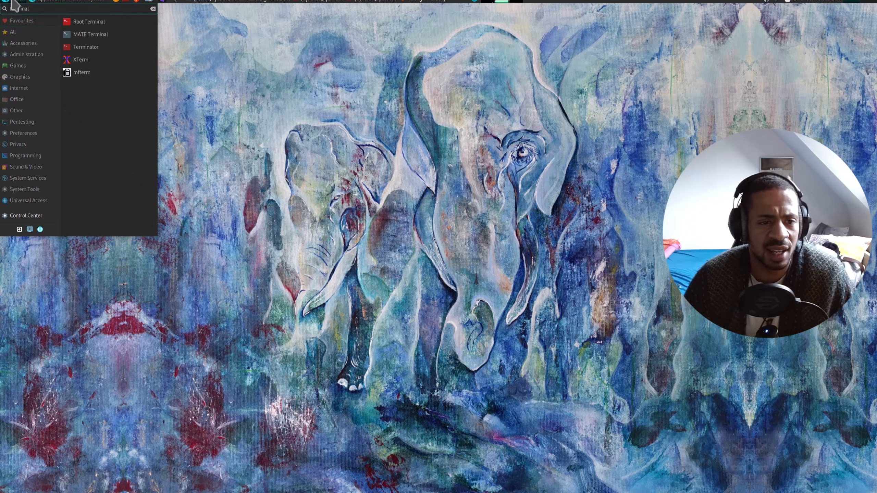
# Launch Terminator from the search results and move its window on the desktop.
pyautogui.click(86, 48)
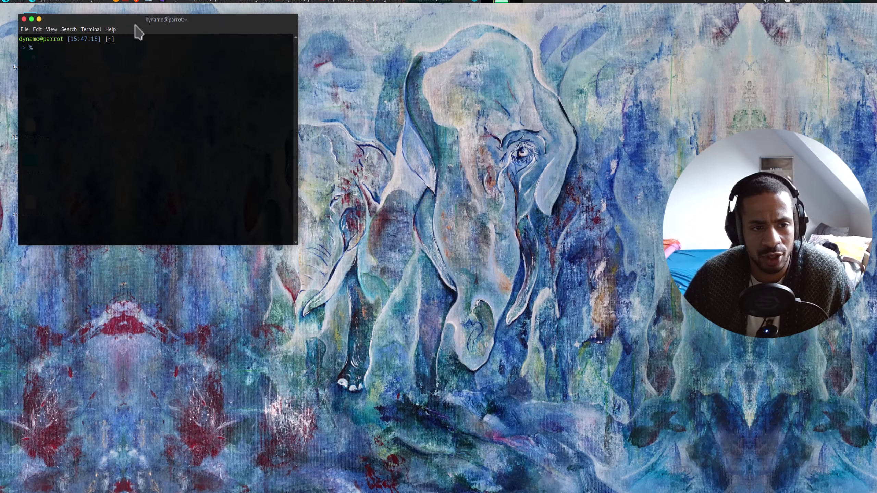
pyautogui.moveTo(165, 20); pyautogui.dragTo(397, 114)
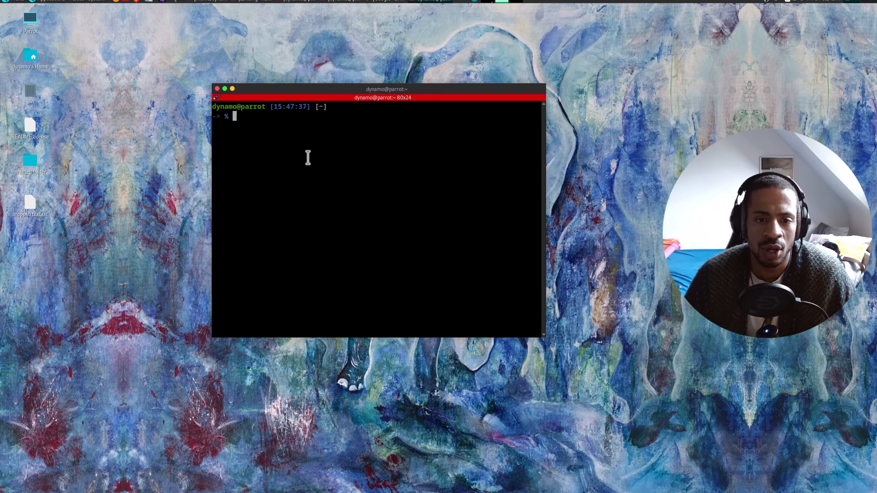
# Start a 'sudo apt-get insta' command and enlarge the three-pane split Terminator window.
pyautogui.write('sudo apt-get insta')
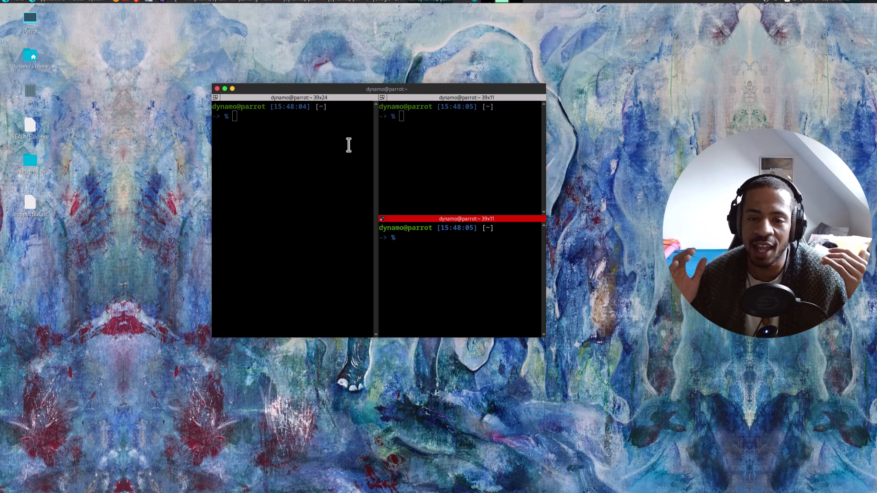
pyautogui.moveTo(516, 287)
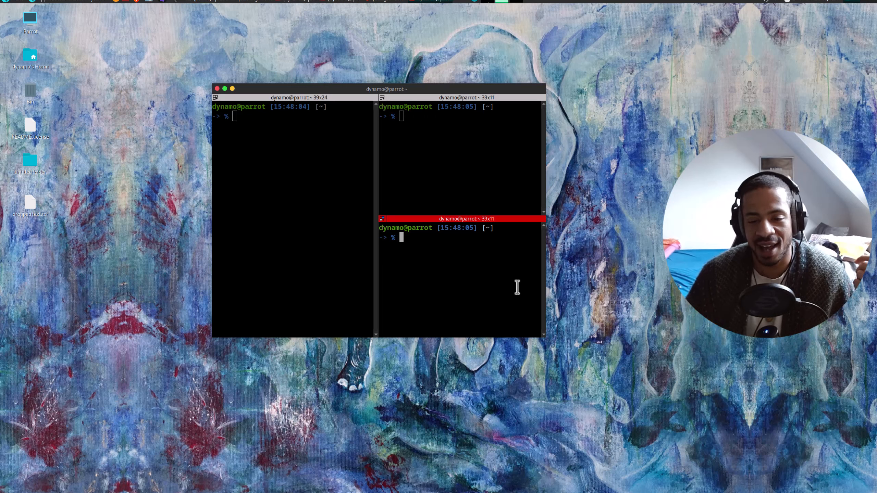
pyautogui.moveTo(542, 337); pyautogui.dragTo(680, 379)
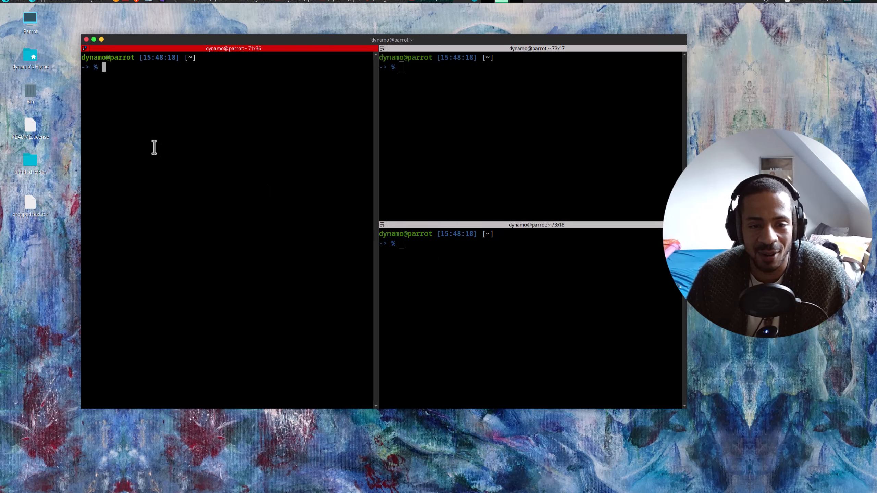
pyautogui.moveTo(357, 194)
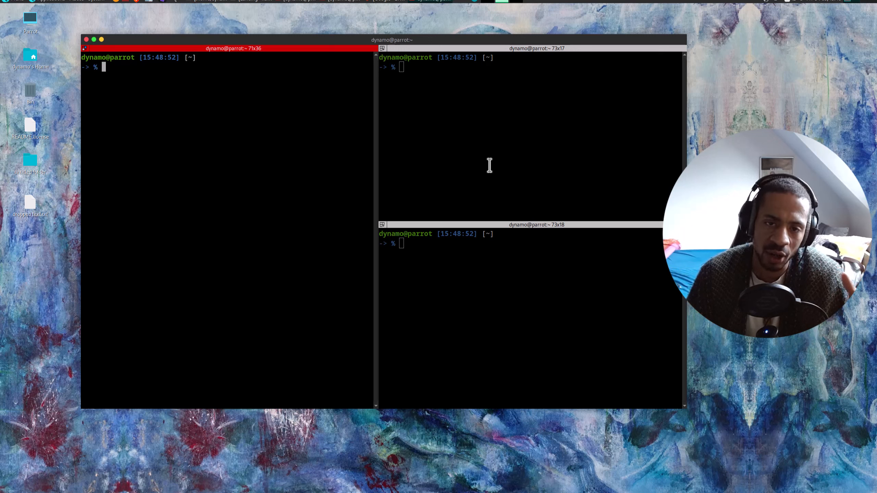
pyautogui.moveTo(433, 229)
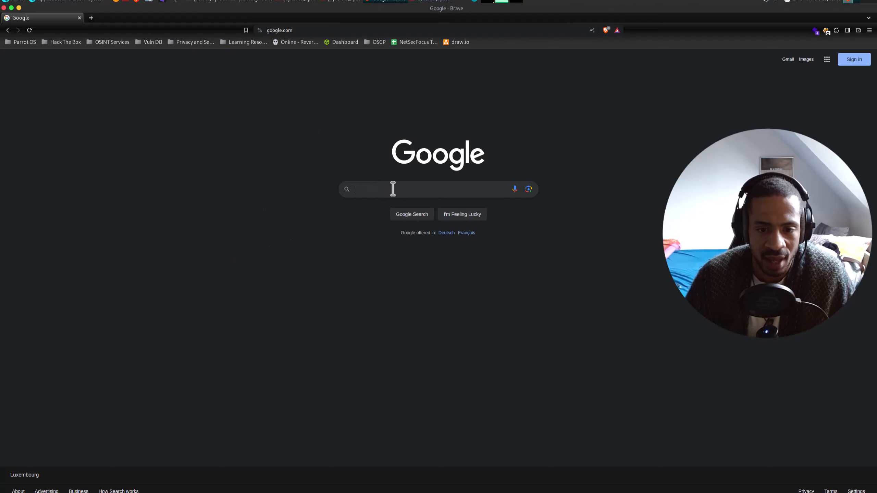
# Search Google for 'tmux cheat sheet' and view the Reddit cheat sheet in image results.
pyautogui.write('tmux cheat sheet')
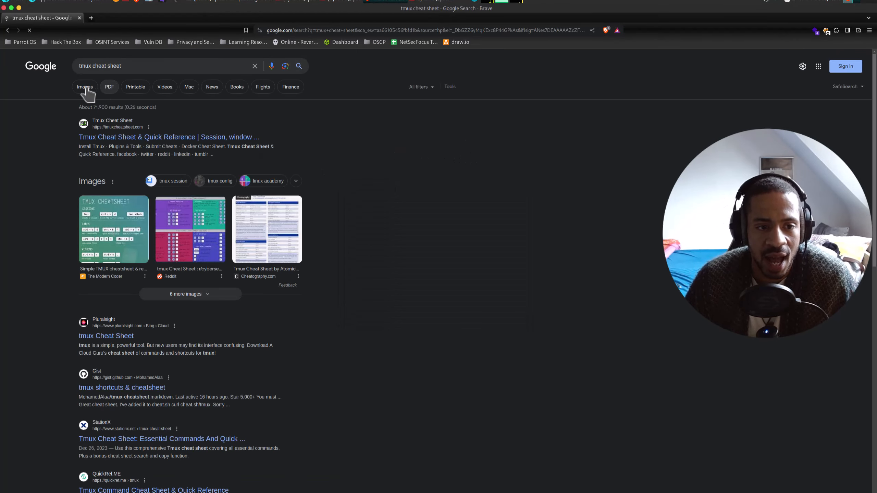
pyautogui.click(85, 87)
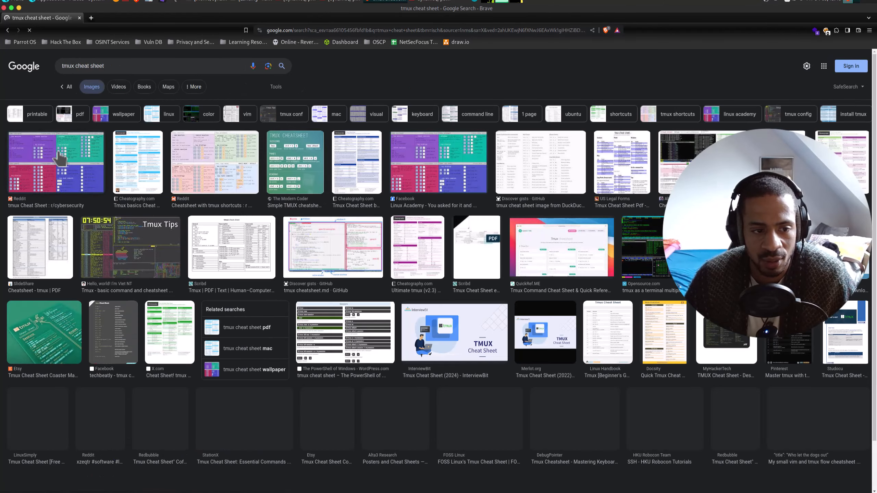
pyautogui.click(56, 161)
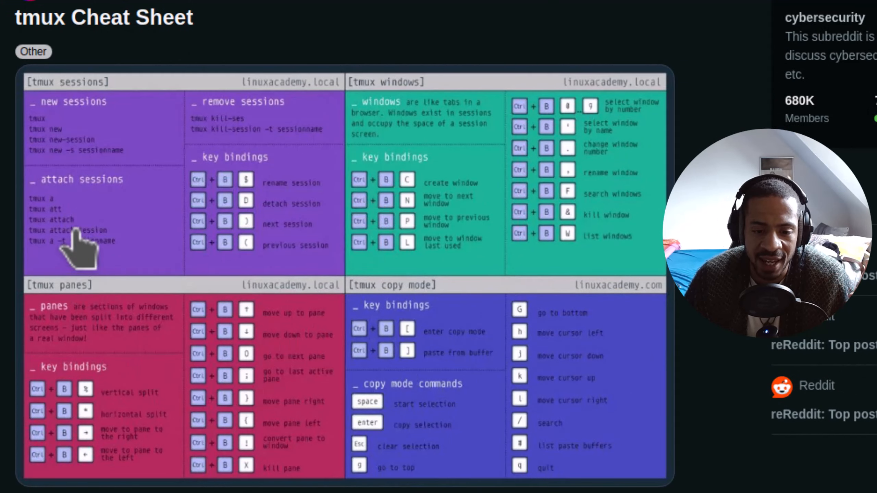
pyautogui.moveTo(75, 246)
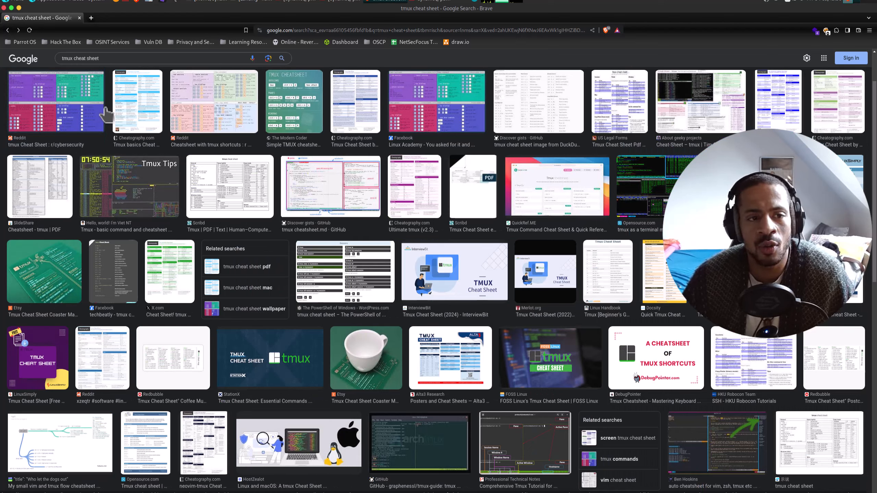
pyautogui.moveTo(20, 16)
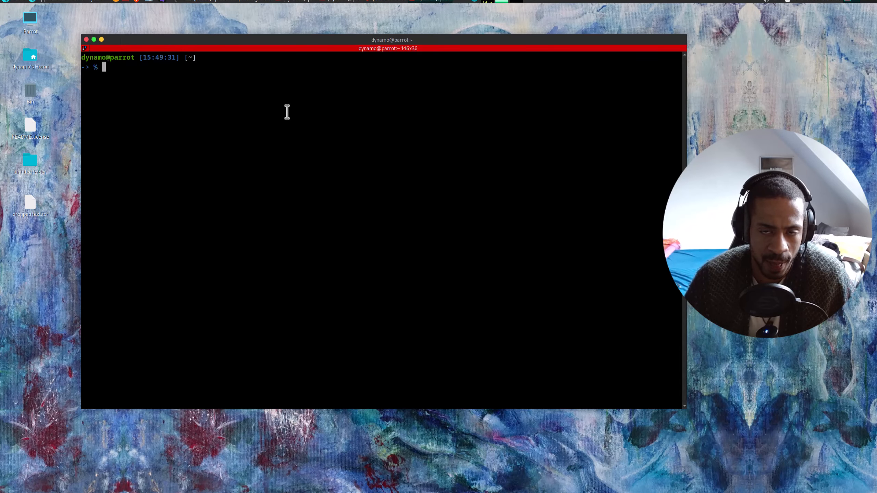
# Run 'echo $SHELL' to confirm zsh is the default shell, then bring Brave forward.
pyautogui.write('echo')
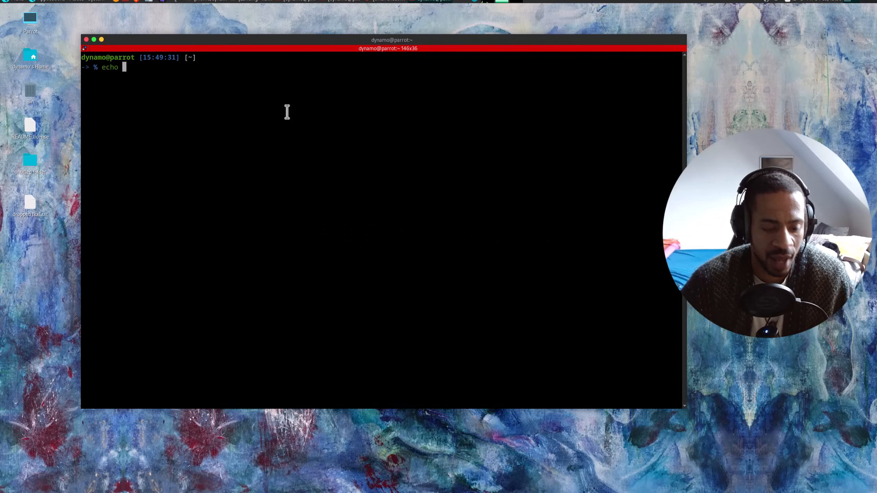
pyautogui.write('$SHELL')
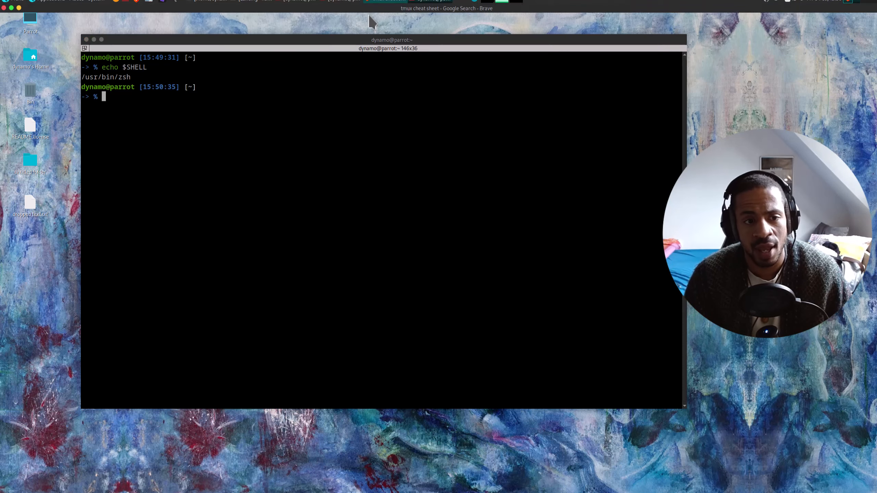
pyautogui.click(446, 7)
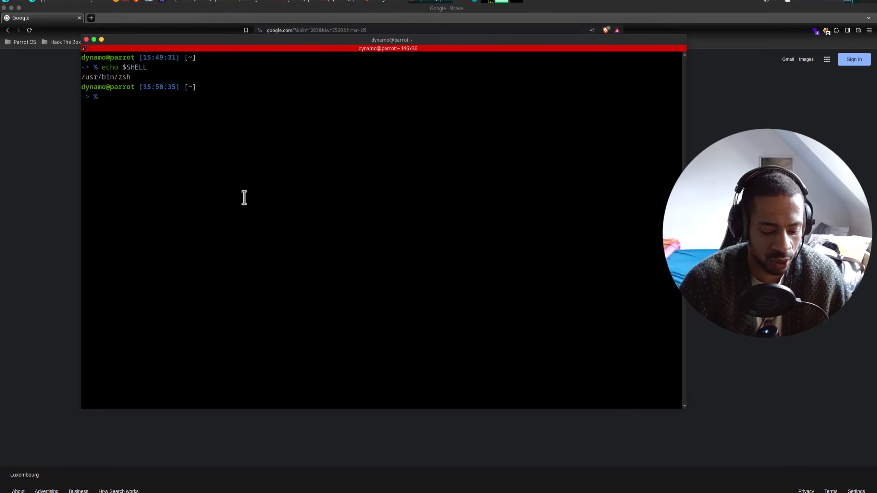
# Enter the 'sudo apt-get install zsh' install command.
pyautogui.write('sudo apt-')
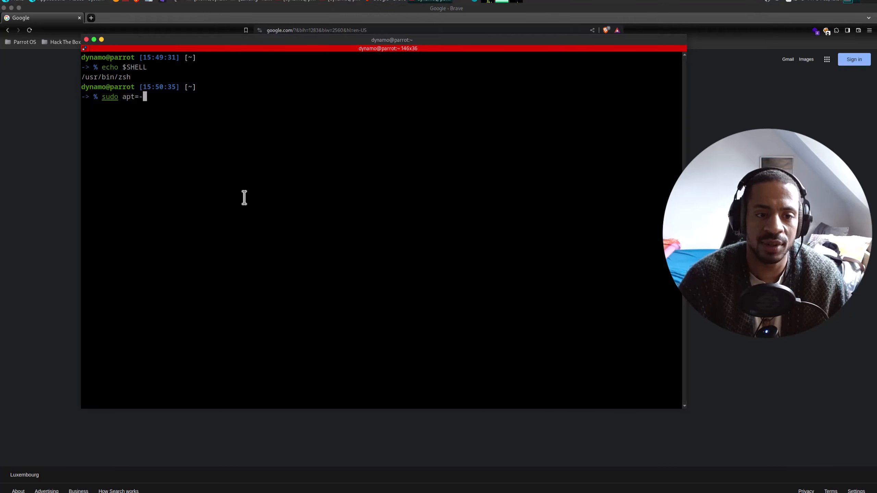
pyautogui.write('get')
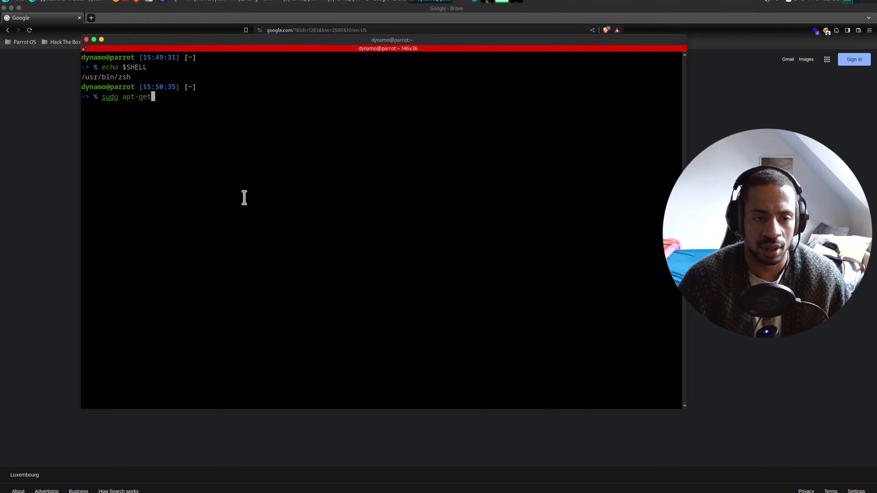
pyautogui.write('install zsh')
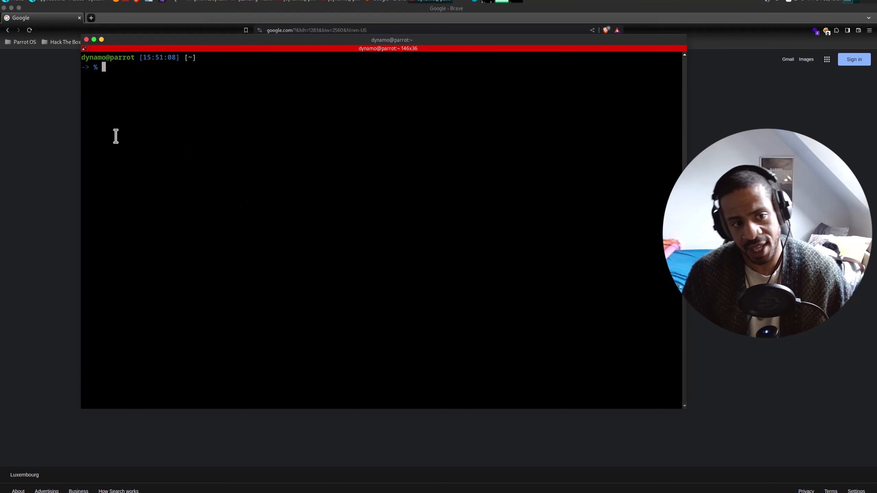
pyautogui.moveTo(66, 133)
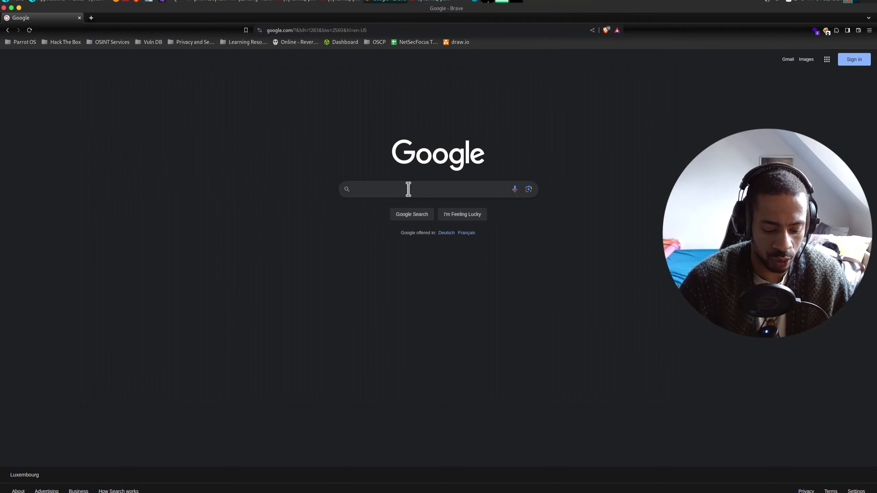
# Search Google for 'oh my zsh'.
pyautogui.write('oh my zsh')
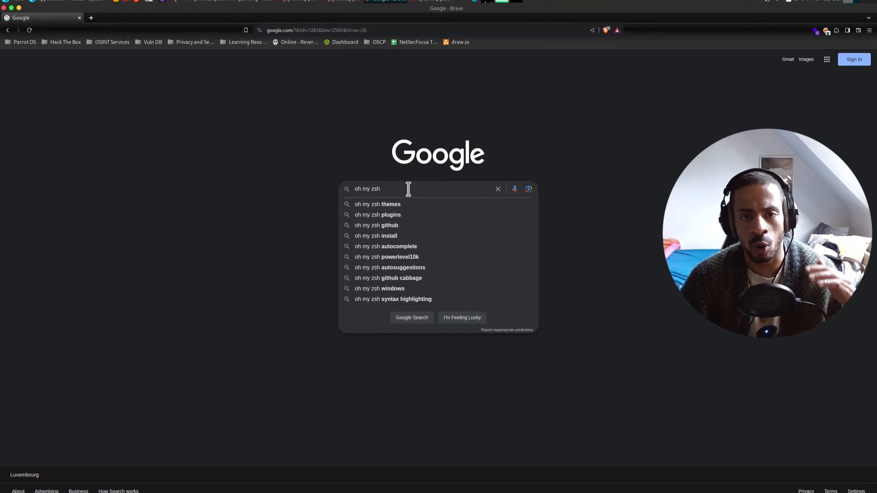
pyautogui.write('" "')
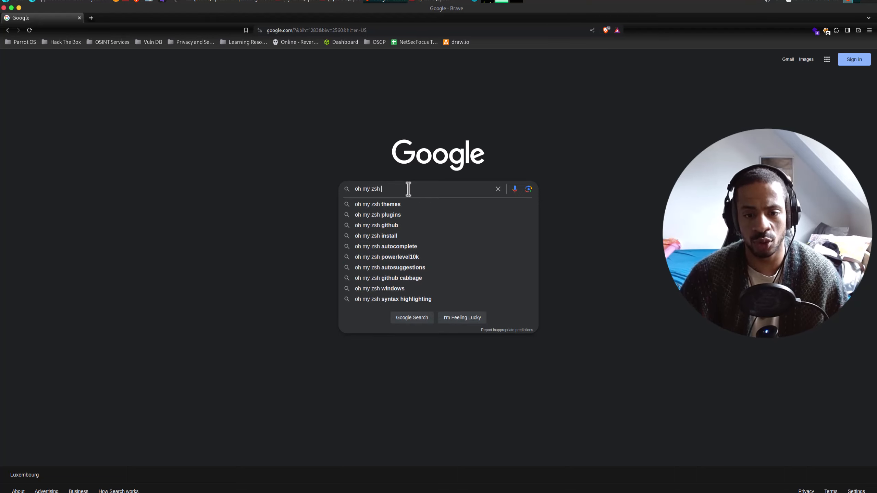
pyautogui.press('Backspace')
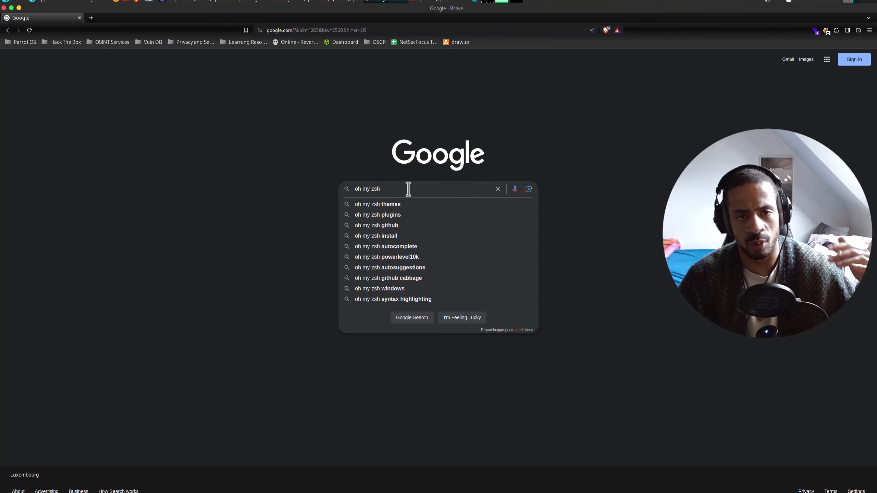
pyautogui.write('" "')
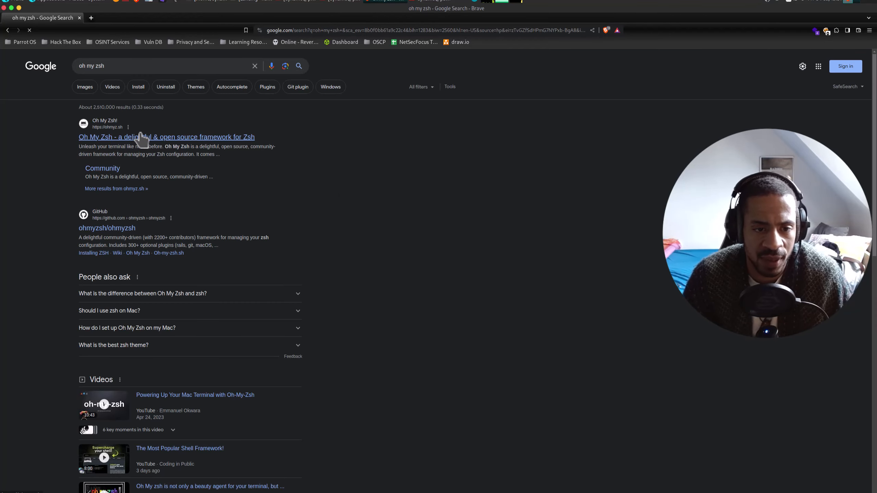
# Visit the Oh My Zsh website from the results and look over its front page.
pyautogui.click(165, 137)
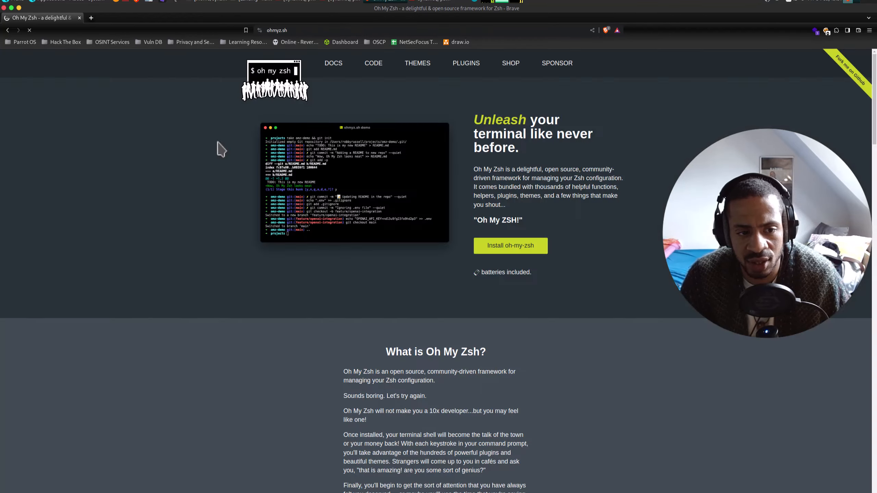
pyautogui.scroll(-3)
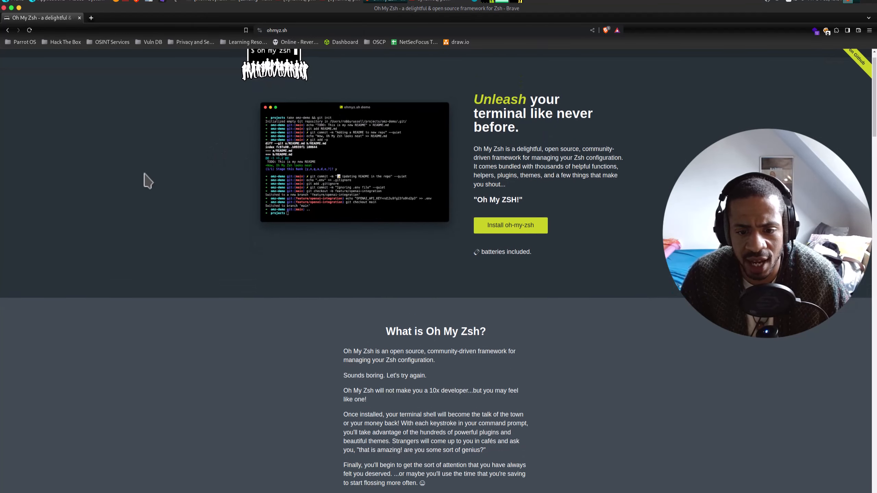
pyautogui.scroll(-3)
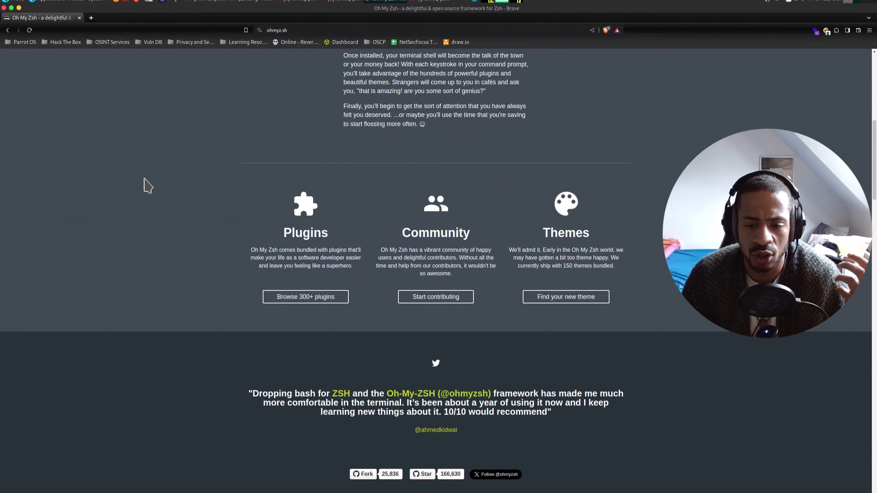
pyautogui.scroll(-3)
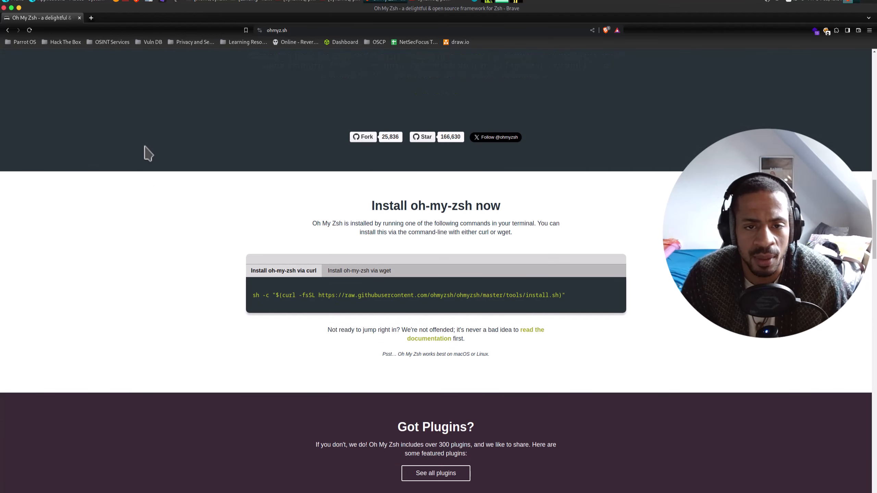
pyautogui.scroll(3)
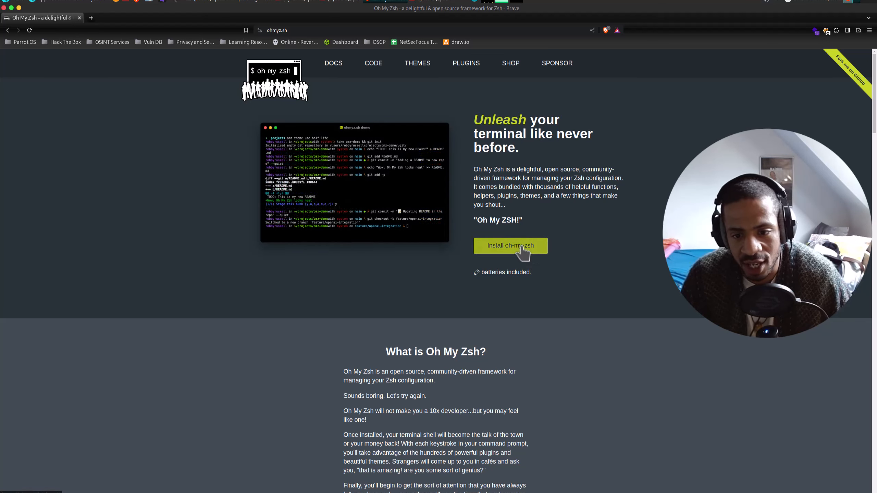
# Jump to the install section and select the whole 'via wget' install command.
pyautogui.click(510, 245)
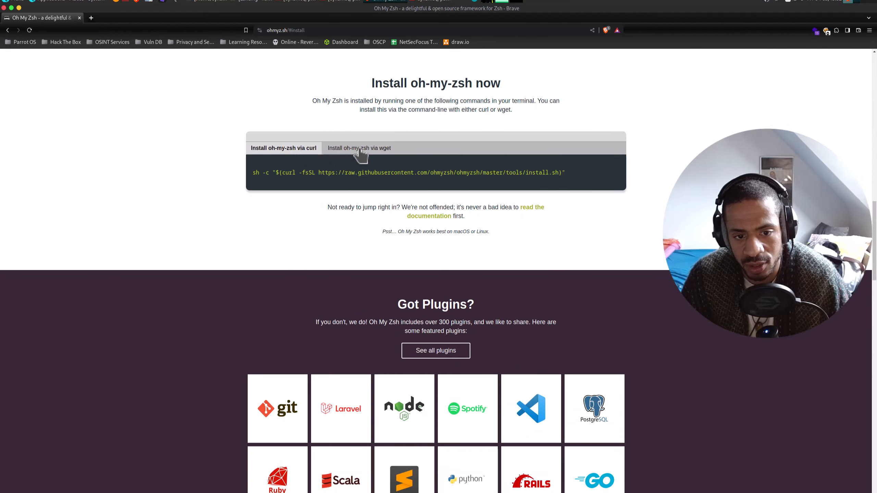
pyautogui.click(358, 148)
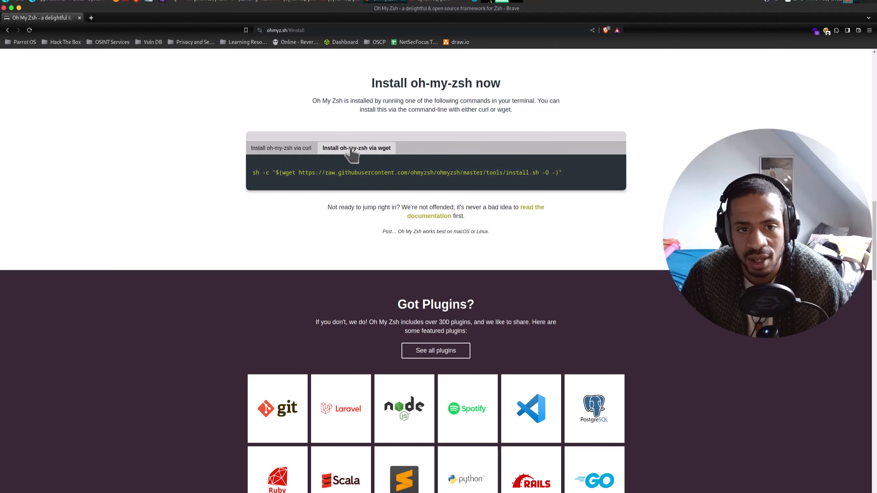
pyautogui.tripleClick(407, 172)
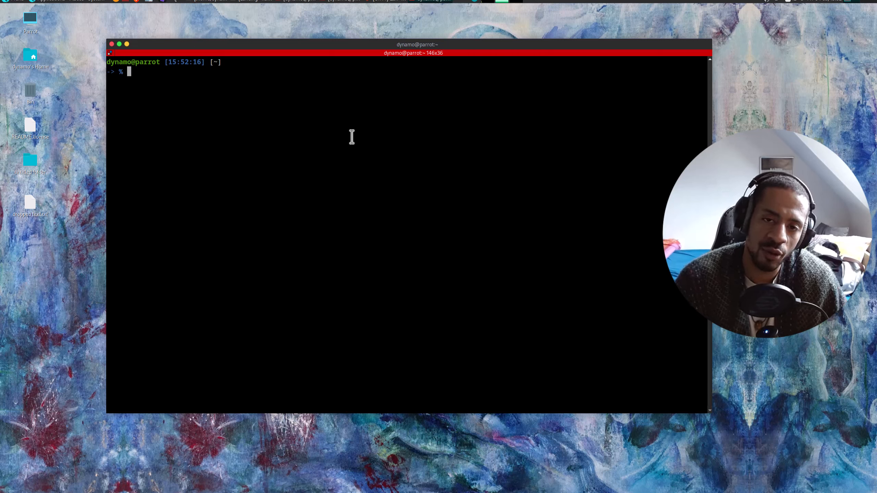
# Return to the home directory with 'cd' before opening .zshrc via the config alias.
pyautogui.write('cd')
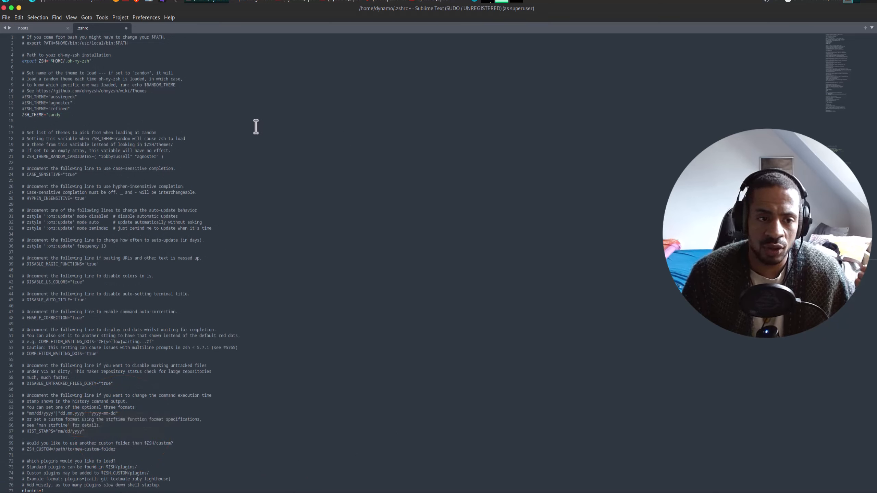
pyautogui.moveTo(259, 136)
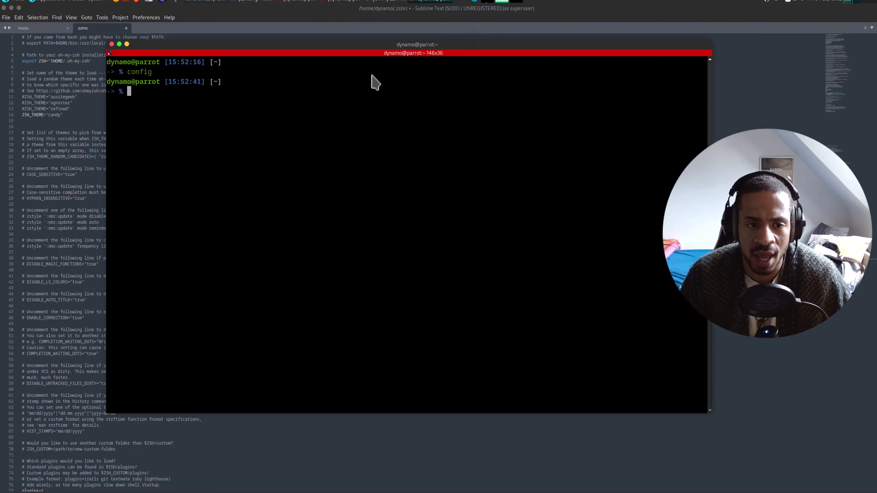
pyautogui.moveTo(300, 126)
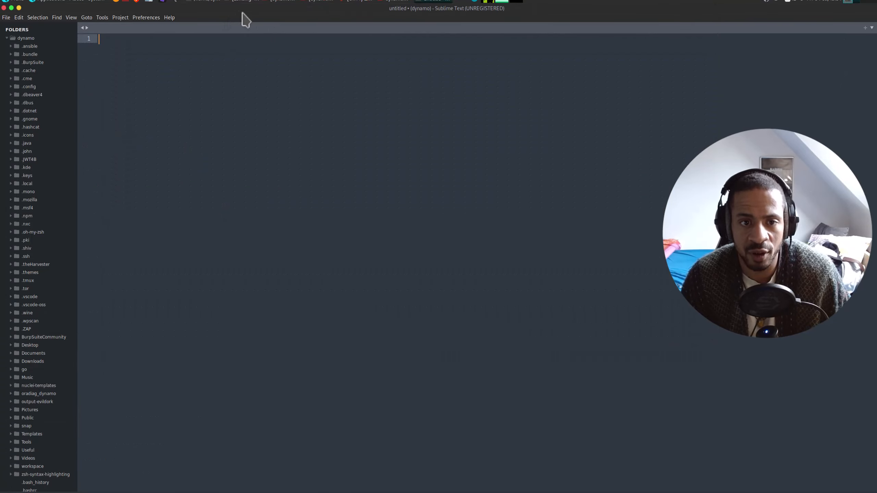
# Scroll the Sublime Text sidebar down to the home folder's dotfiles around .zshrc.
pyautogui.scroll(-3)
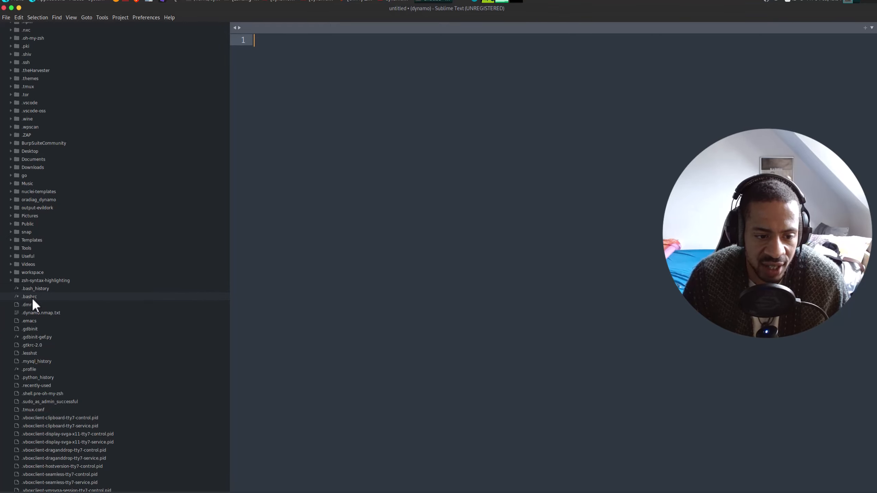
pyautogui.scroll(-3)
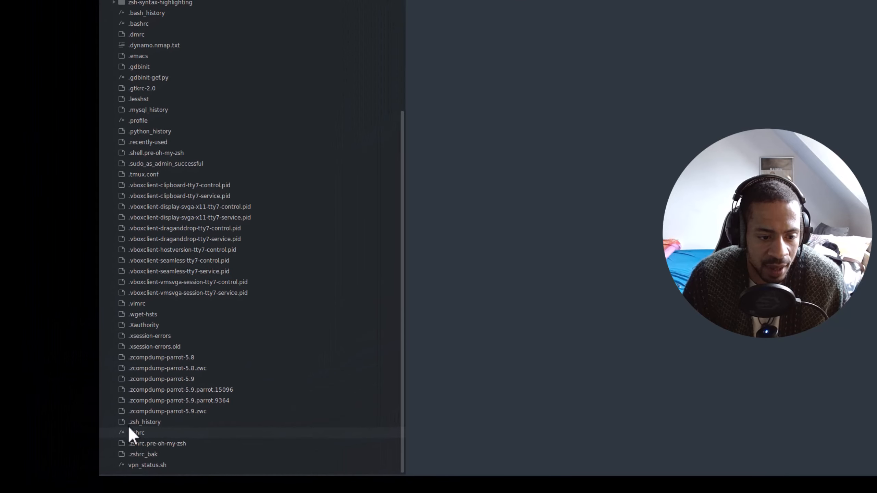
pyautogui.scroll(-3)
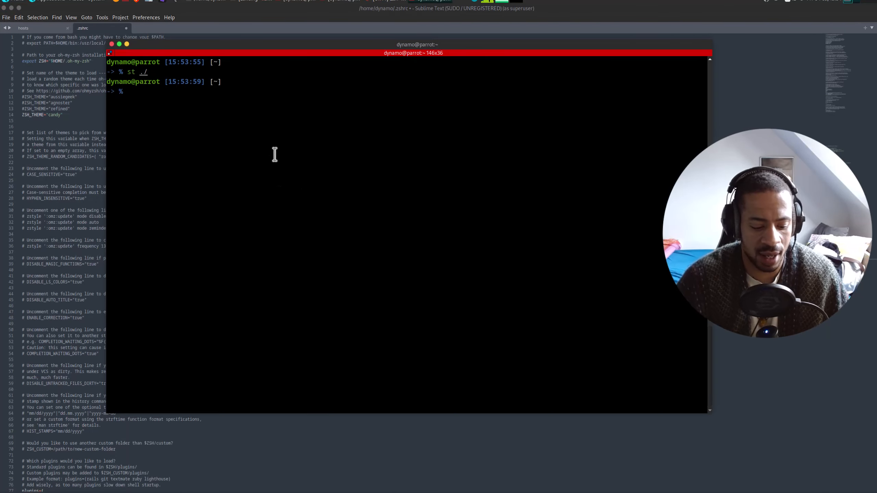
# Run the 'config' alias to edit ~/.zshrc as superuser and scroll to its end.
pyautogui.write('config')
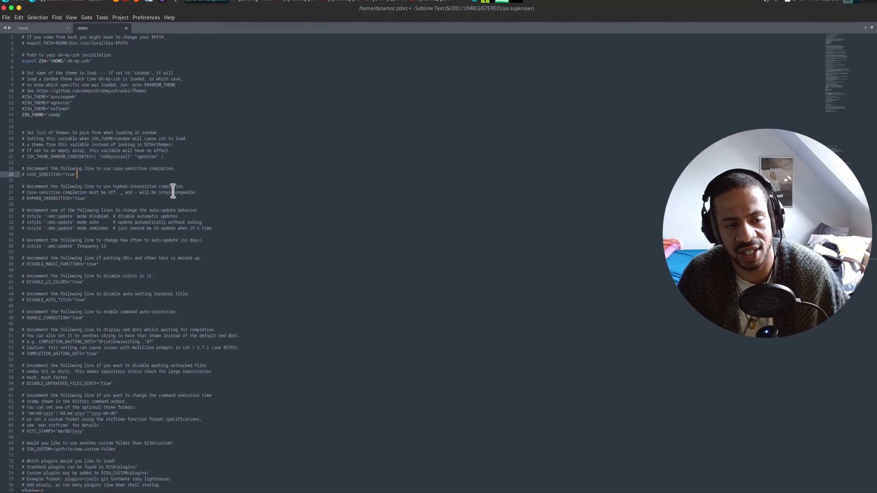
pyautogui.moveTo(169, 195)
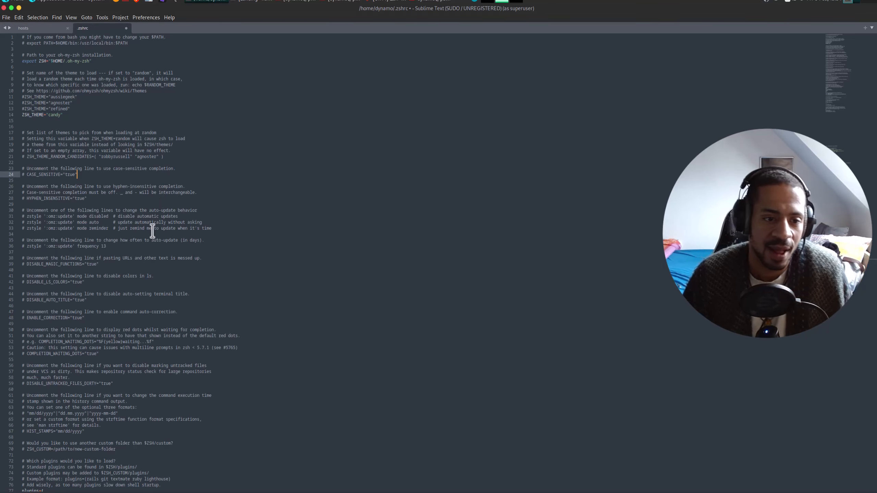
pyautogui.scroll(-3)
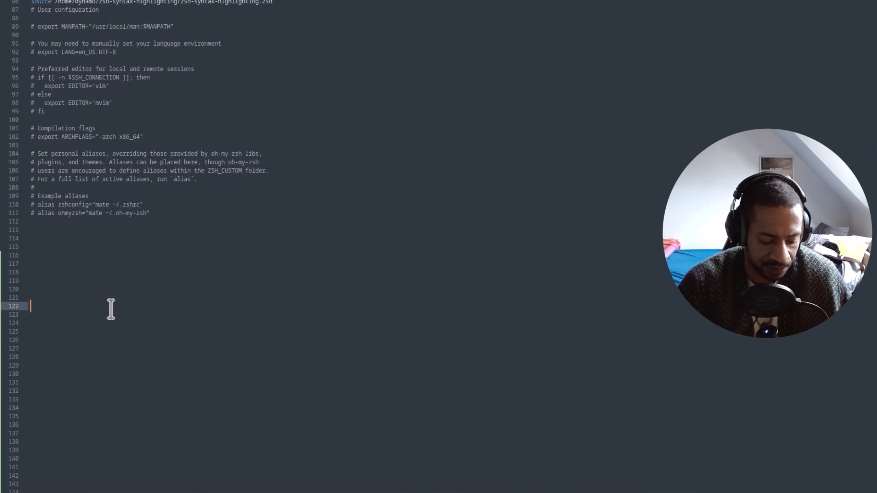
# Add the line alias config="sudo subl ~/.zshrc" on line 122, accepting the subl completion.
pyautogui.write('alias')
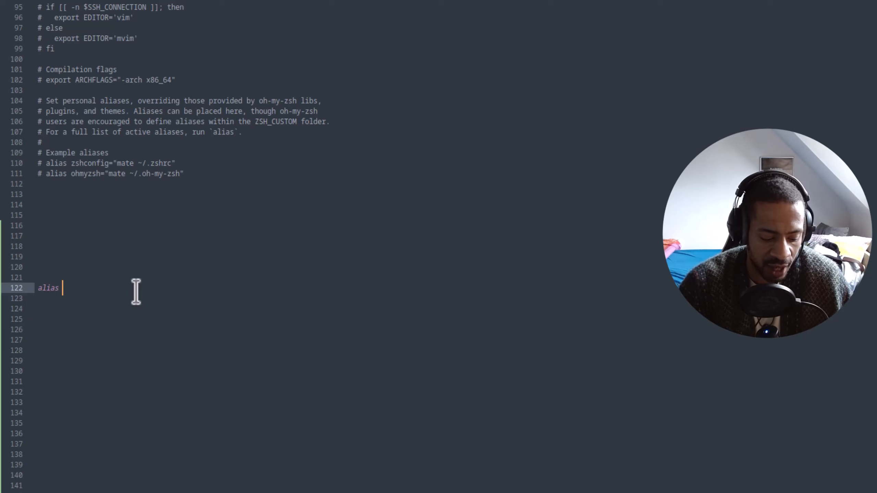
pyautogui.write('config')
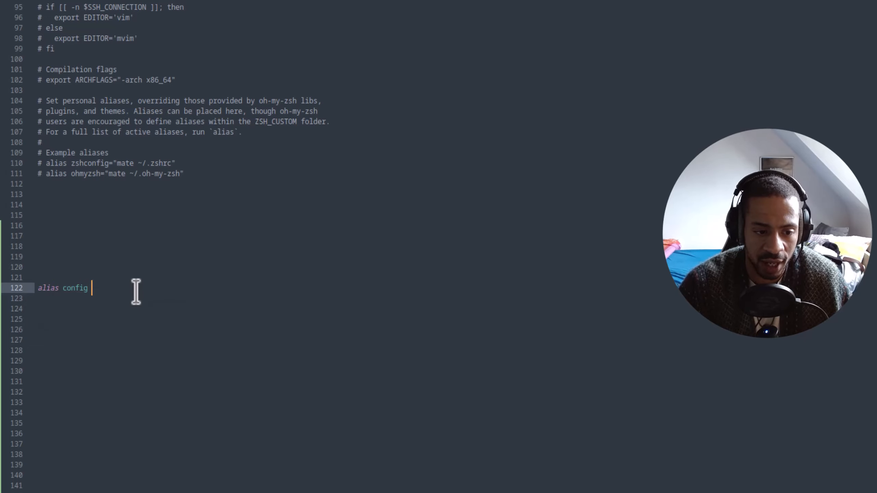
pyautogui.write('=')
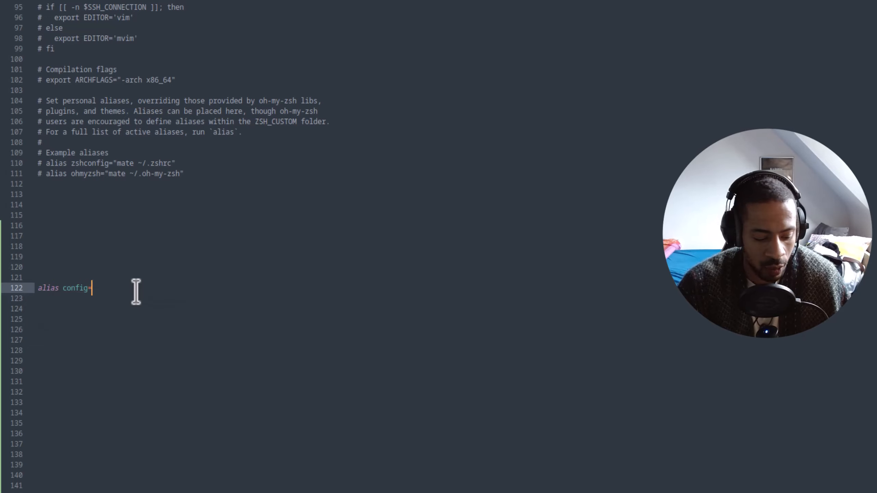
pyautogui.write('="')
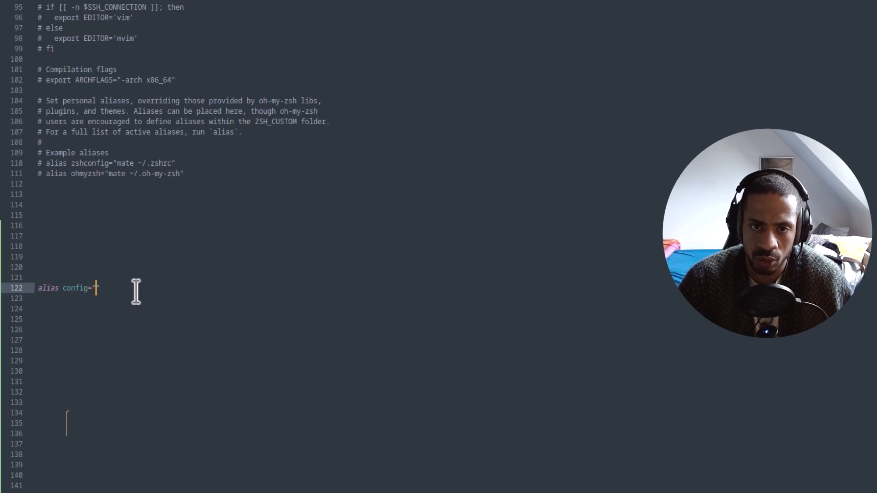
pyautogui.write('sudo')
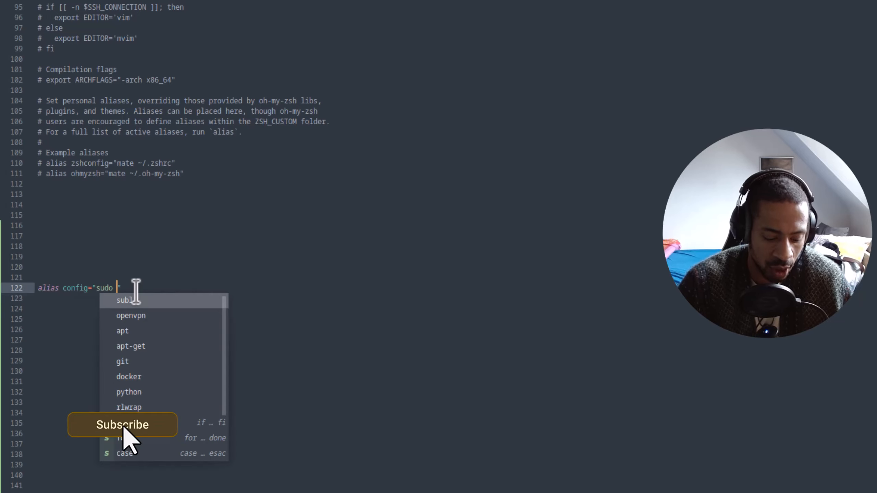
pyautogui.write('subl ~')
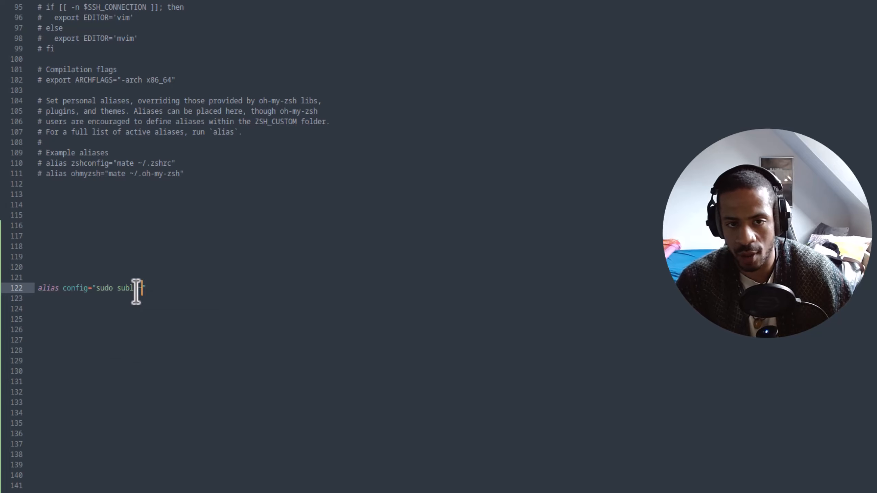
pyautogui.write('l')
pyautogui.write('zsh')
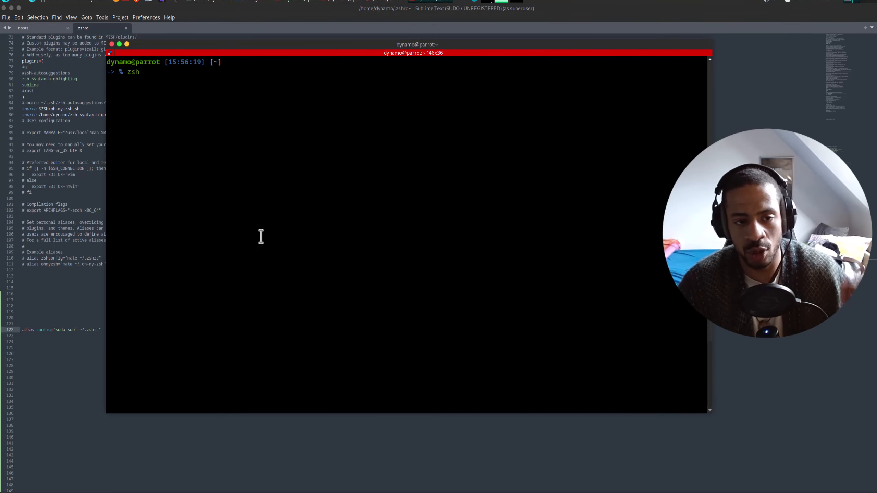
# Reload zsh, run the new config alias to bring up .zshrc, and delete the selected alias line.
pyautogui.press('Return')
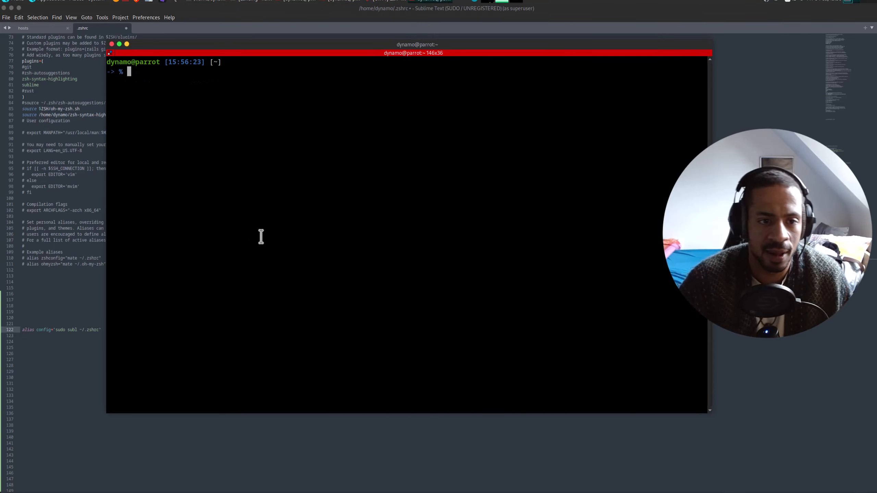
pyautogui.write('config')
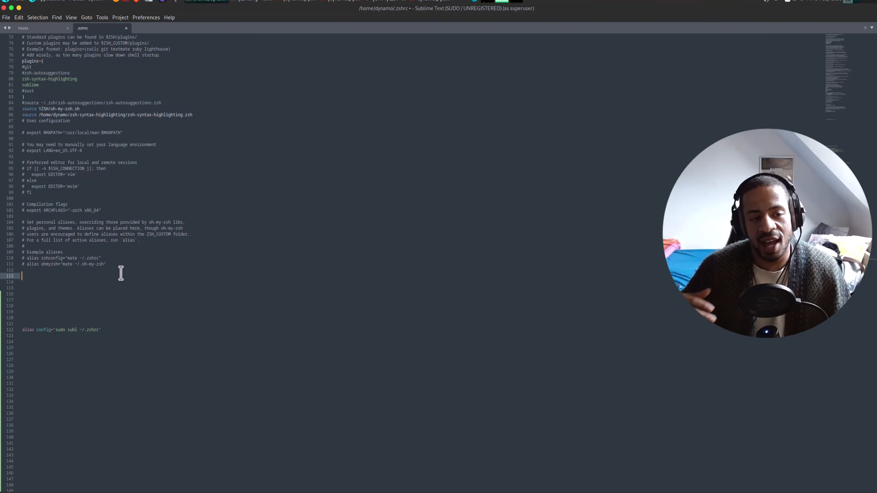
pyautogui.moveTo(143, 318)
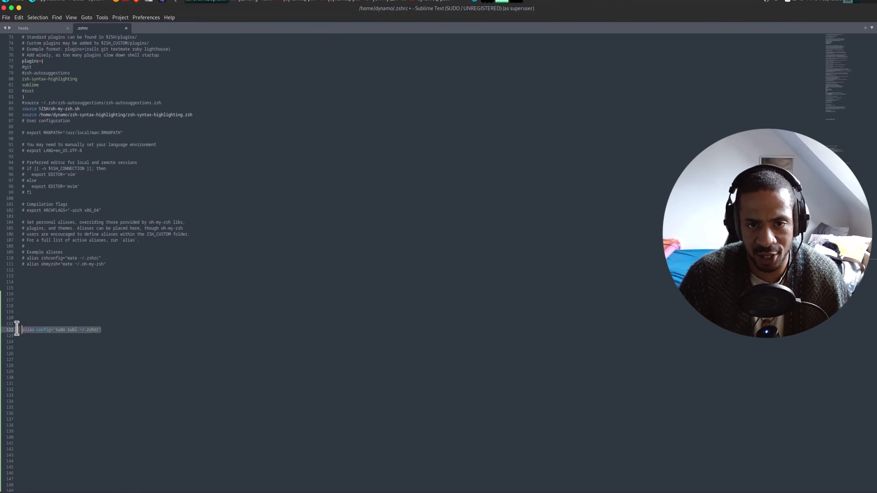
pyautogui.press('Delete')
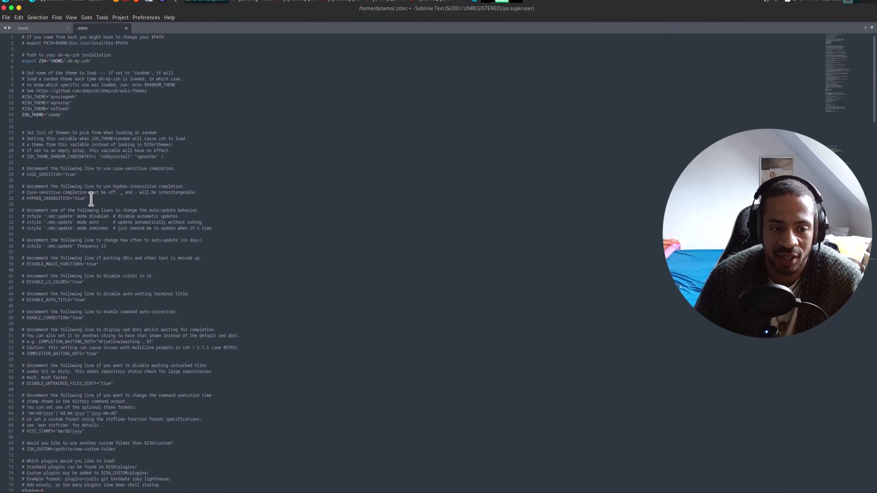
pyautogui.scroll(-3)
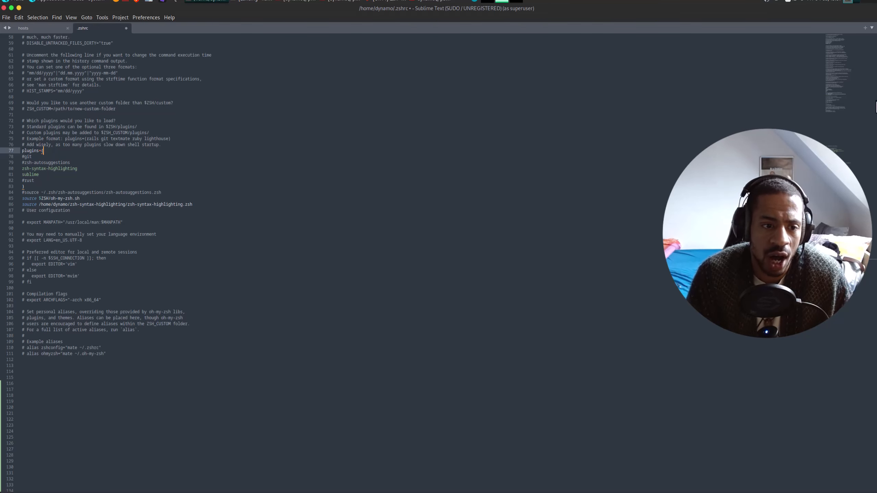
pyautogui.doubleClick(50, 169)
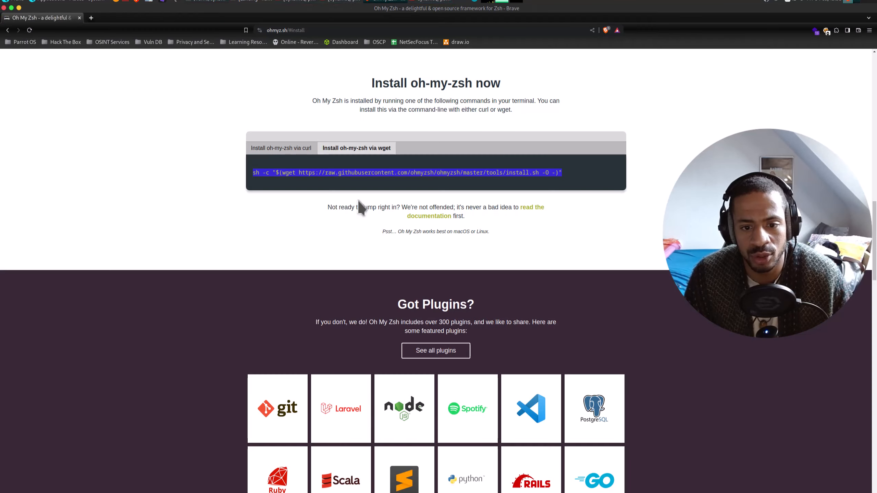
# From ohmyz.sh follow 'Browse 300+ plugins' to the GitHub Plugins wiki, then start a Google search.
pyautogui.scroll(-3)
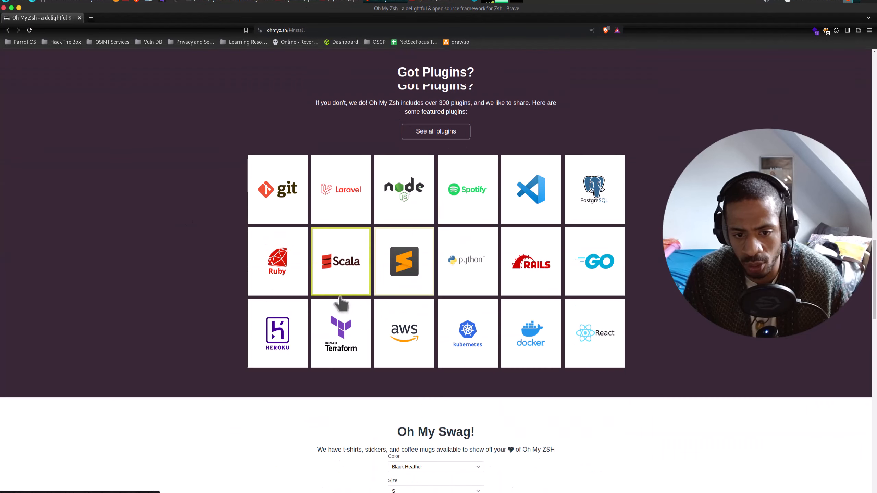
pyautogui.scroll(-3)
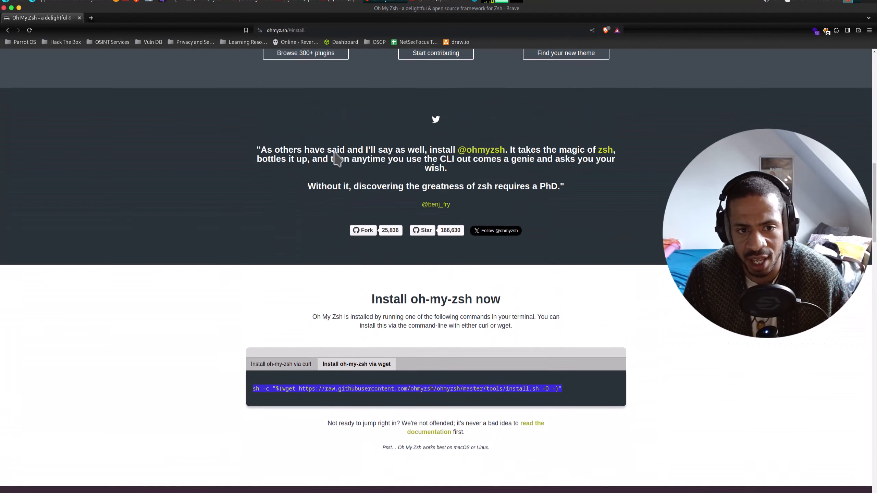
pyautogui.scroll(3)
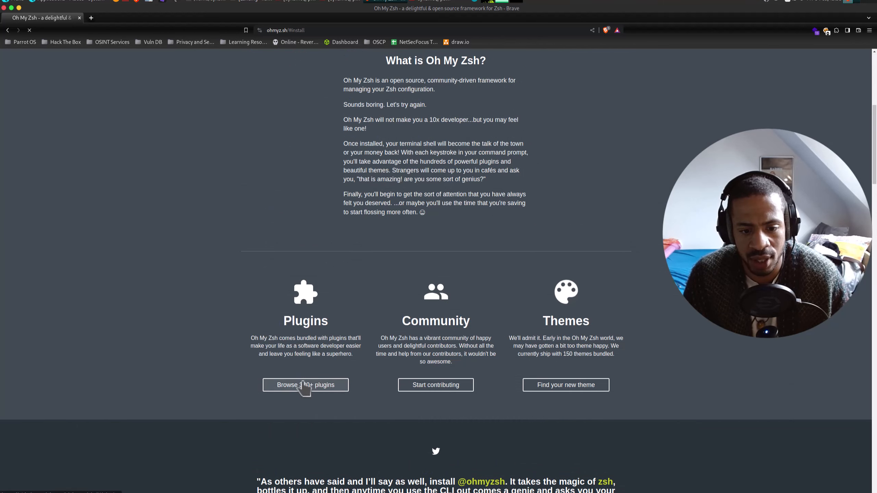
pyautogui.click(306, 385)
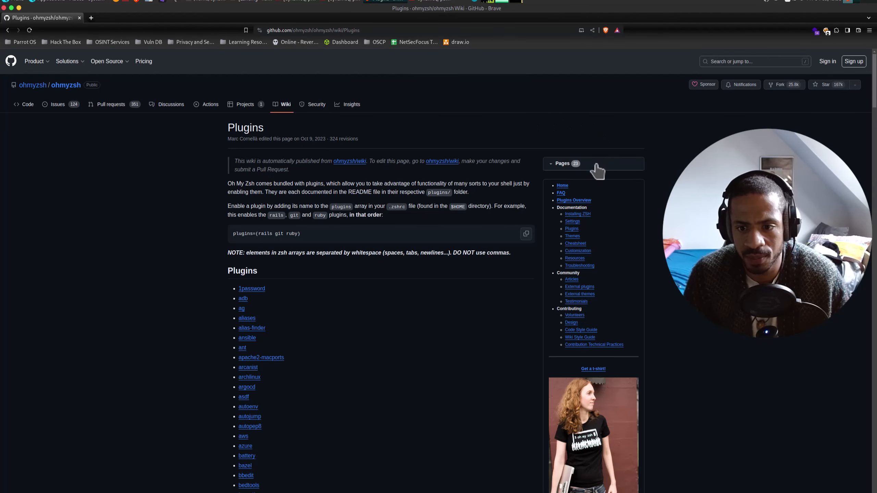
pyautogui.write('su')
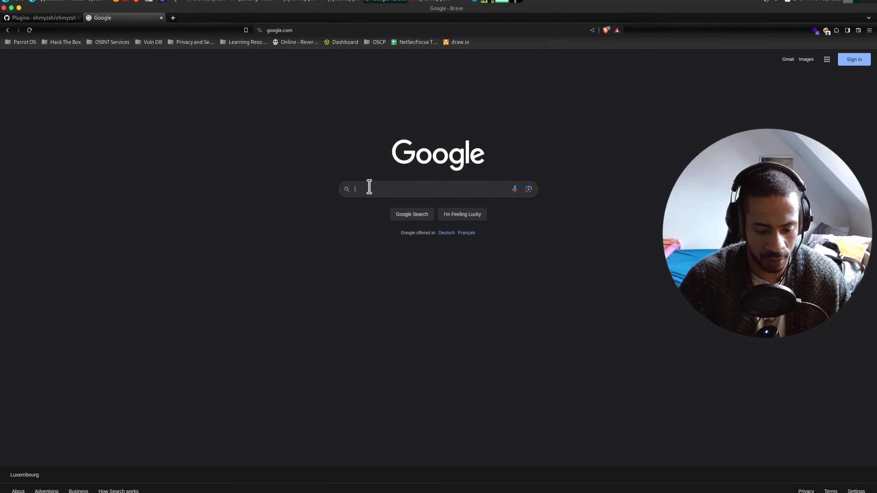
# Google 'oh my zsh auto suggestion', read the zsh-autosuggestions INSTALL.md, and return to the Plugins wiki tab.
pyautogui.write('oh my zsh auto suggestion')
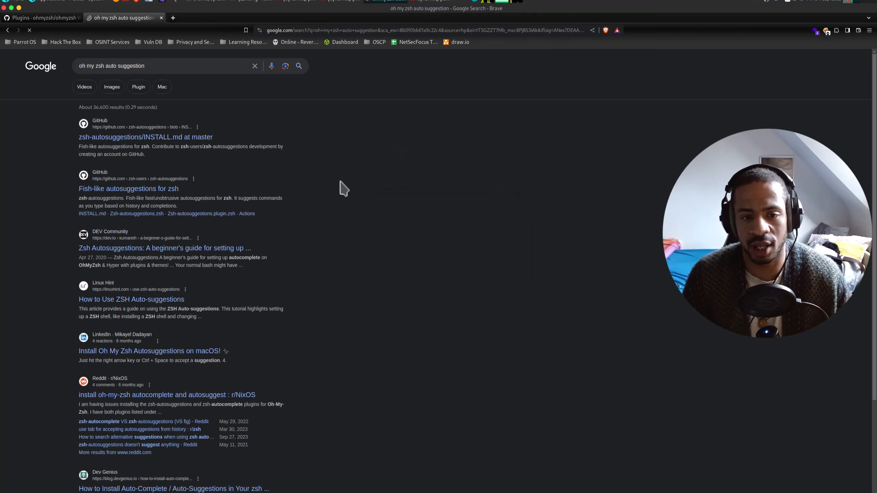
pyautogui.click(144, 137)
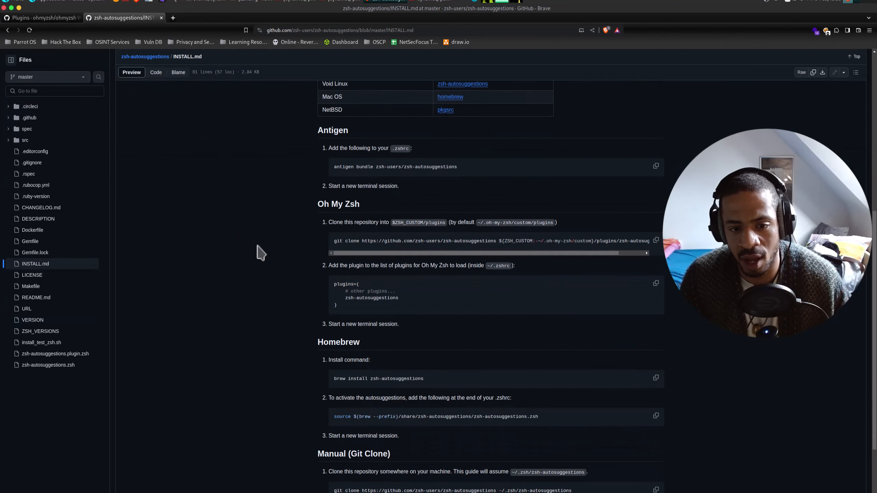
pyautogui.moveTo(447, 258)
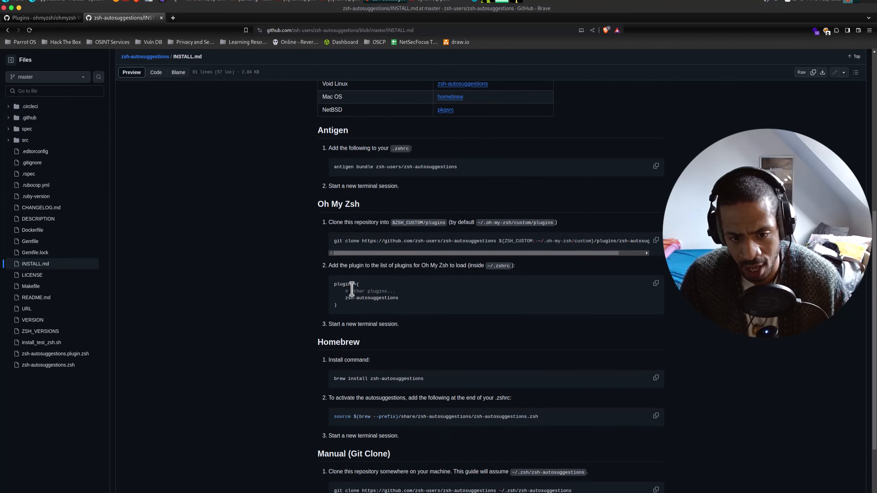
pyautogui.moveTo(358, 257)
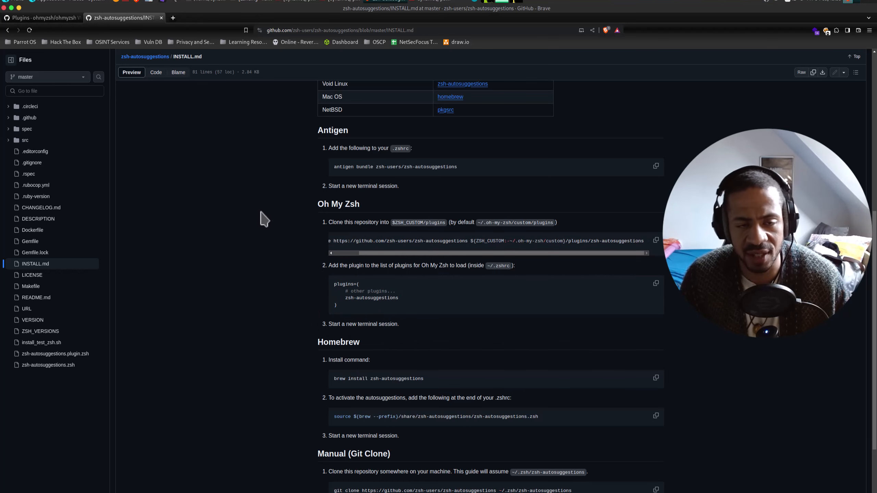
pyautogui.click(42, 17)
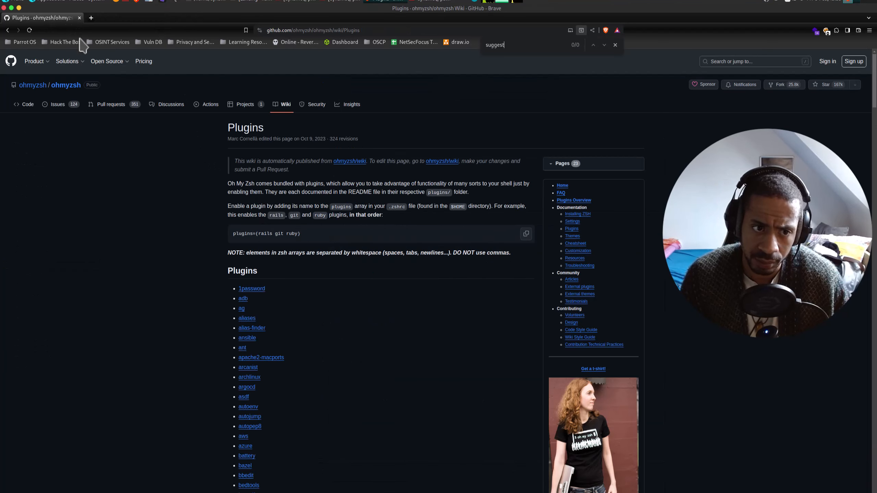
# Switch from Brave to the Terminator window running tmux.
pyautogui.click(310, 31)
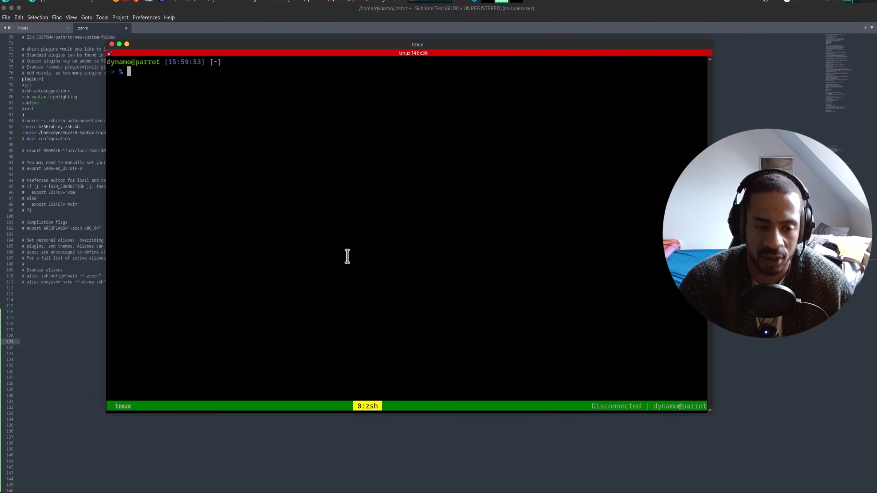
# Run the htb and vpn aliases to connect the VPN inside the tmux session.
pyautogui.write('htb')
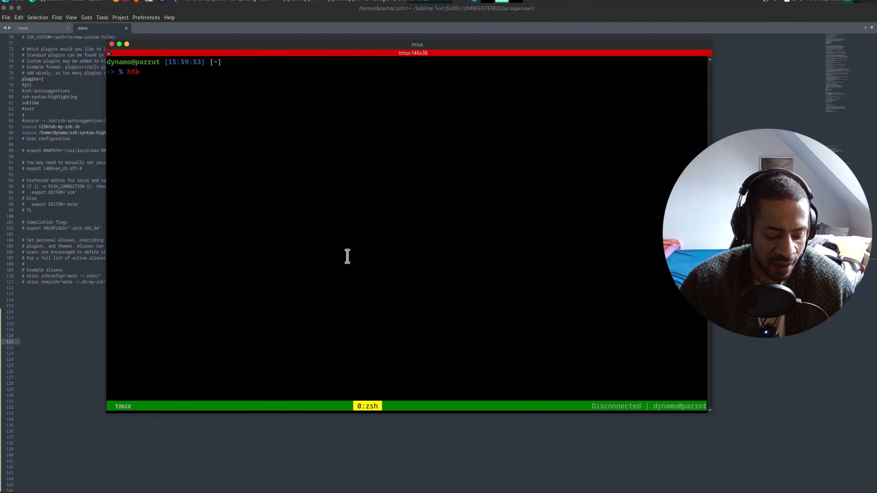
pyautogui.write('vpn')
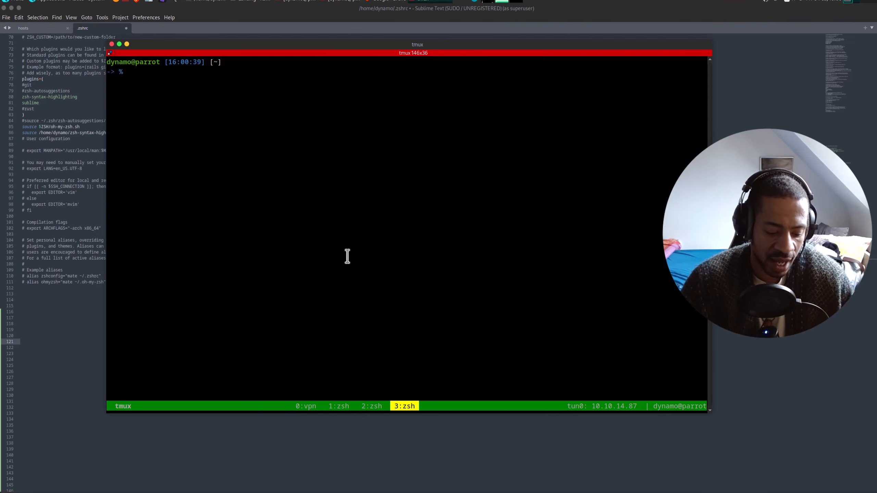
pyautogui.click(306, 406)
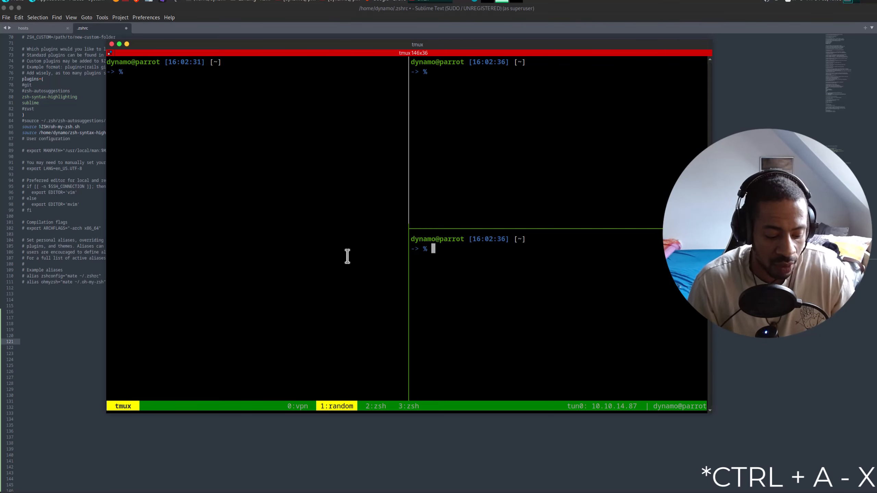
# Close the lower-right pane with Ctrl+A x, then confirm killing the random window with y.
pyautogui.press('ctrl+a x')
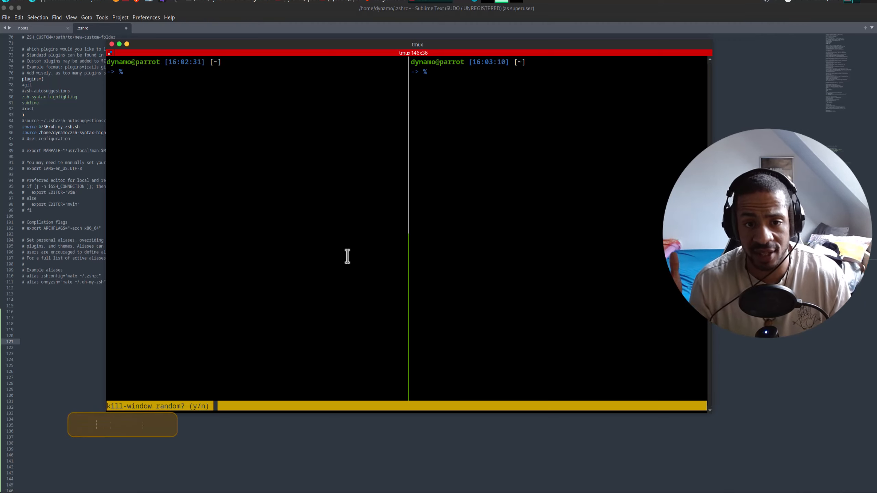
pyautogui.click(122, 424)
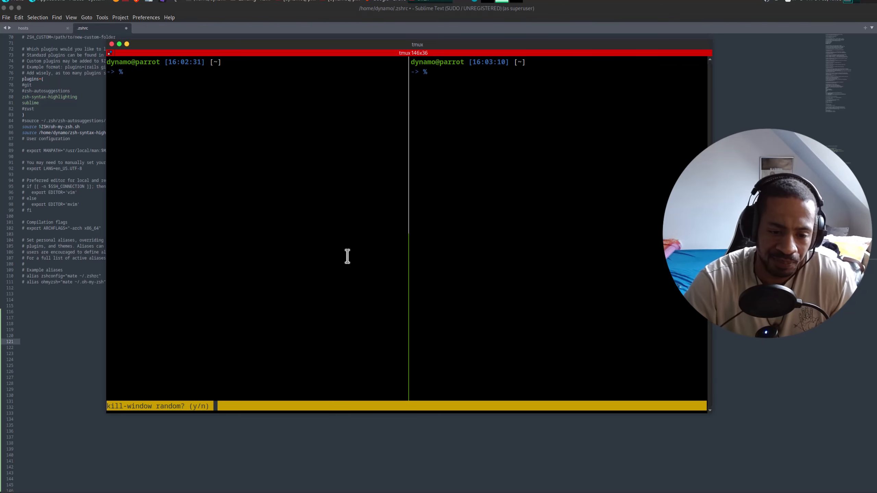
pyautogui.press('y')
pyautogui.write('tmux attach')
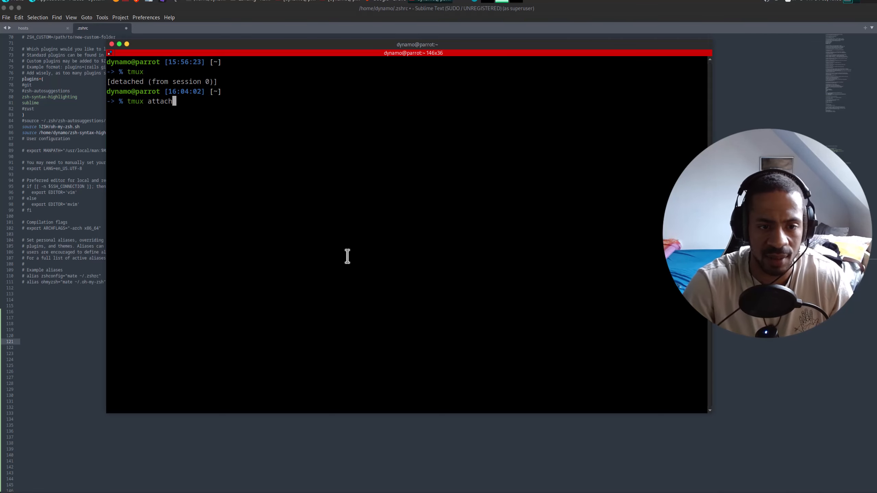
# Run tmux attach to rejoin the session, then begin a tmuxconf alias in .zshrc.
pyautogui.press('Return')
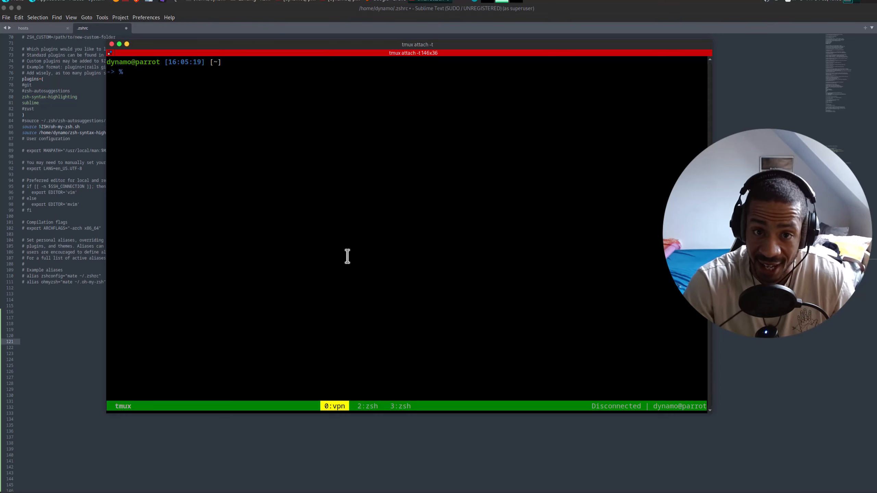
pyautogui.write('tmuxconf')
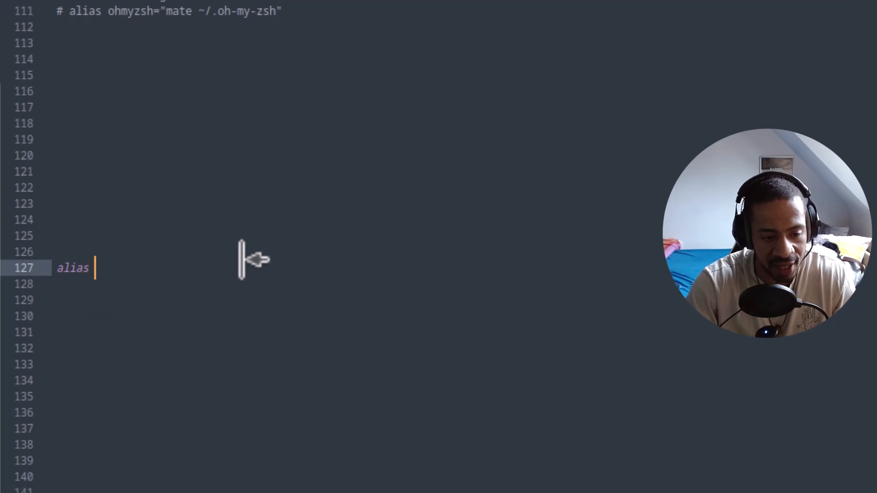
# Add alias tmuxconf="sudo subl ~/.tmux.conf" on line 127, completing the file name with Tab.
pyautogui.write('tmuxconf')
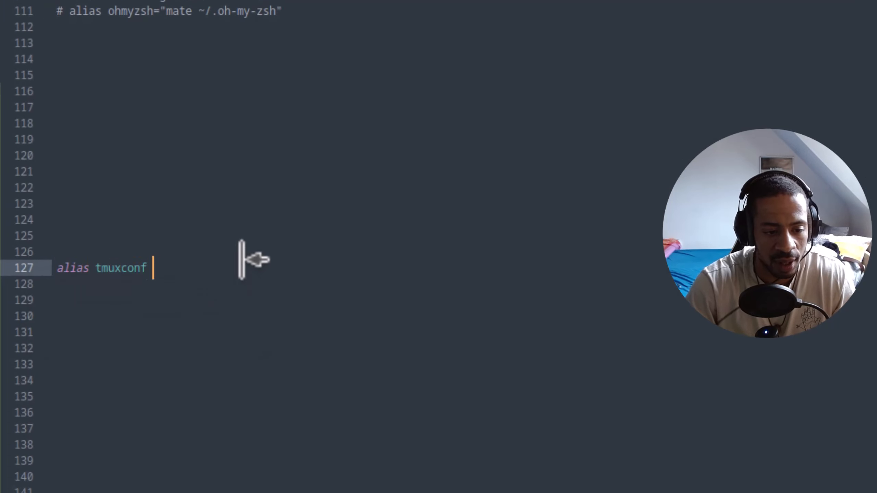
pyautogui.write('="sub')
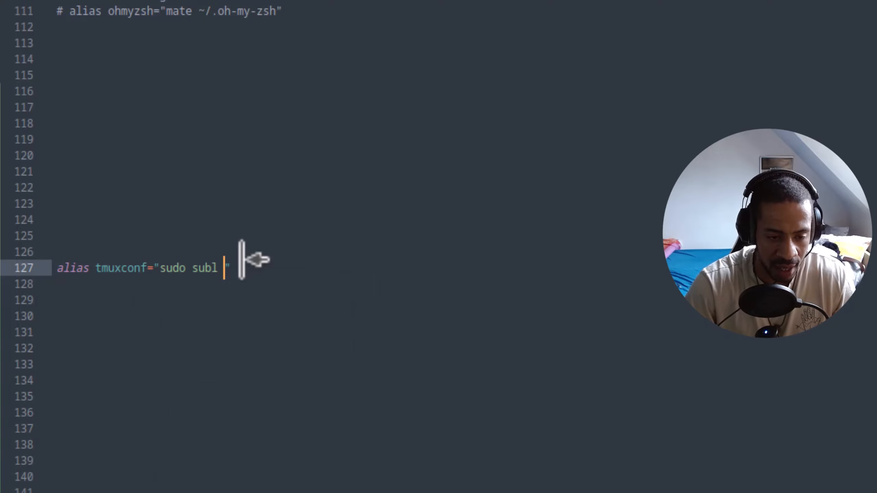
pyautogui.write('~/')
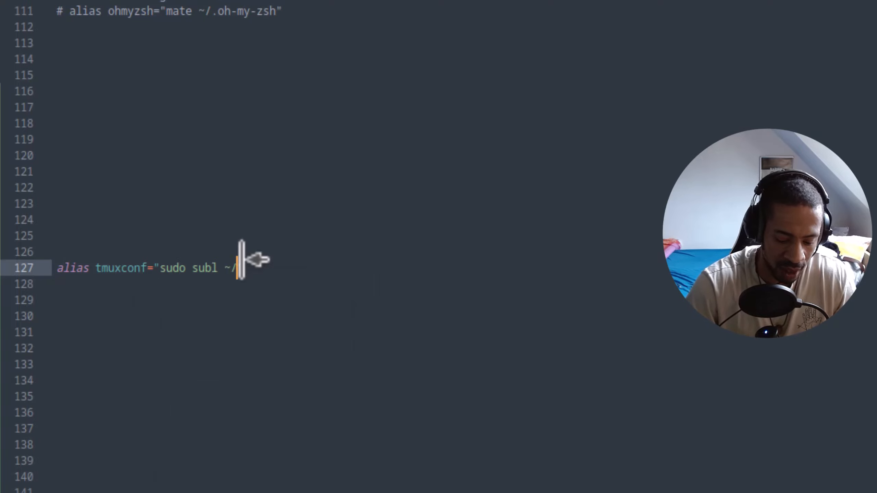
pyautogui.write('/')
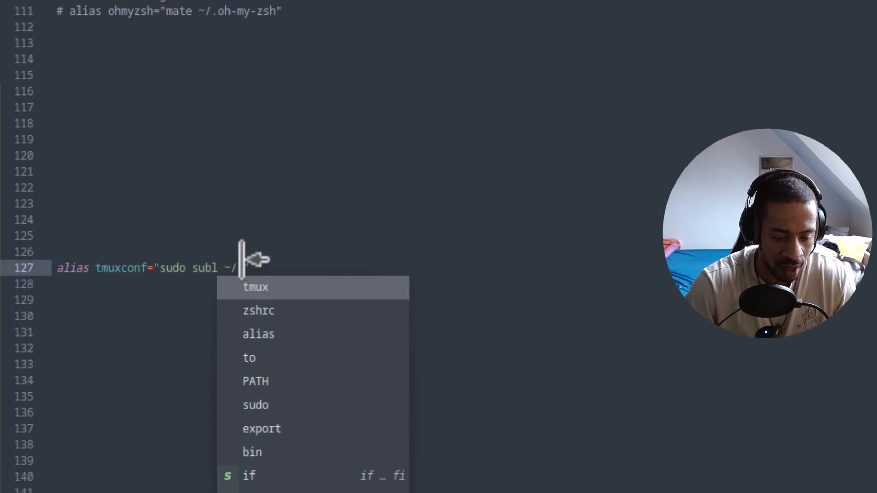
pyautogui.write('tmux')
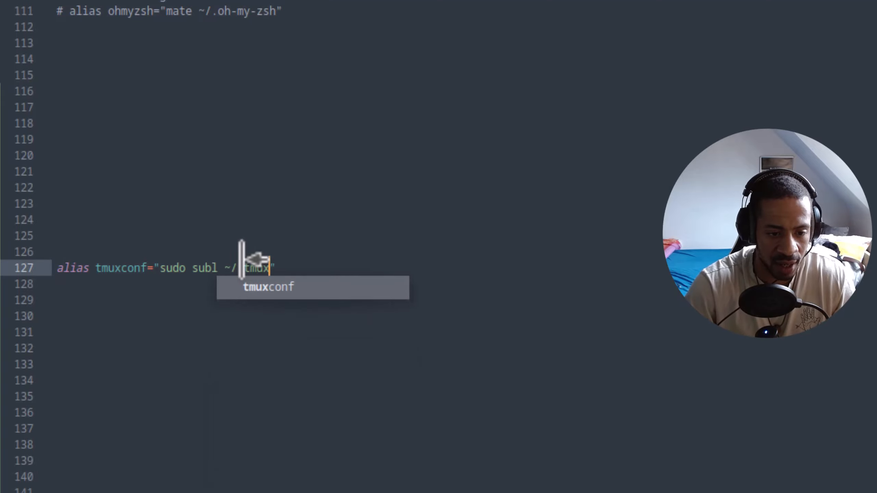
pyautogui.press('Tab')
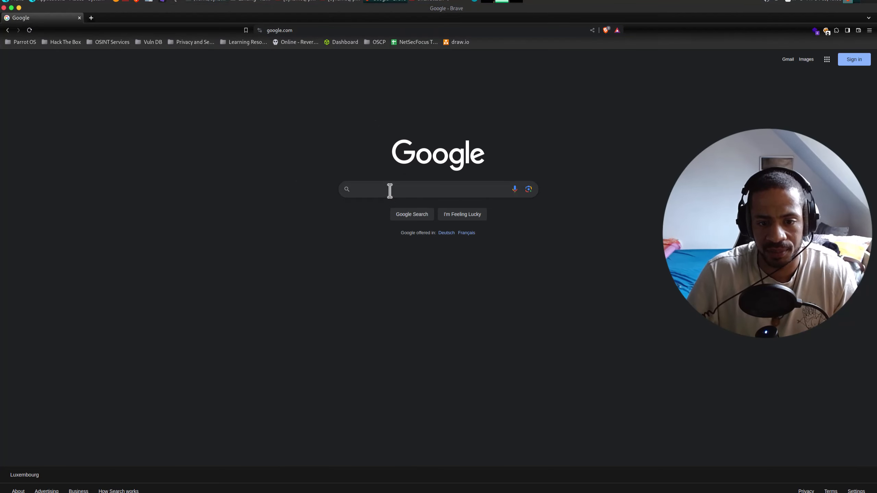
# Google tmux and read the Getting Started page of the tmux GitHub wiki.
pyautogui.write('tmux')
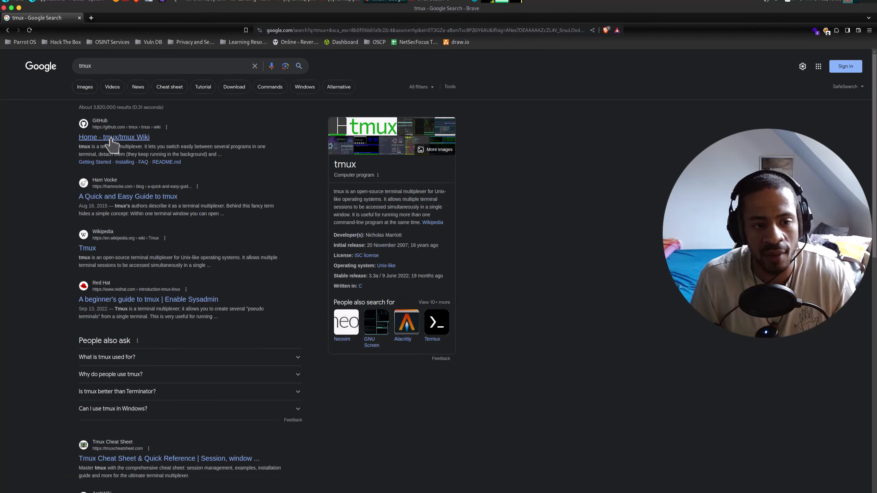
pyautogui.moveTo(109, 201)
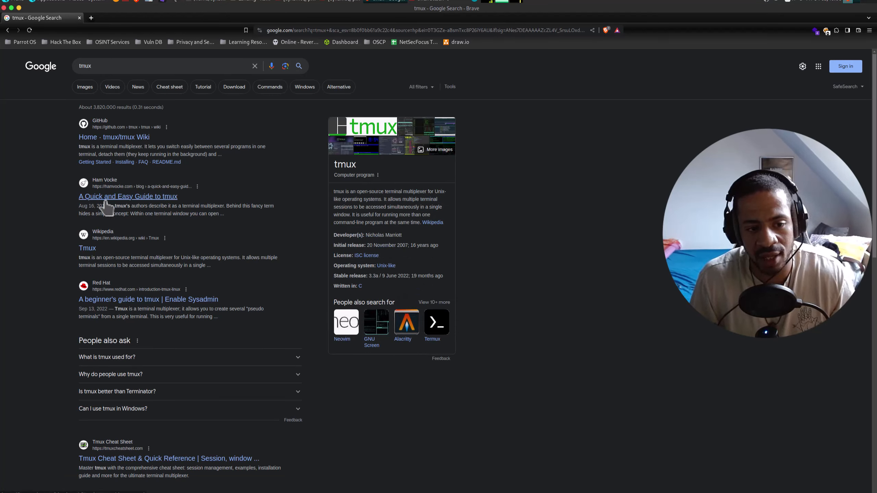
pyautogui.moveTo(147, 226)
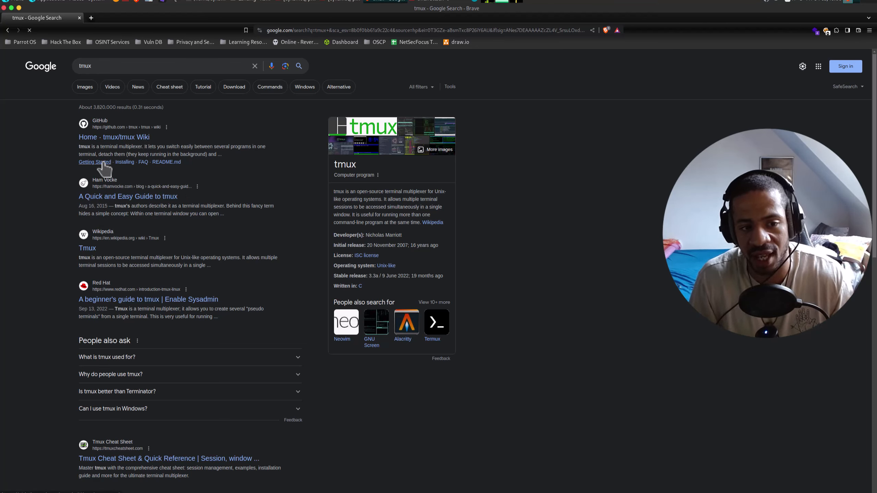
pyautogui.click(94, 161)
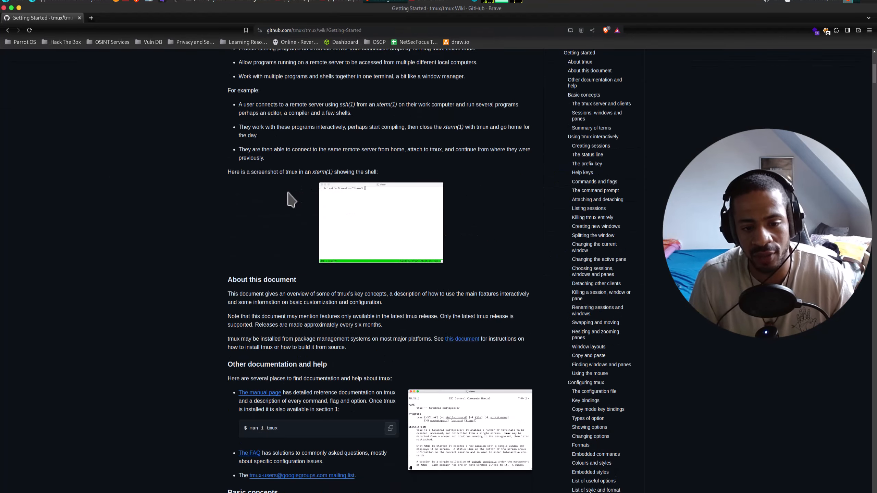
pyautogui.scroll(-3)
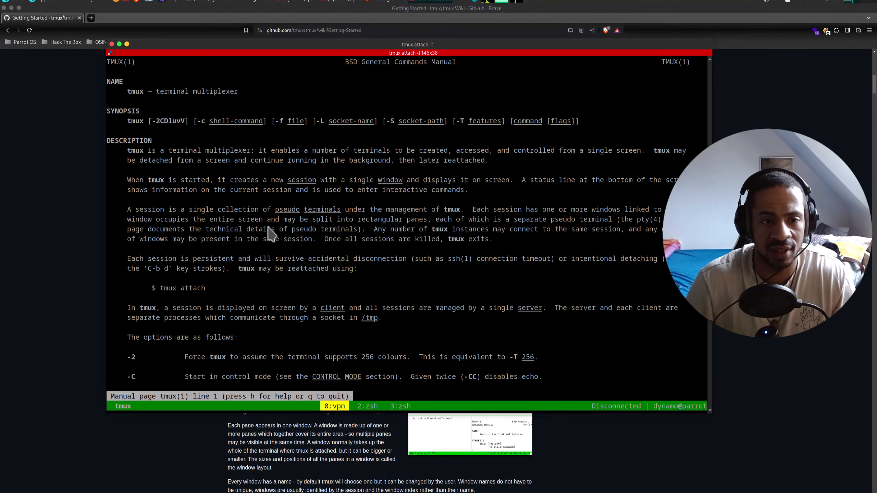
# Quit the tmux man page and run the tmuxconf alias to edit ~/.tmux.conf in Sublime Text.
pyautogui.scroll(-3)
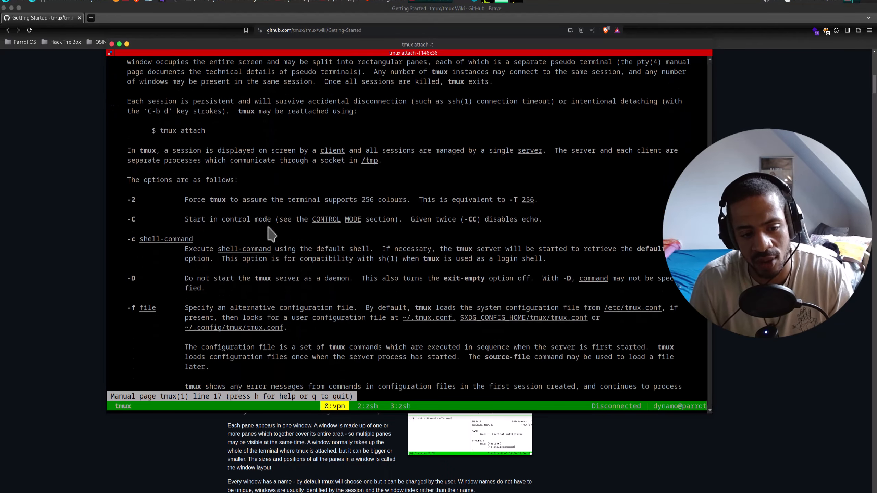
pyautogui.scroll(-3)
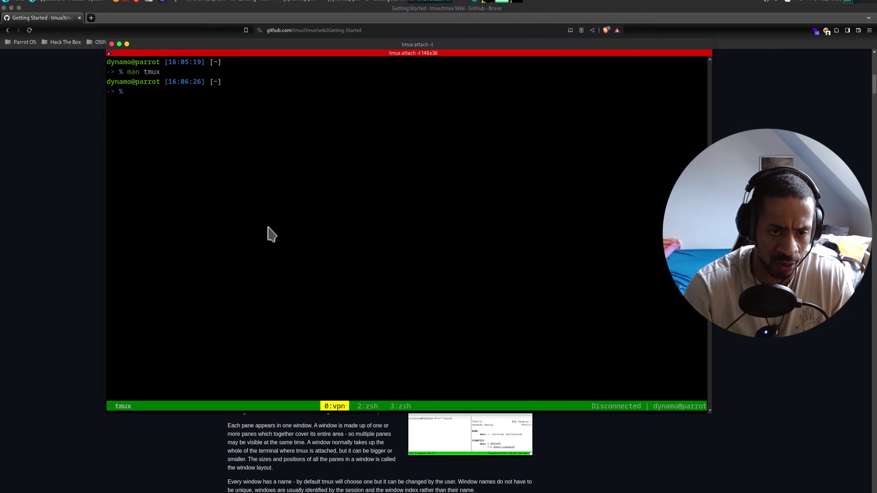
pyautogui.write('tmux')
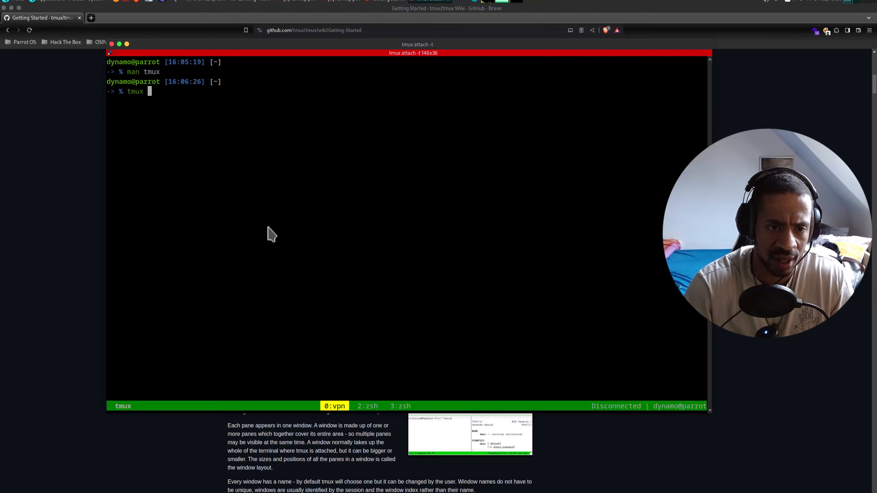
pyautogui.write('conf')
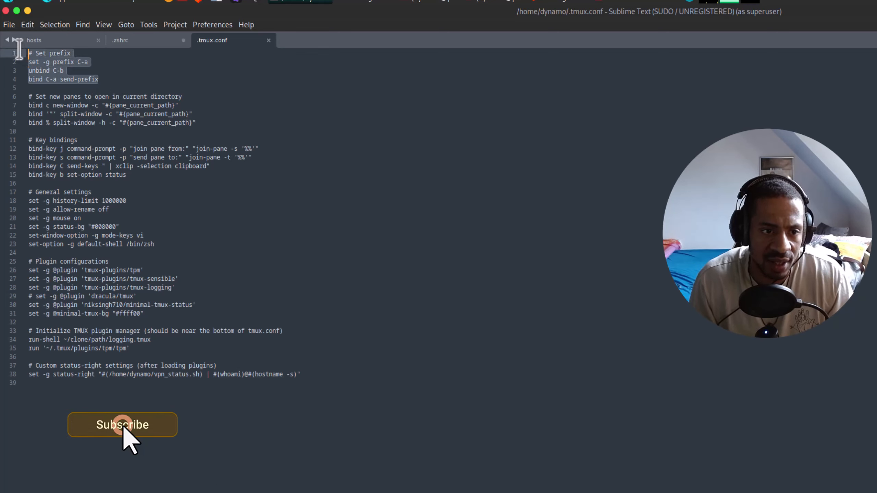
# Bring up a tmux terminal over .tmux.conf and try the htb command, which is unknown.
pyautogui.click(122, 425)
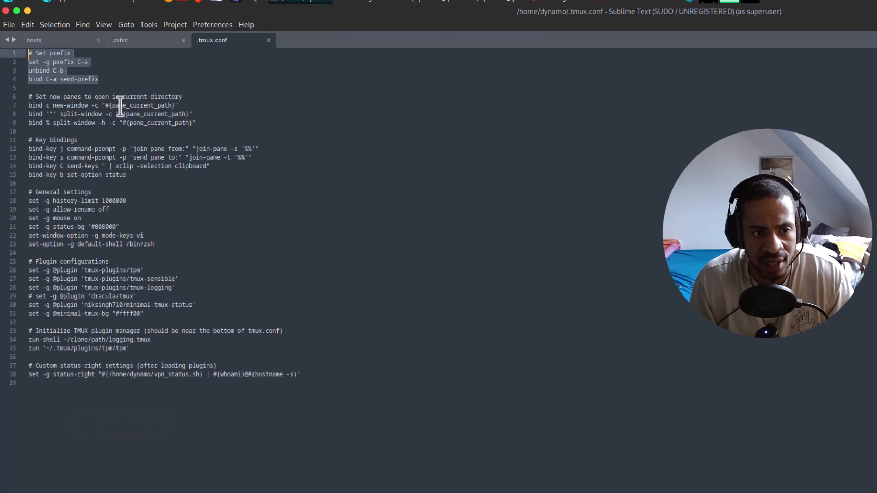
pyautogui.moveTo(54, 78)
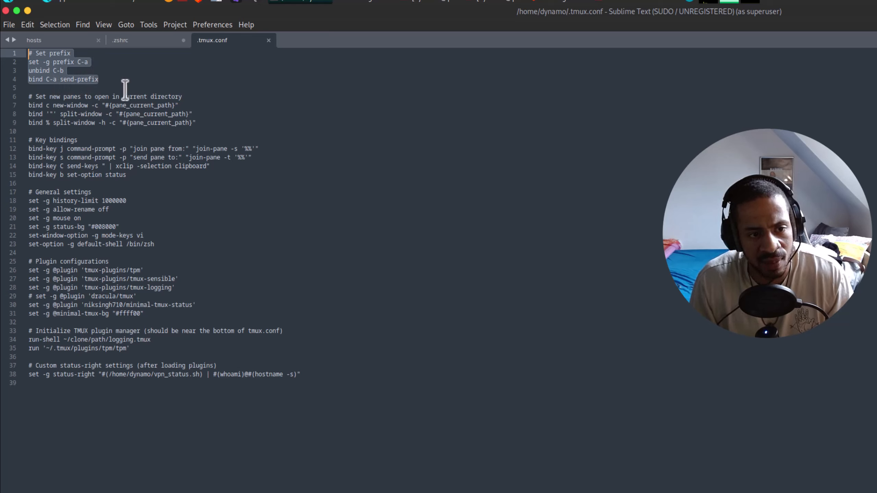
pyautogui.moveTo(191, 122)
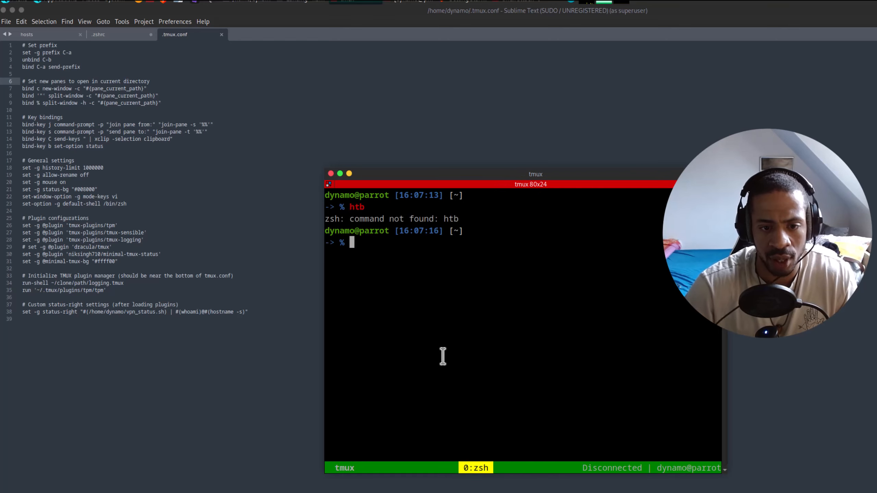
# Run the boxes alias in the tmux terminal, then return to .tmux.conf in Sublime Text.
pyautogui.write('boxes')
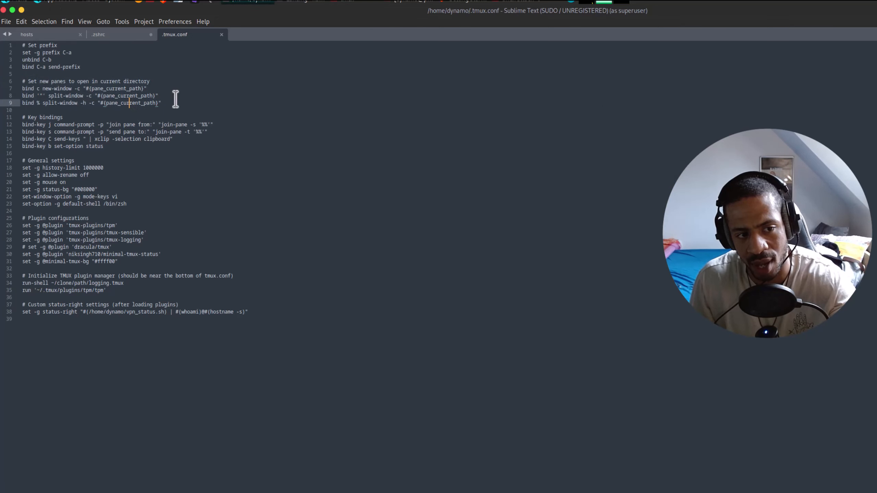
# Highlight the prefix and history-limit lines, then demo split tmux panes in ~/workspace/htb/boxes.
pyautogui.moveTo(129, 103); pyautogui.dragTo(23, 81)
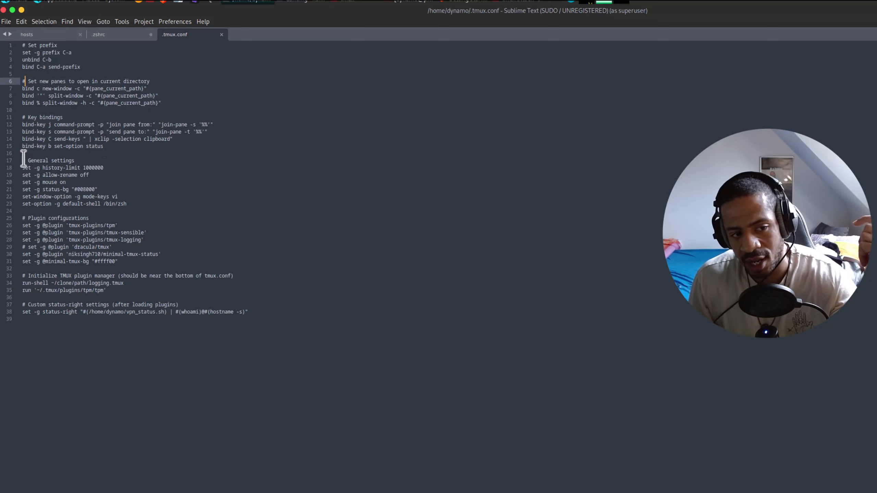
pyautogui.moveTo(22, 161); pyautogui.dragTo(126, 203)
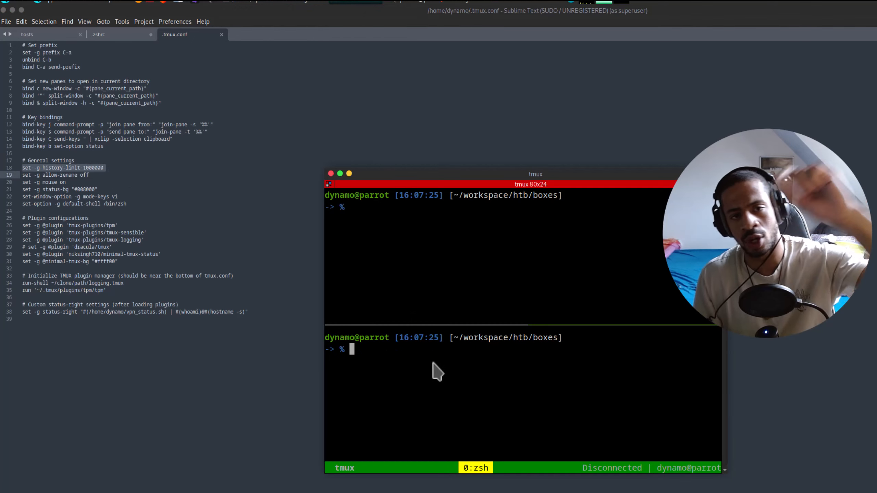
pyautogui.moveTo(448, 364)
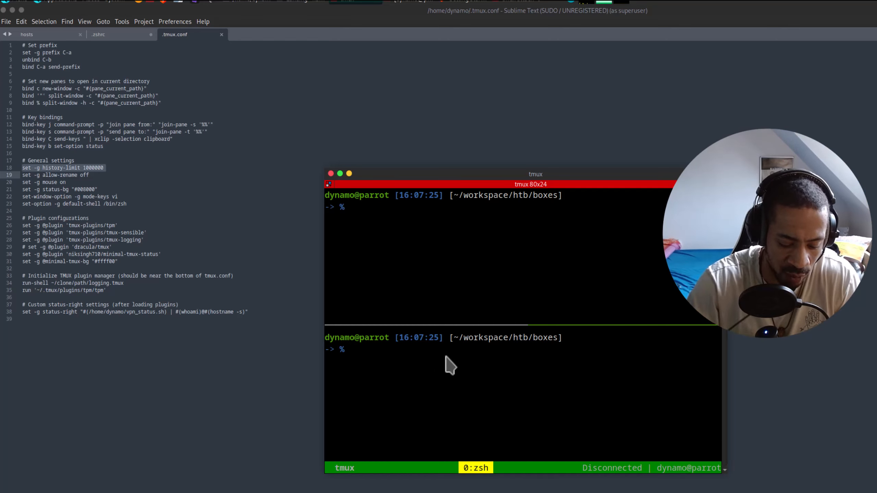
pyautogui.write('cd')
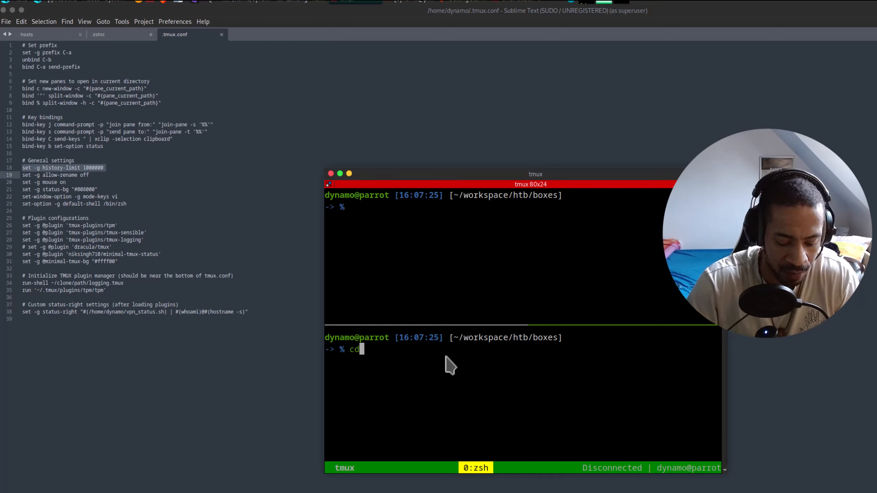
pyautogui.write('./')
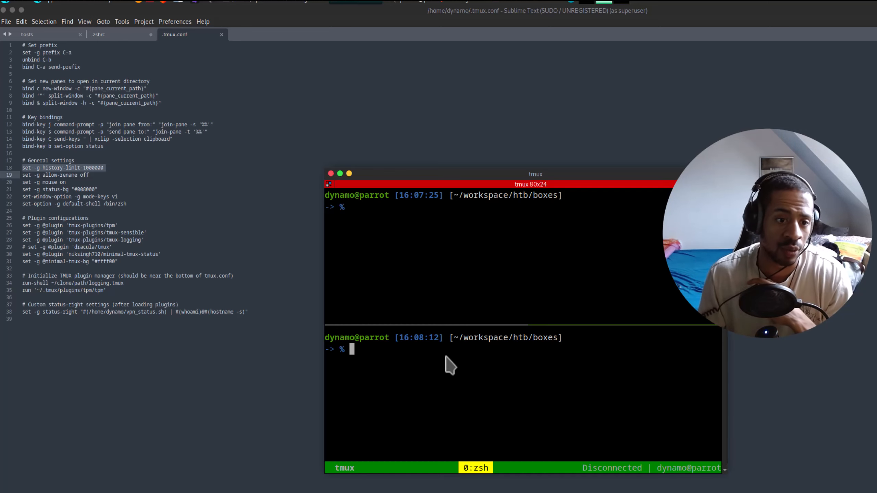
pyautogui.moveTo(403, 375)
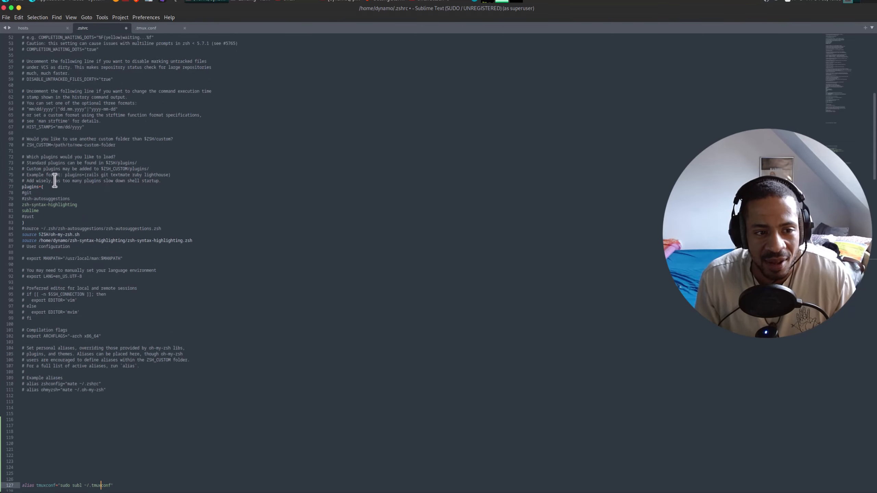
# Pick out the candy ZSH_THEME at the top of .zshrc, then return to the .tmux.conf tab.
pyautogui.scroll(3)
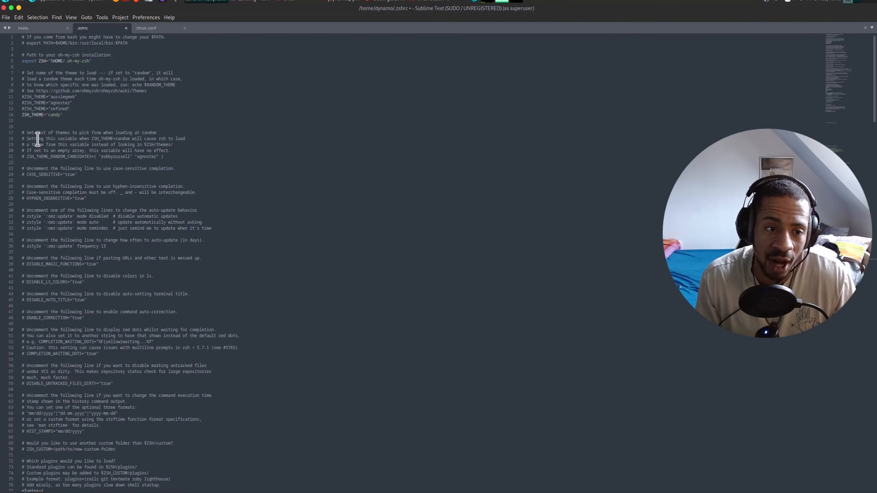
pyautogui.doubleClick(53, 114)
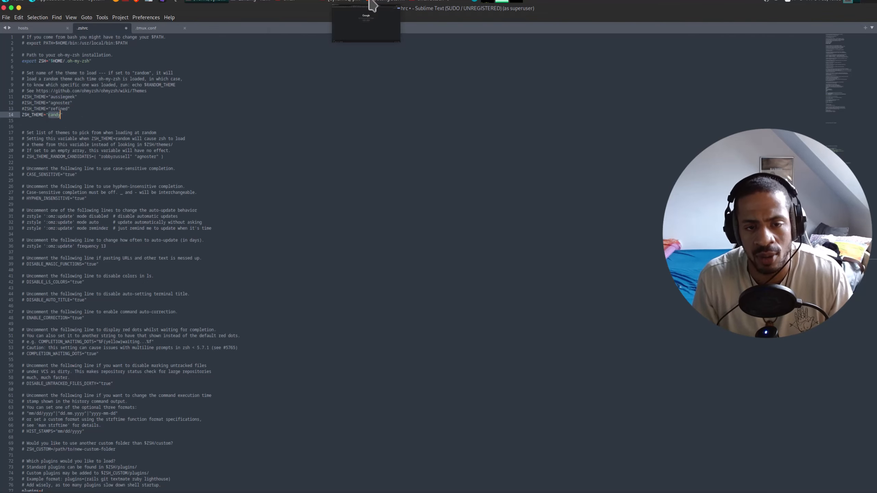
pyautogui.click(146, 28)
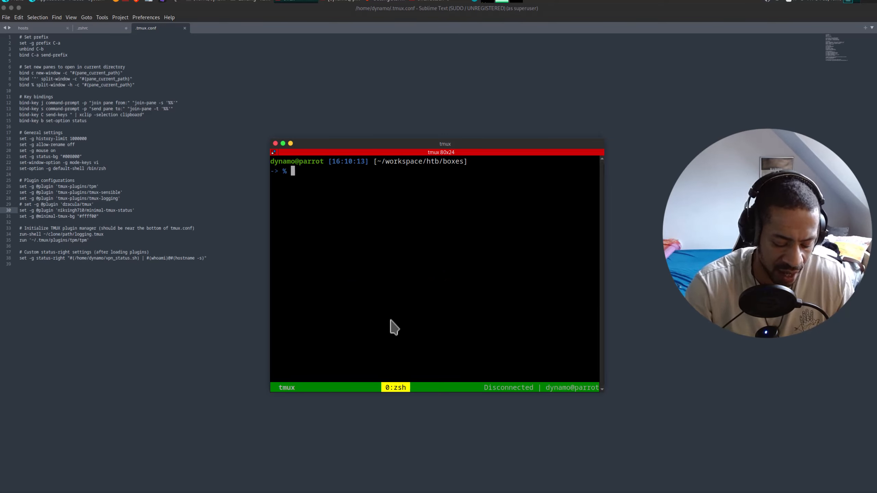
# Start OpenVPN with the academy alias, stop it, then list the home folder showing vpn_status.sh.
pyautogui.write('academy')
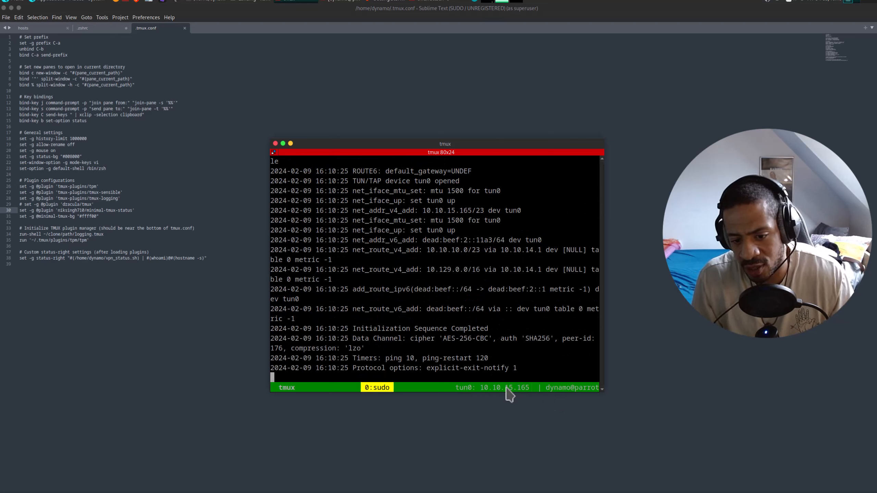
pyautogui.doubleClick(504, 387)
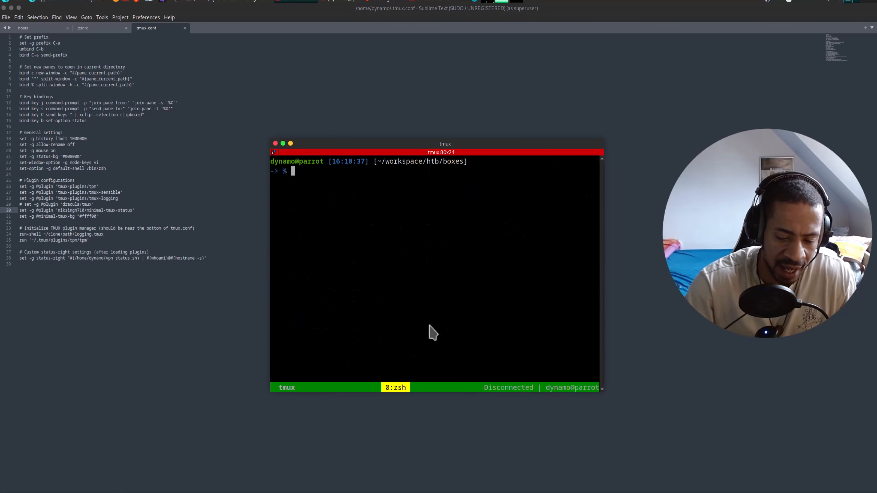
pyautogui.write('c')
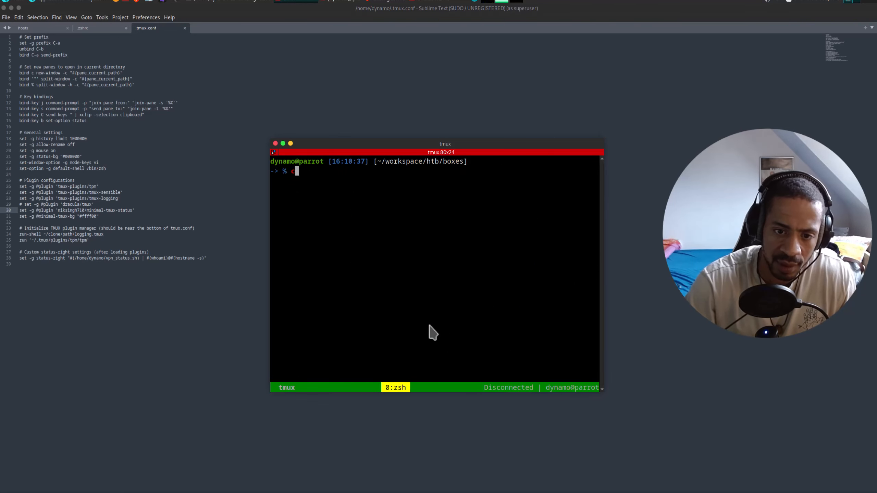
pyautogui.write('ls')
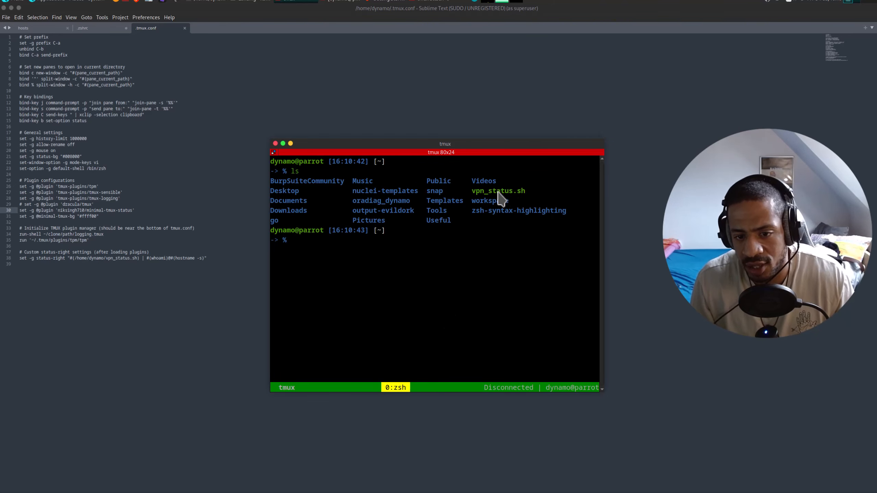
pyautogui.doubleClick(498, 191)
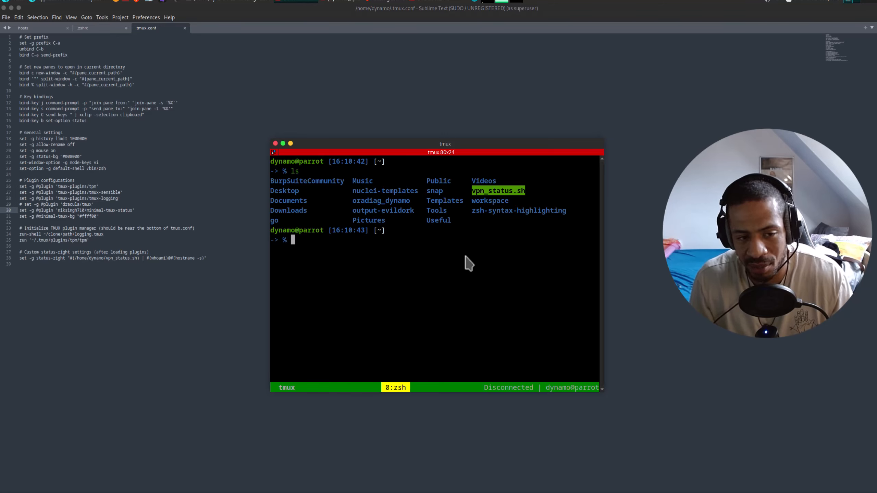
pyautogui.moveTo(513, 196)
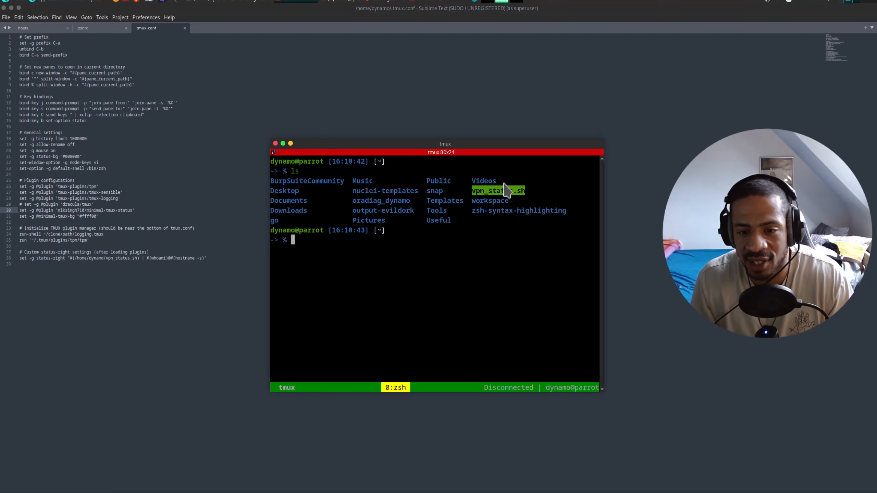
pyautogui.moveTo(501, 184)
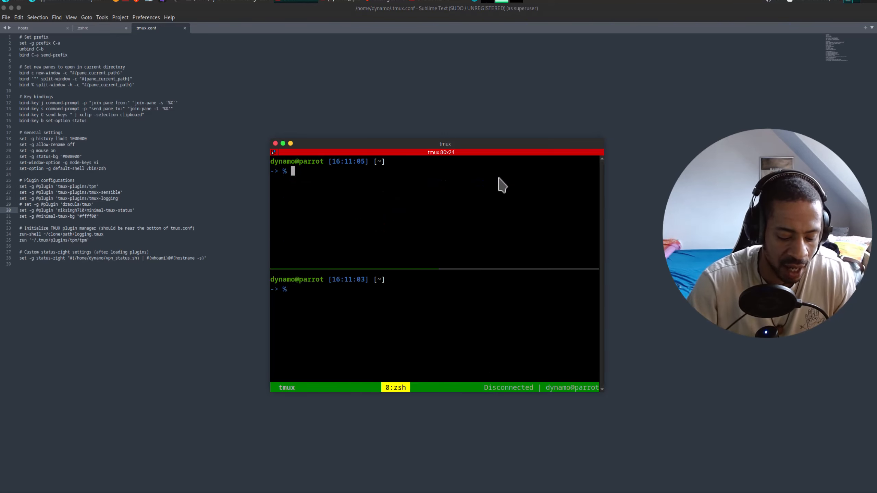
# Start the VPN via academyv, check tun0 and tun1 addresses with ifconfig, and return to the VPN log window.
pyautogui.write('academyv')
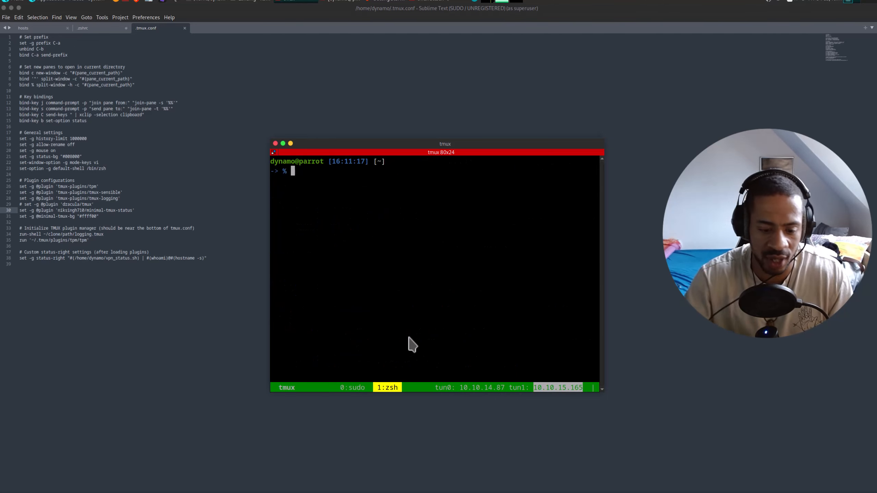
pyautogui.write('ifconfig')
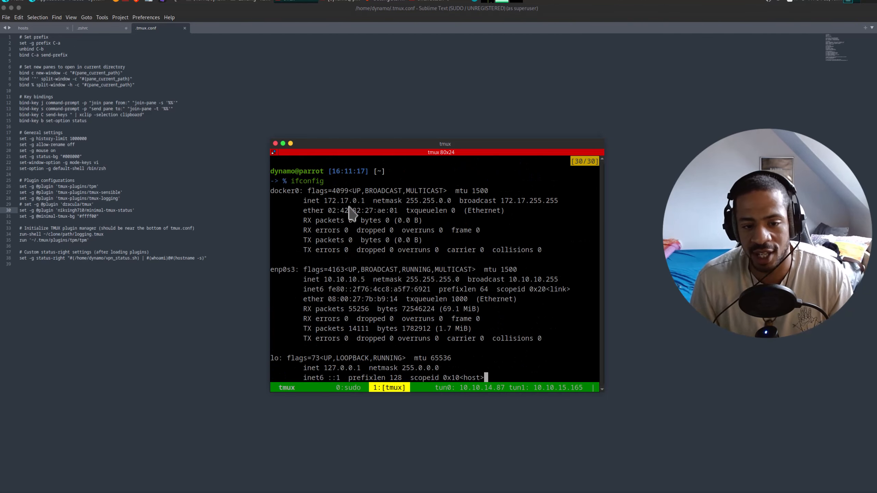
pyautogui.moveTo(487, 294)
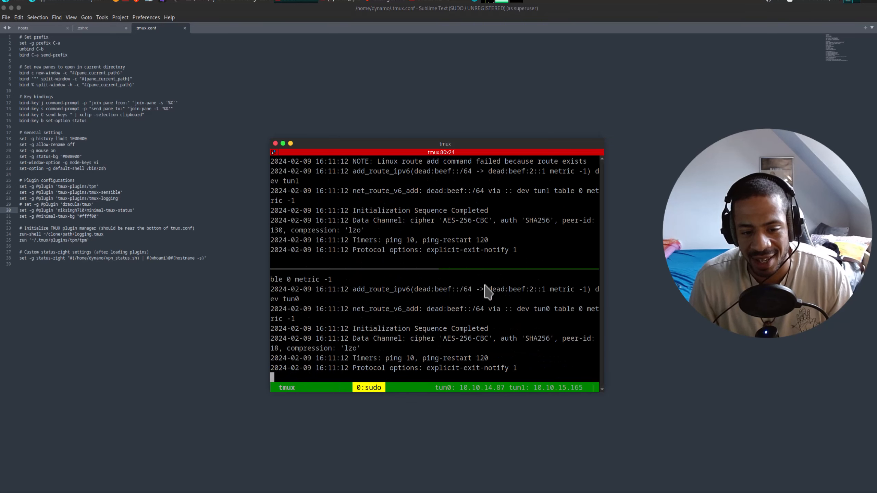
pyautogui.press('ctrl+c')
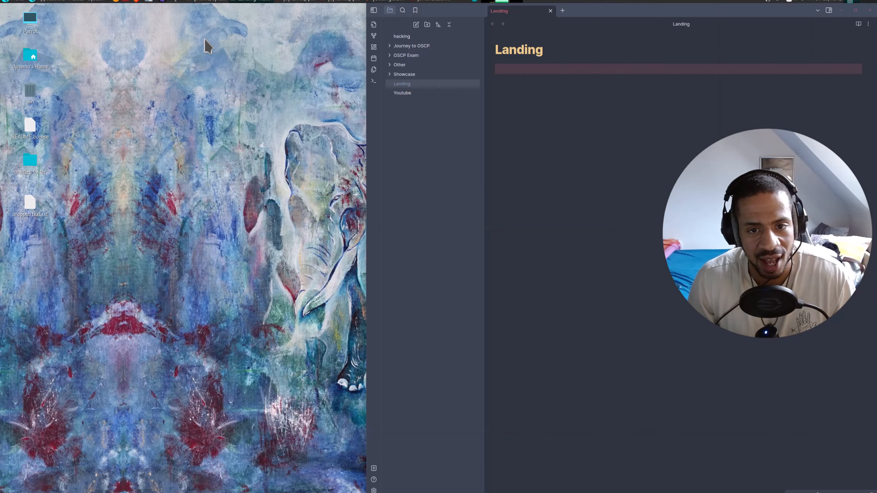
pyautogui.moveTo(858, 20)
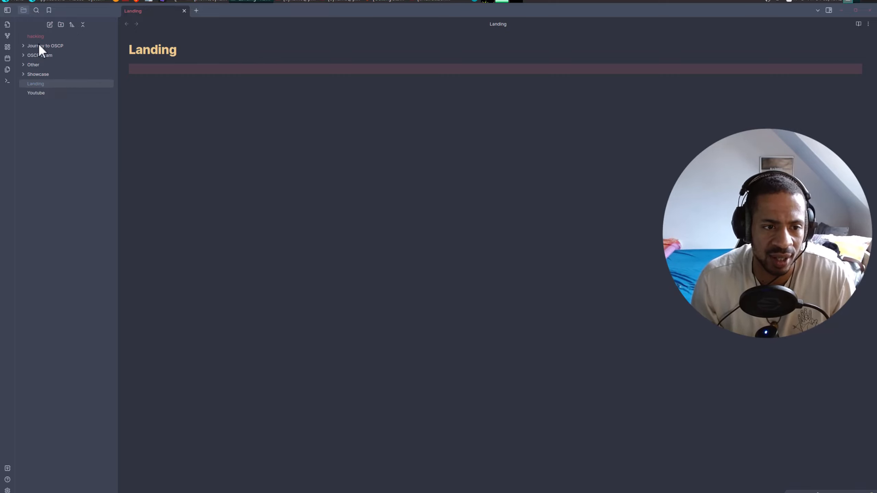
pyautogui.moveTo(108, 174)
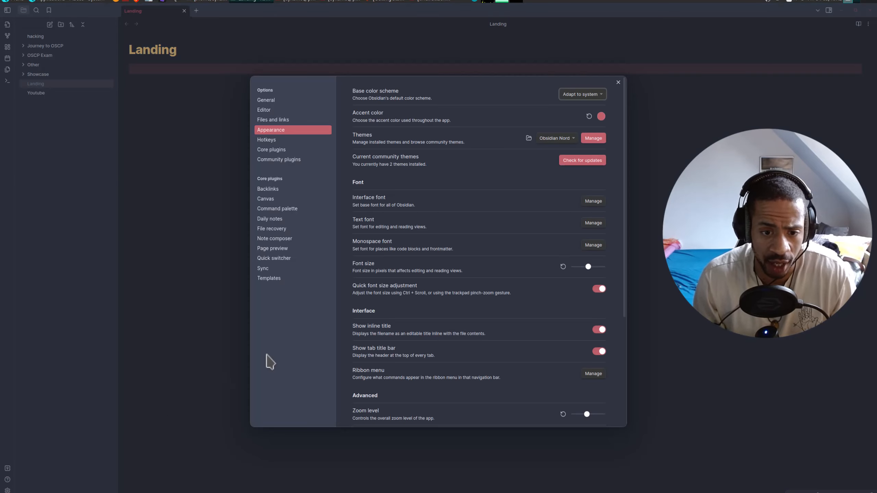
pyautogui.moveTo(561, 147)
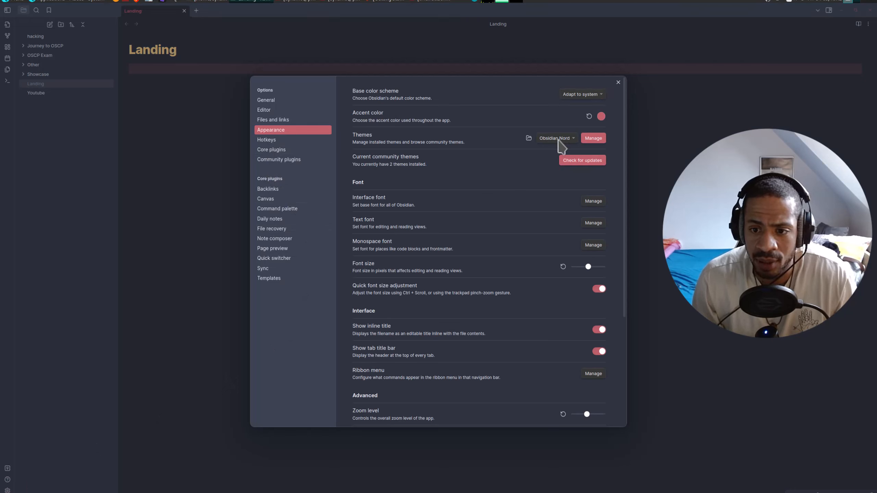
pyautogui.moveTo(560, 145)
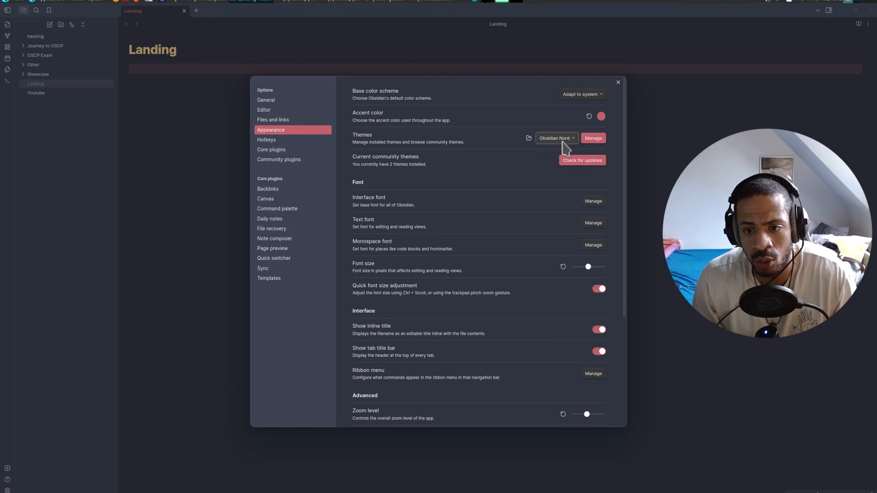
# Keep the Obsidian Nord theme and set the base colour scheme to Dark.
pyautogui.click(556, 139)
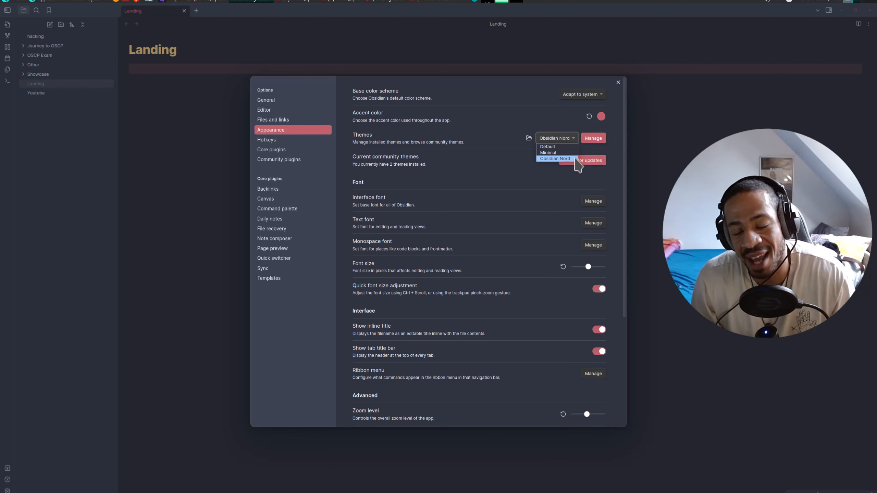
pyautogui.moveTo(500, 177)
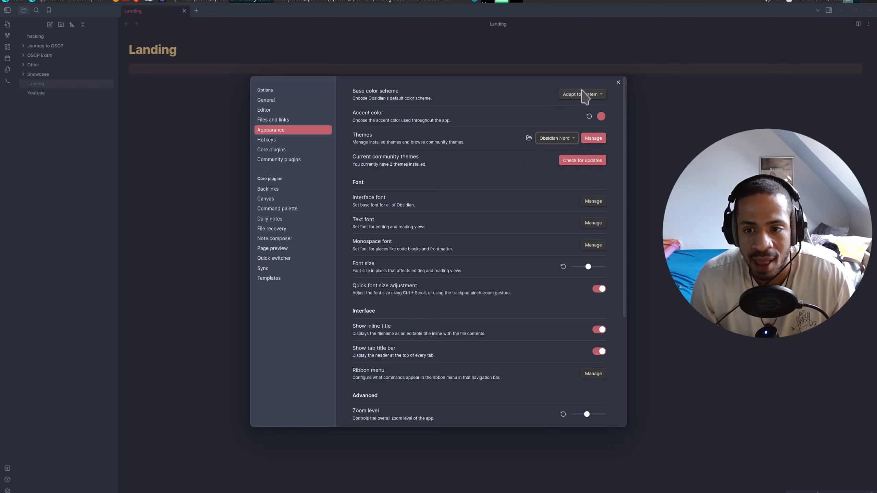
pyautogui.moveTo(358, 90)
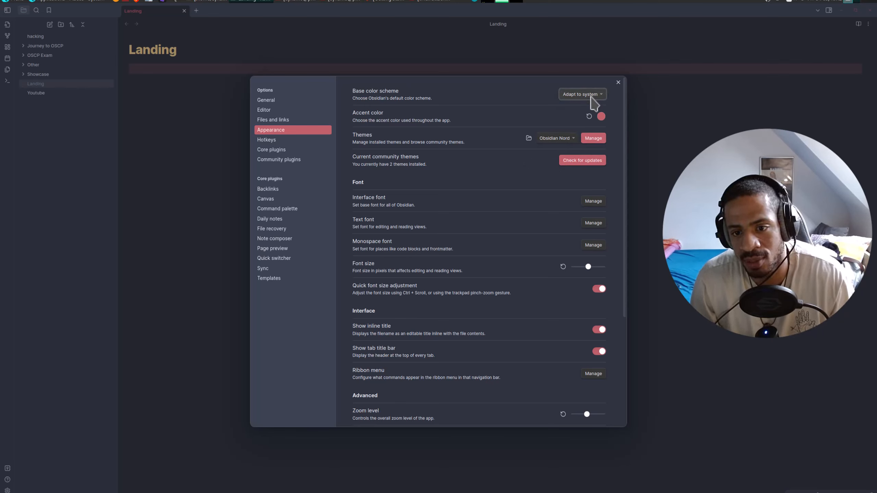
pyautogui.click(581, 94)
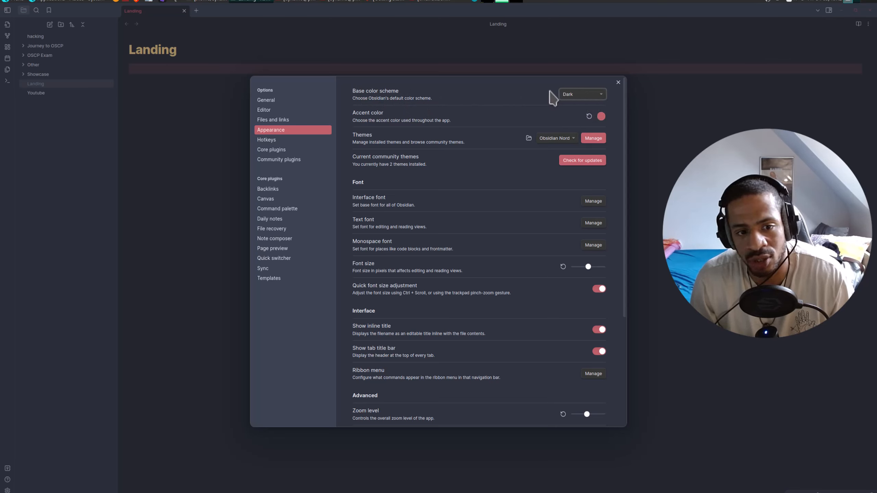
pyautogui.click(582, 93)
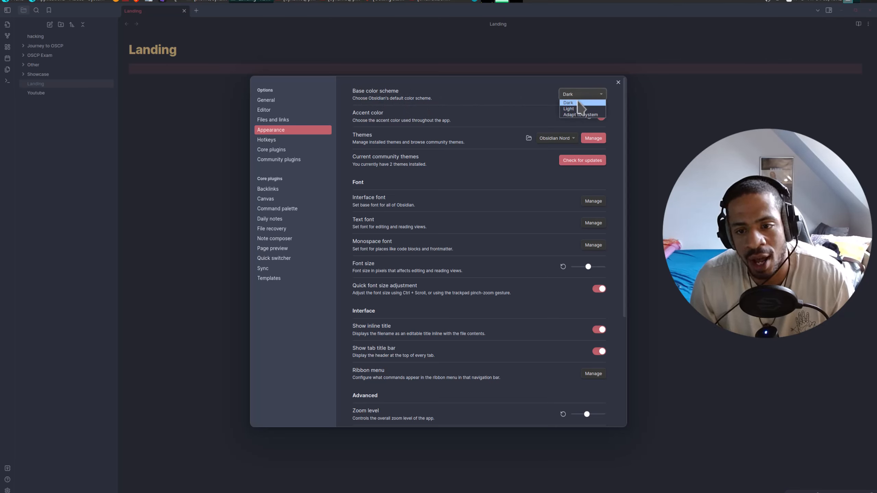
pyautogui.moveTo(581, 114)
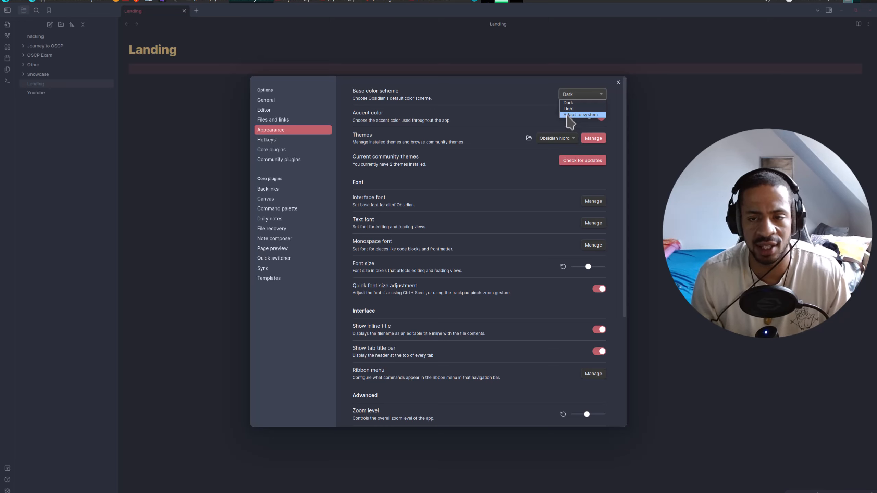
pyautogui.moveTo(568, 132)
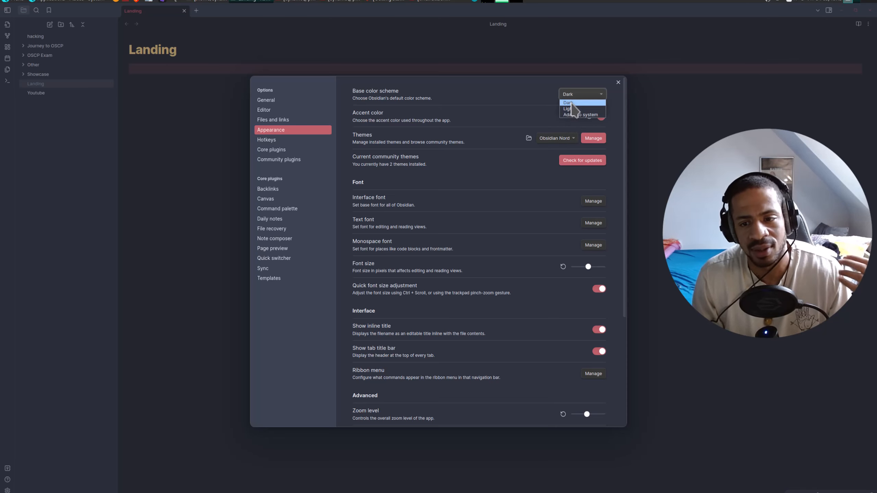
pyautogui.click(581, 93)
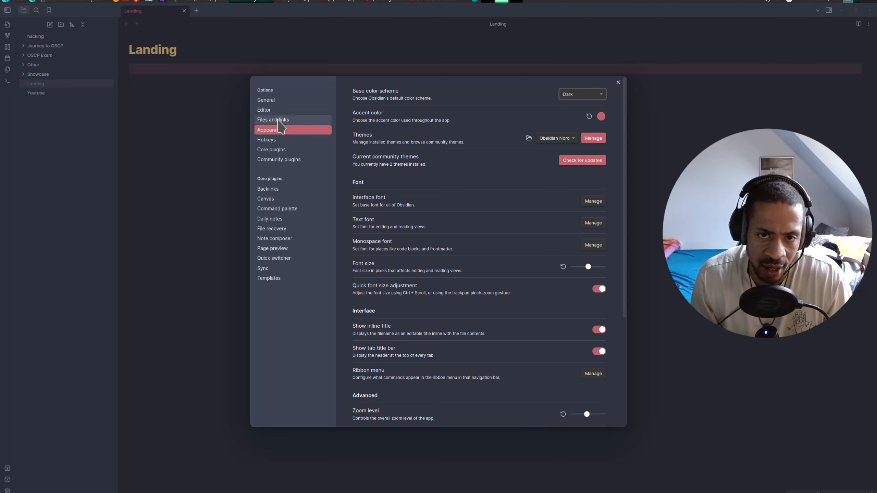
# Check in Files and links that new attachments go to an 'evidence' subfolder under the current folder.
pyautogui.click(272, 120)
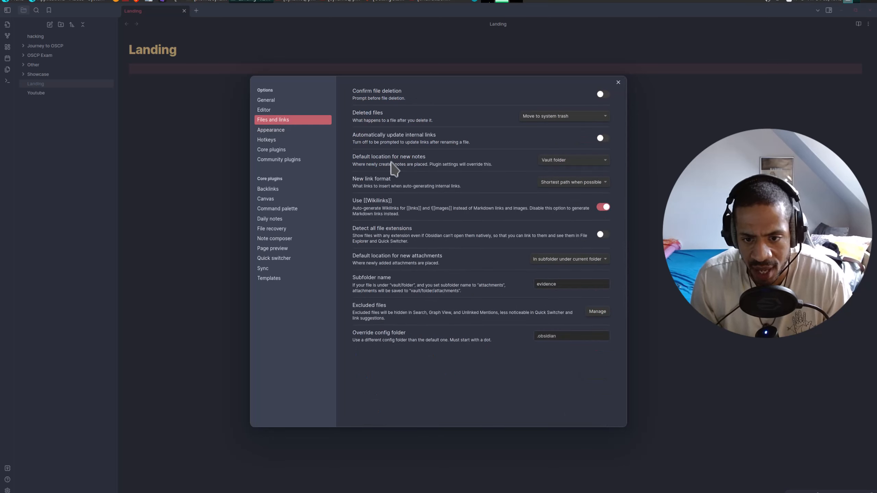
pyautogui.moveTo(576, 280)
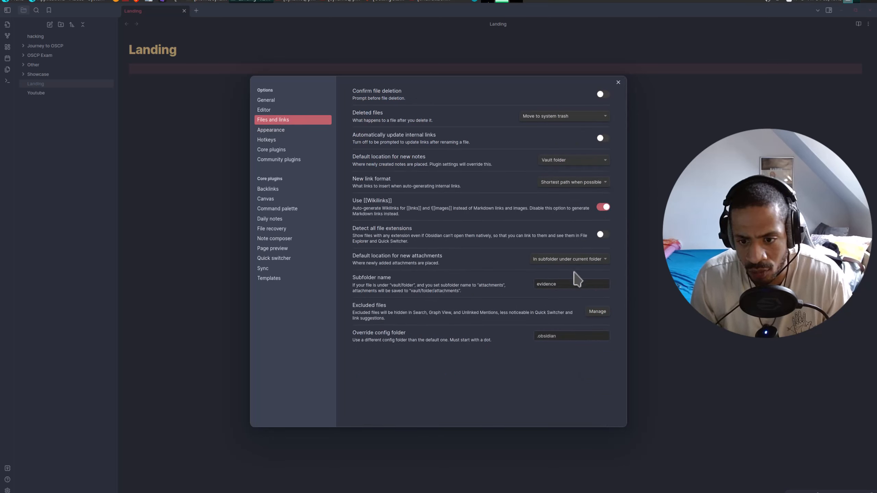
pyautogui.click(571, 284)
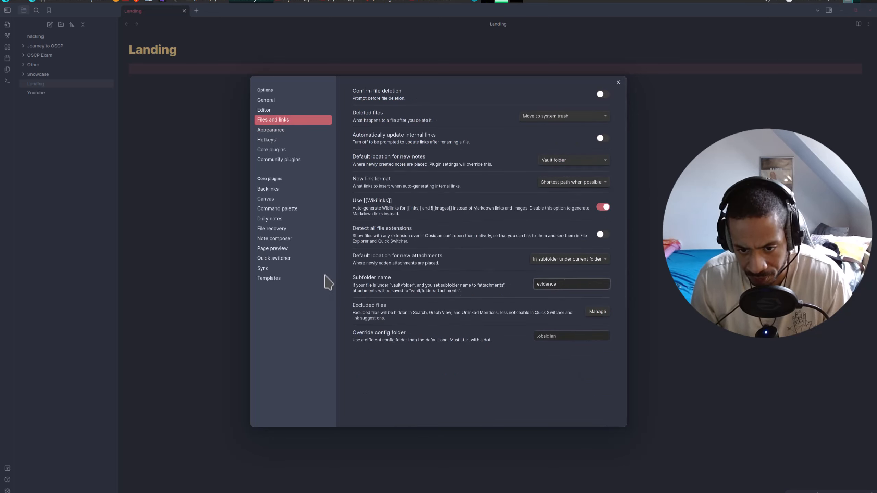
pyautogui.moveTo(349, 294)
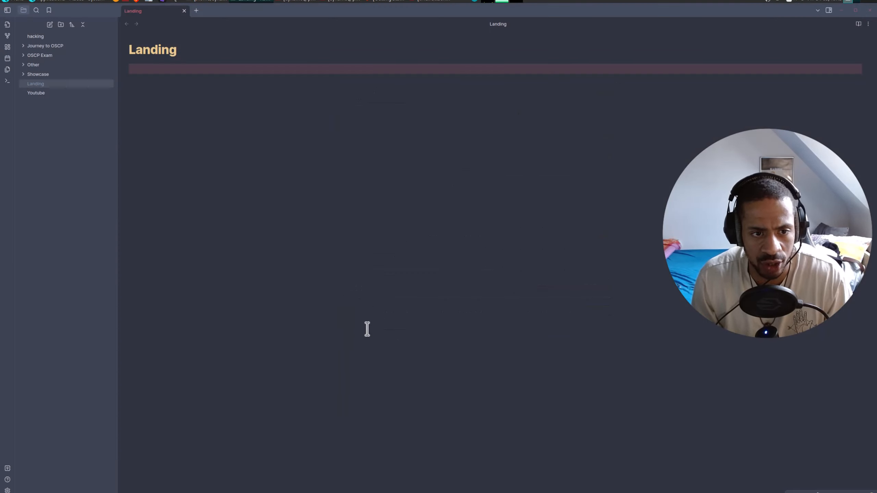
pyautogui.moveTo(146, 202)
pyautogui.write('Te')
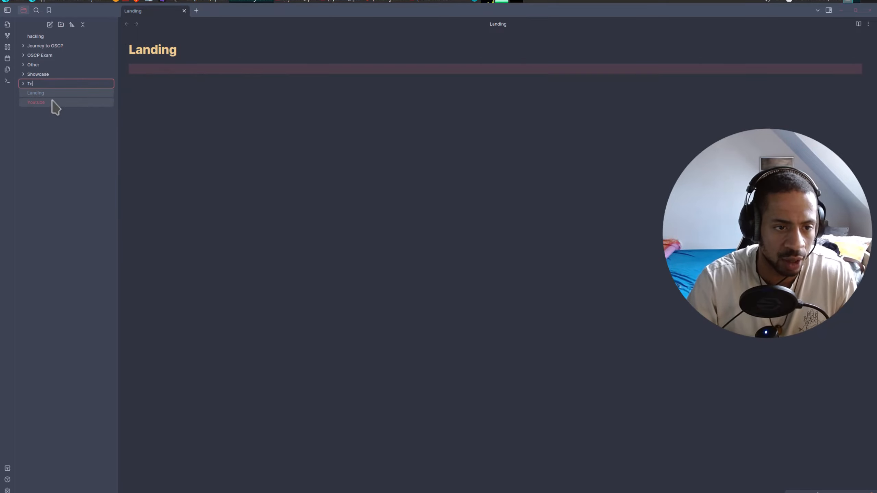
# Create a new note titled Test(test) inside the Test folder.
pyautogui.rightClick(31, 84)
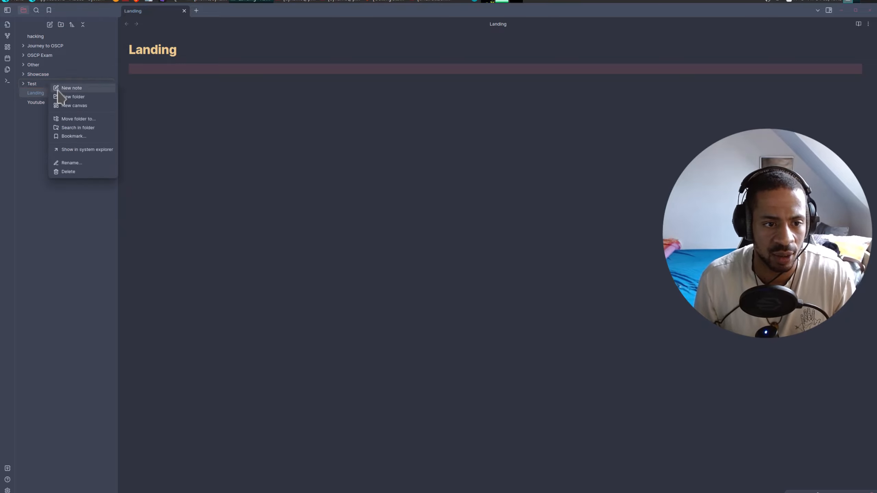
pyautogui.click(71, 88)
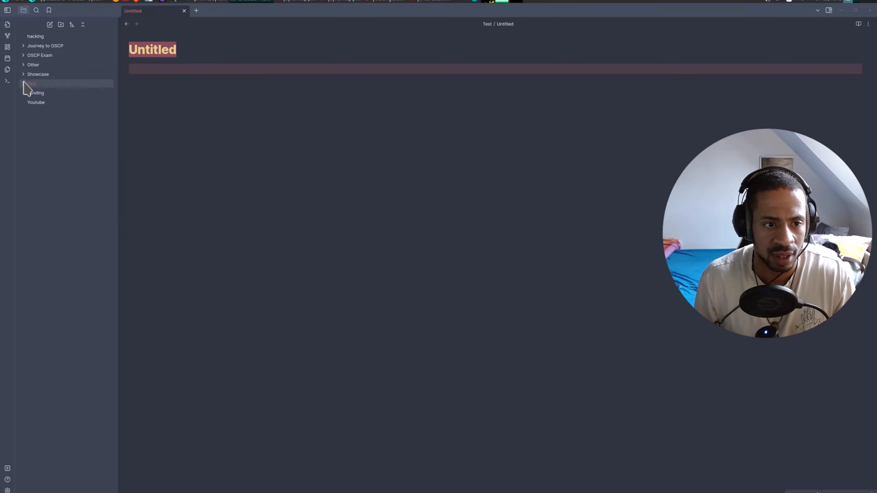
pyautogui.click(31, 83)
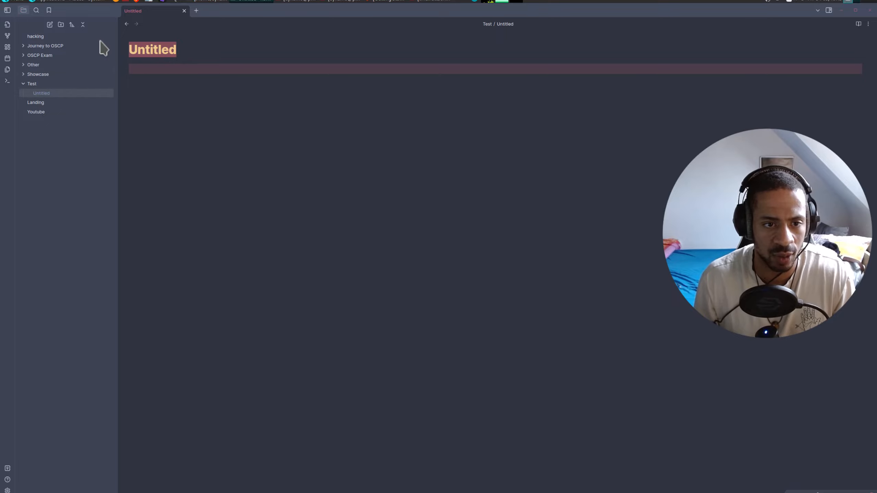
pyautogui.write('Test test')
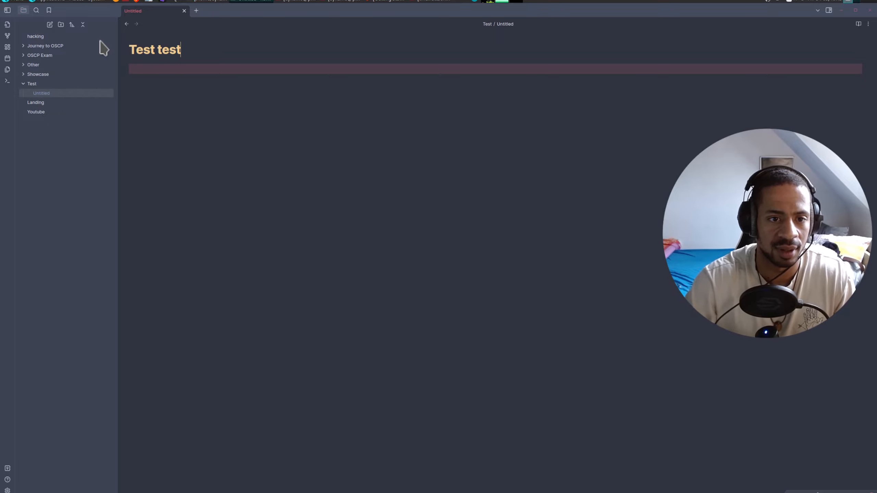
pyautogui.write(')')
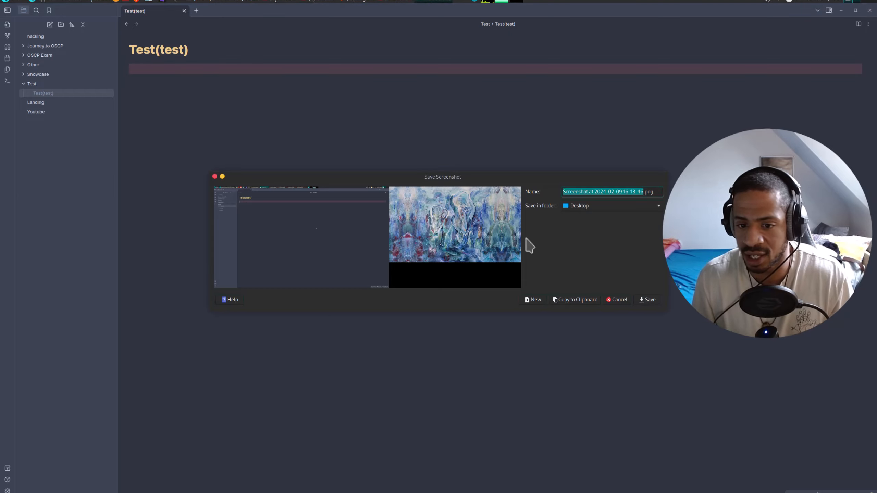
# Paste a screenshot into the Test note and reveal 'Pasted image 20240209161353.png' inside the evidence subfolder.
pyautogui.click(531, 299)
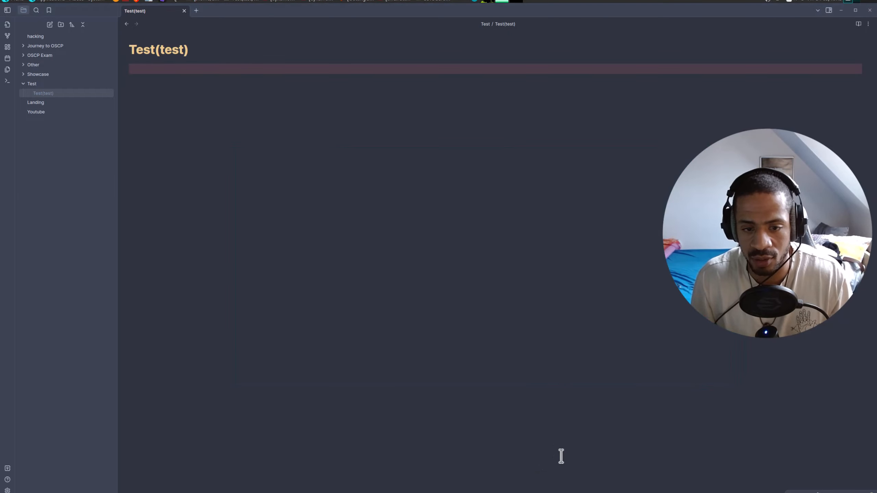
pyautogui.write('![[Pasted image 20240209161353.png]]')
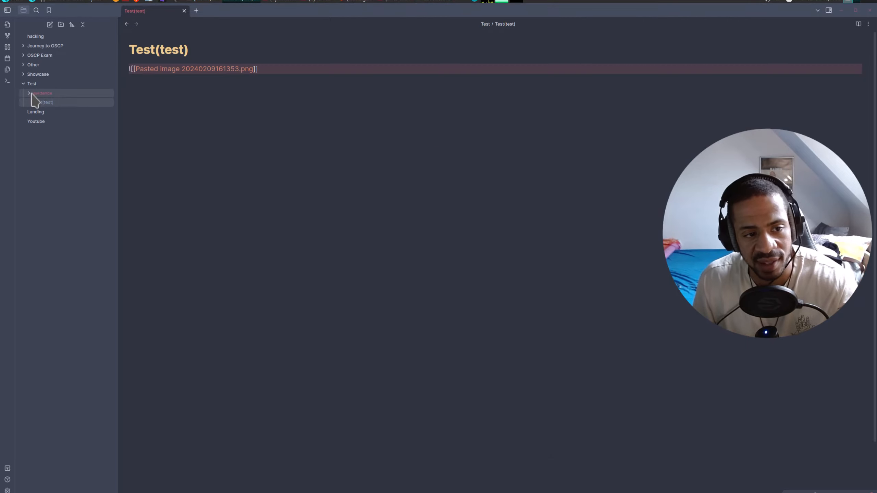
pyautogui.click(29, 93)
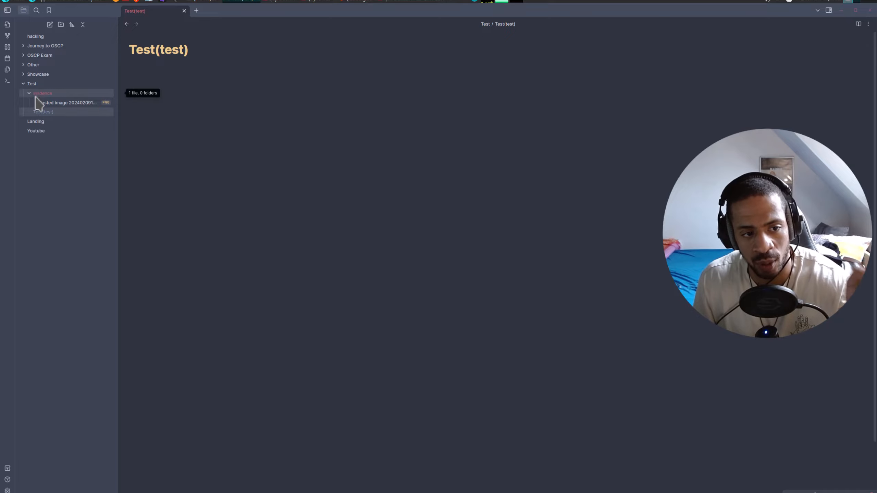
pyautogui.click(67, 102)
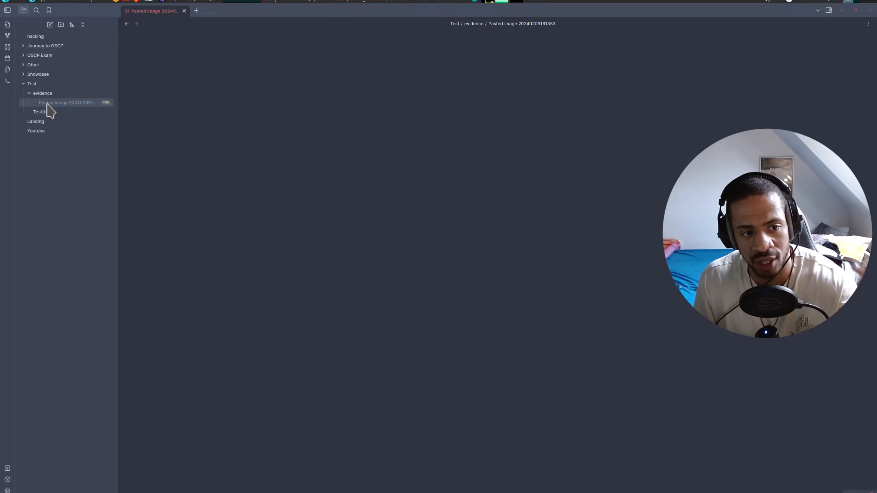
pyautogui.click(42, 93)
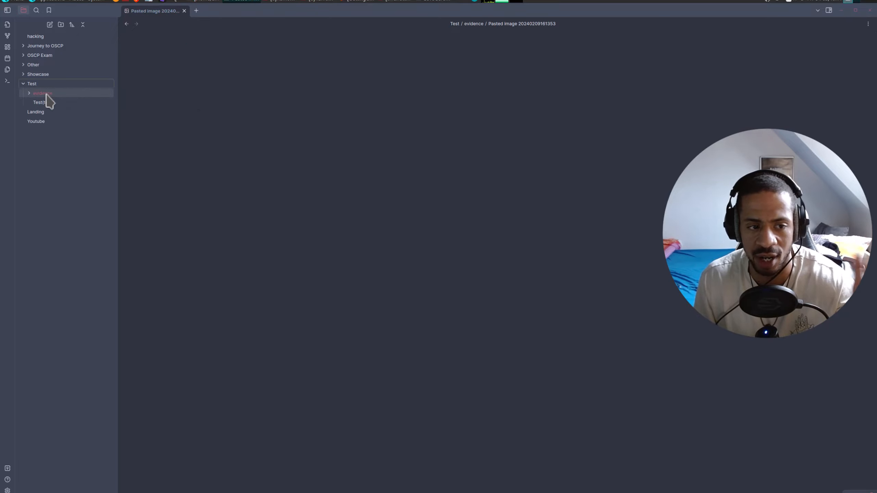
pyautogui.click(42, 93)
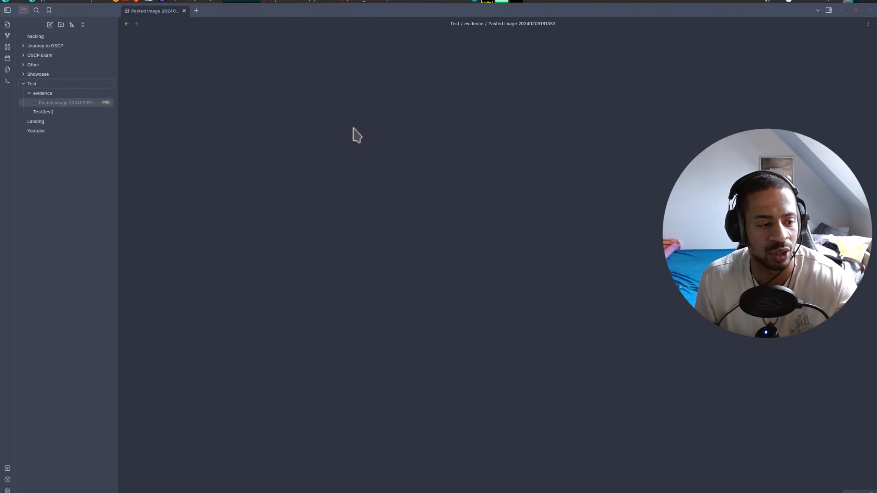
pyautogui.moveTo(318, 115)
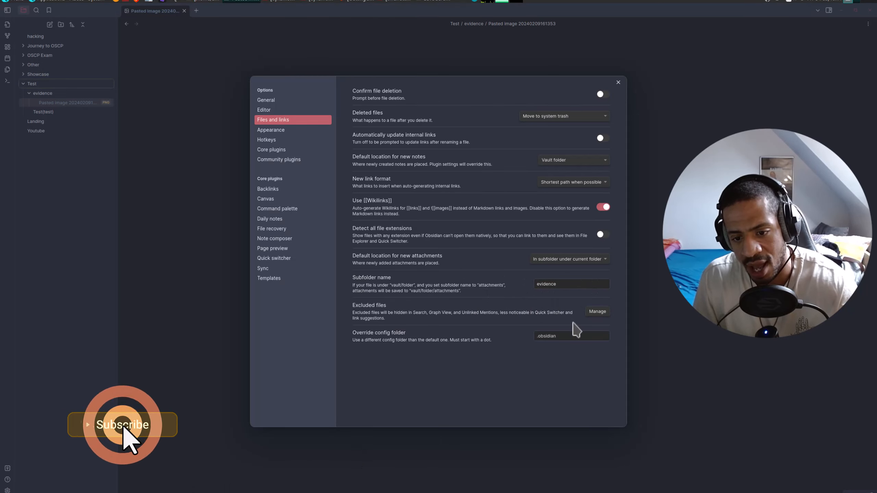
# Close the Settings dialog, leaving the Test/evidence screenshot displayed.
pyautogui.click(618, 83)
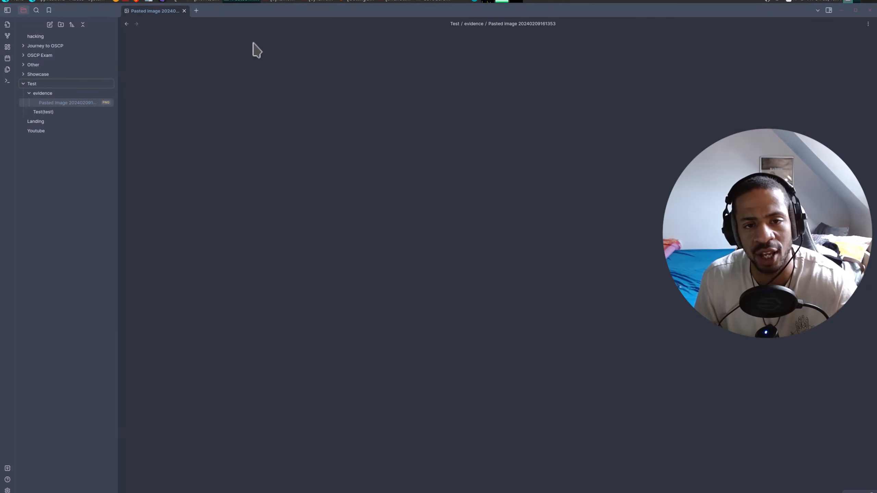
pyautogui.moveTo(79, 191)
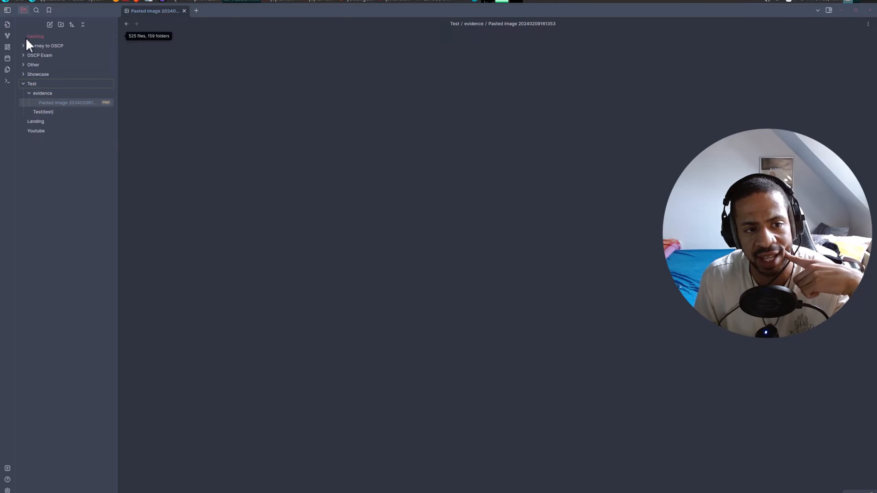
pyautogui.moveTo(321, 23)
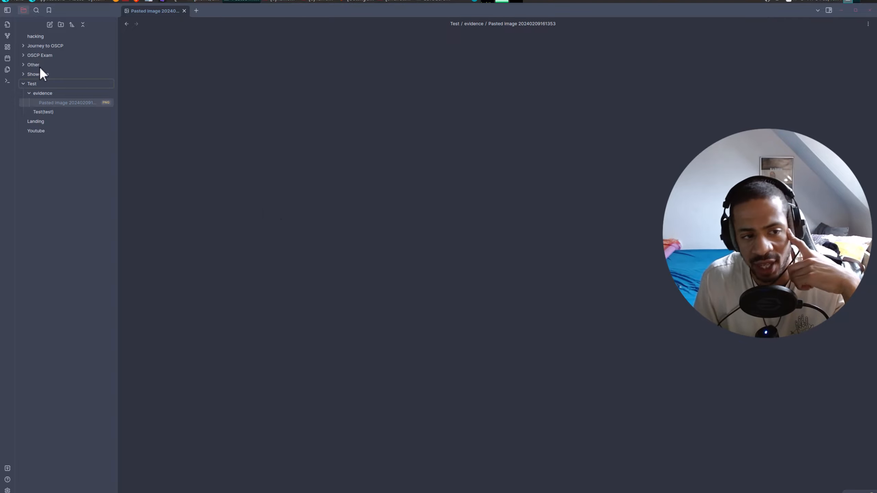
pyautogui.moveTo(66, 102)
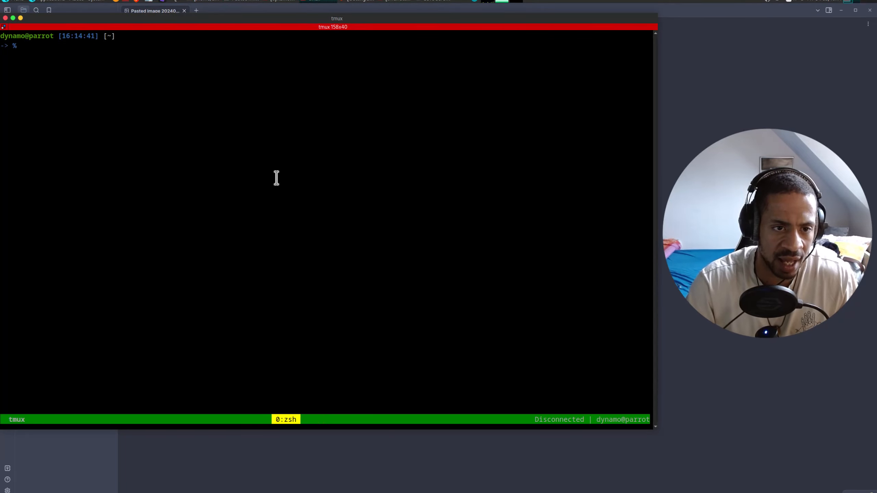
# Navigate into ~/workspace/hacking/Test and list its evidence folder and Test(test).md.
pyautogui.write('cd wo')
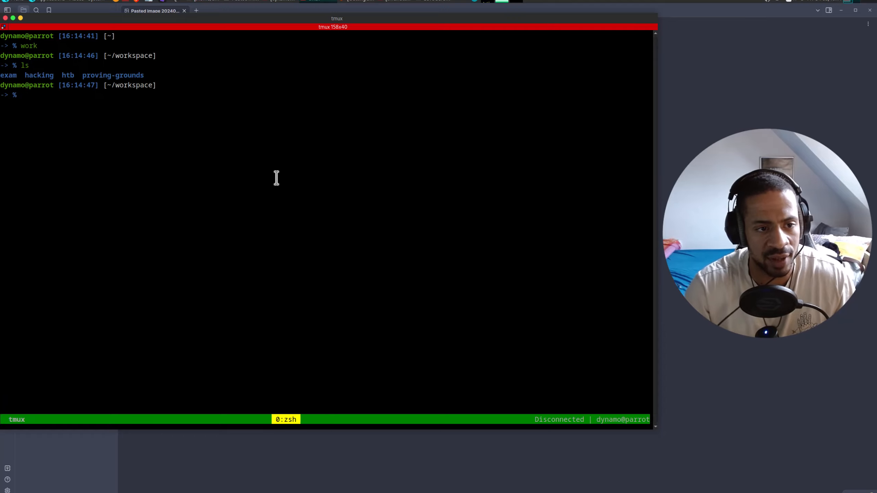
pyautogui.write('cd hack')
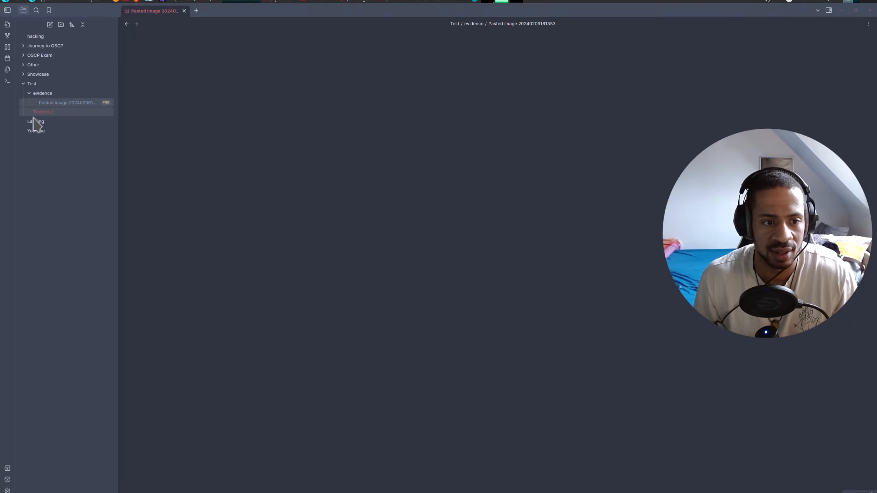
pyautogui.click(43, 111)
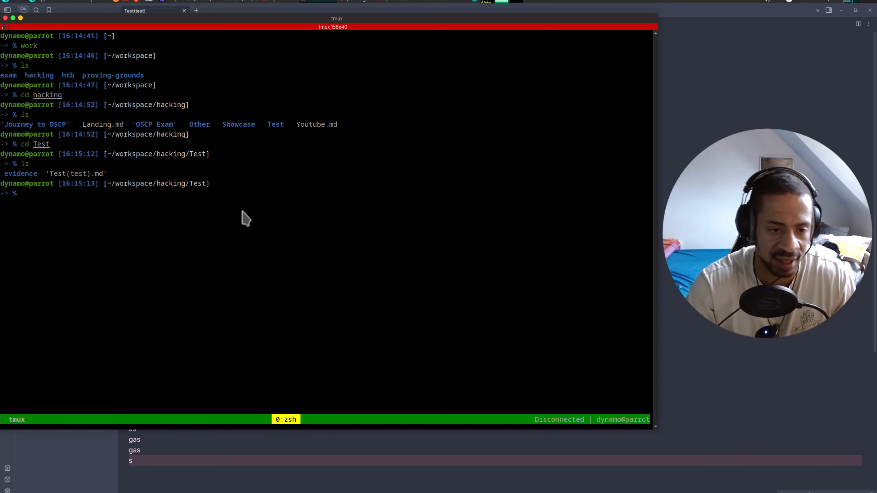
pyautogui.write('cat')
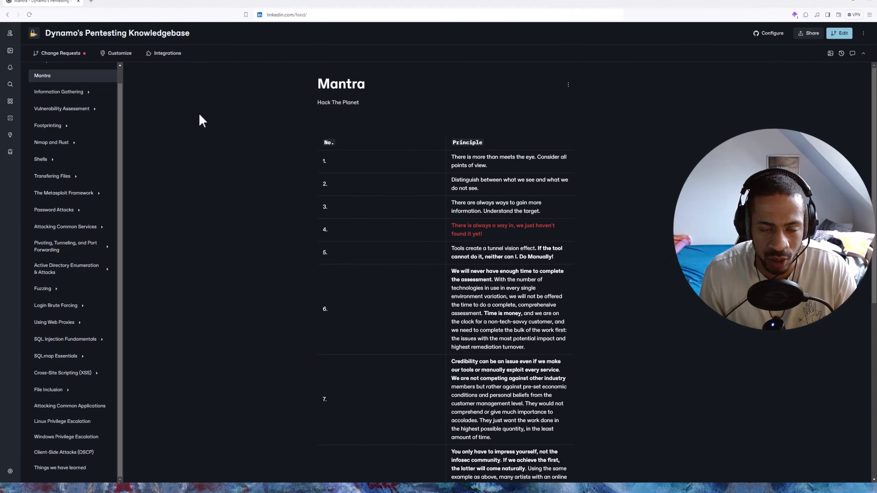
# Scroll the GitBook sidebar on the Mantra page to show Prompt, Mantra and the topic sections.
pyautogui.scroll(-3)
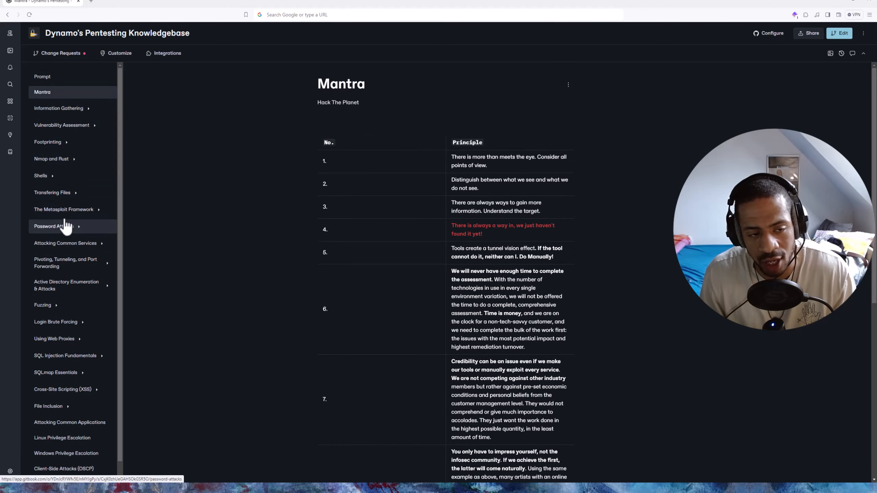
pyautogui.moveTo(52, 193)
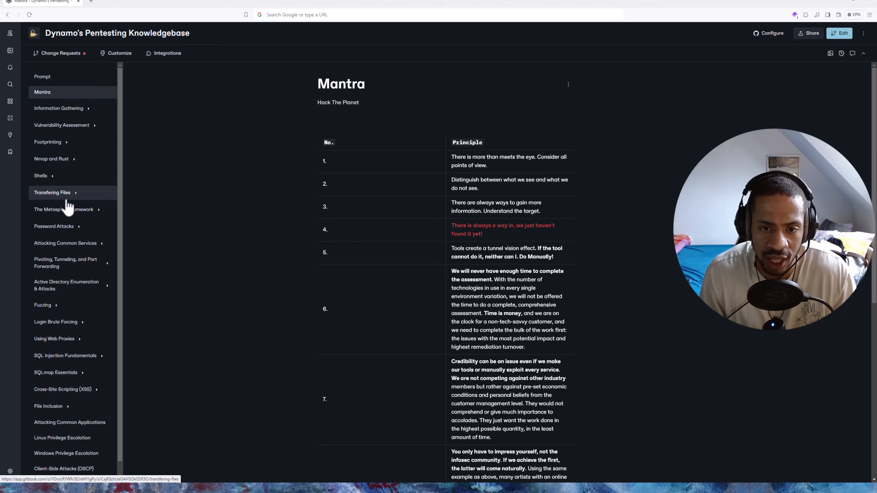
pyautogui.moveTo(63, 209)
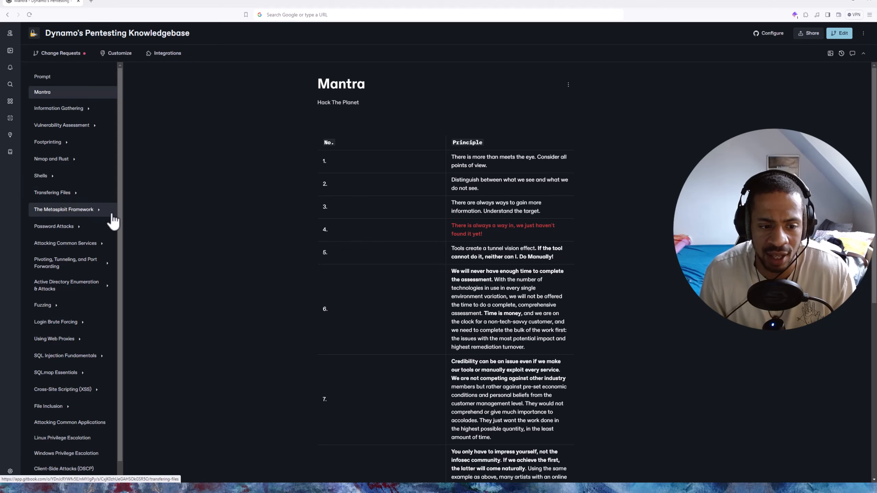
pyautogui.scroll(-3)
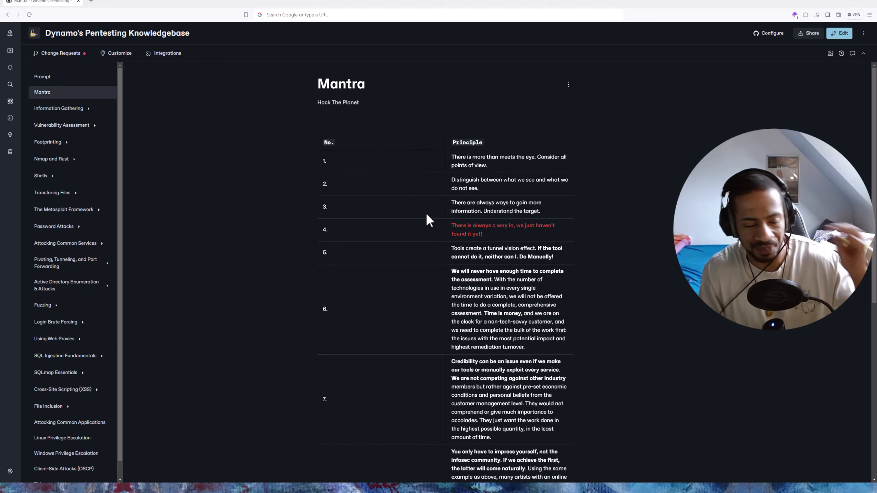
pyautogui.moveTo(502, 181)
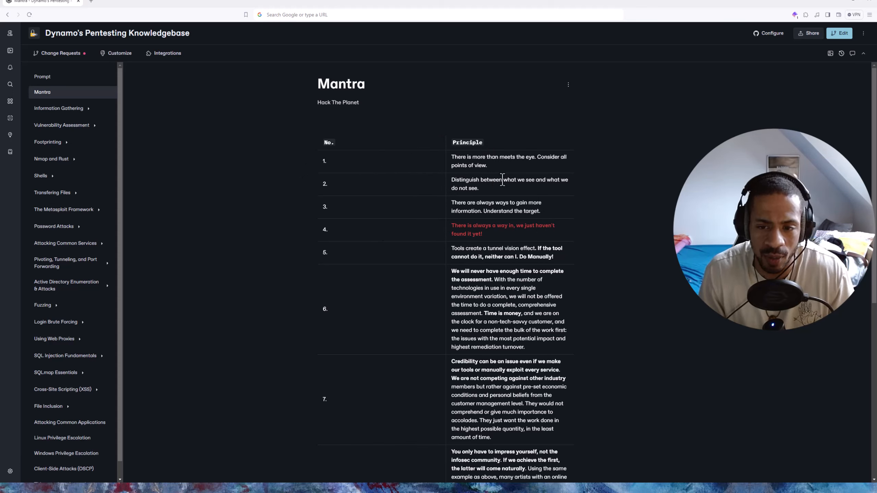
pyautogui.moveTo(503, 159)
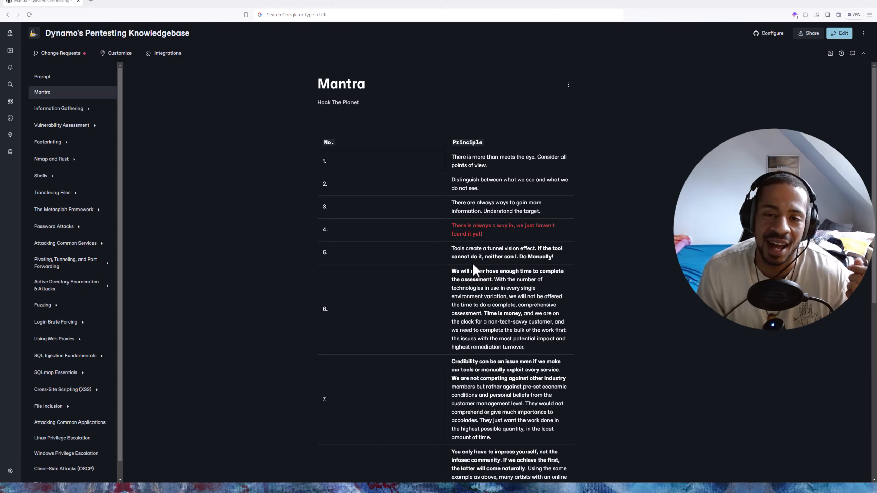
pyautogui.moveTo(264, 236)
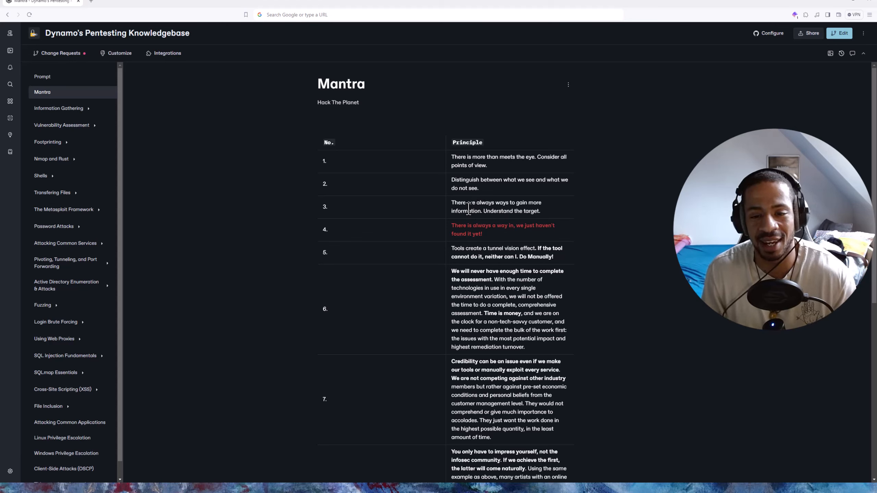
pyautogui.moveTo(424, 189)
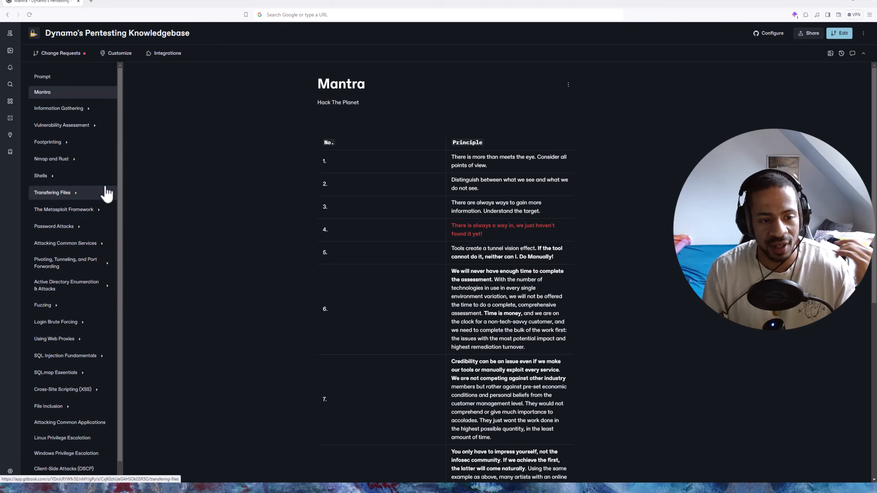
# Expand Footprinting to list service pages from FTP (21) down to MySQL (3306).
pyautogui.click(47, 142)
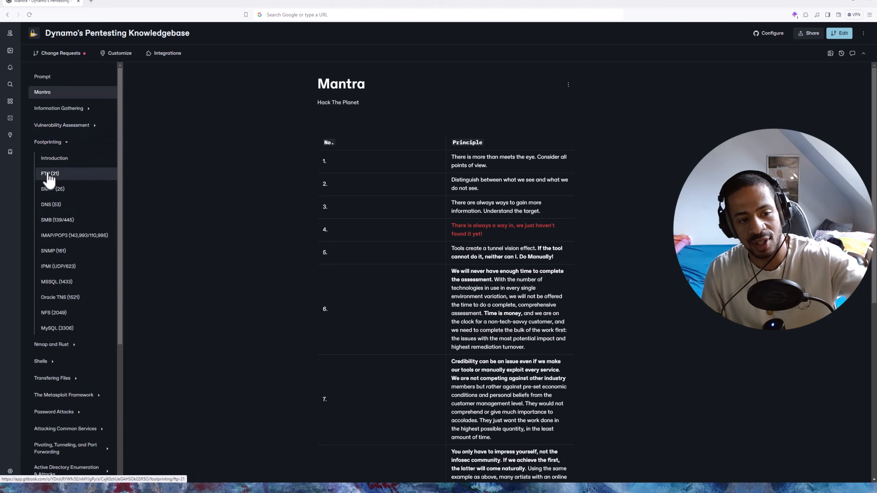
pyautogui.scroll(-3)
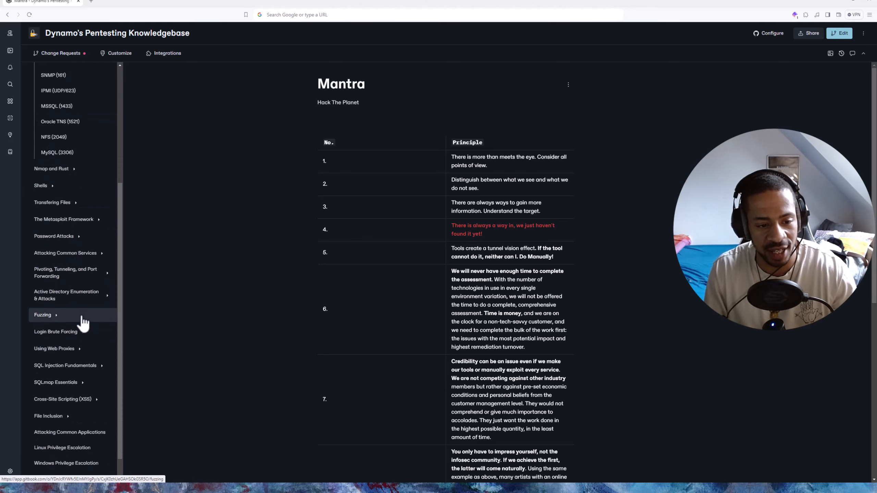